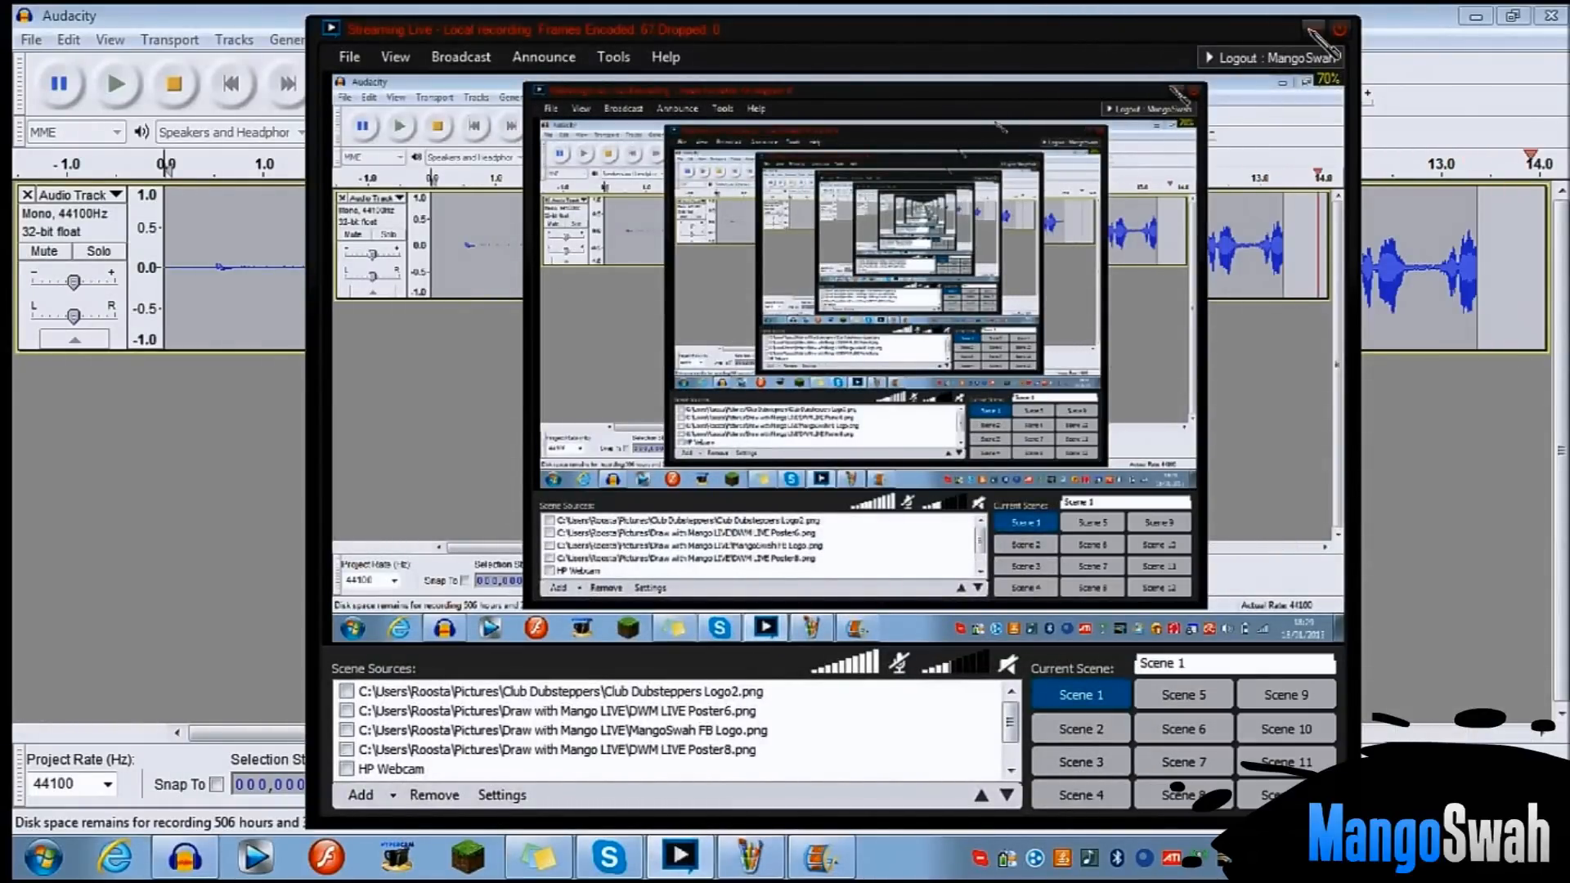
# - Close the streaming software window
pyautogui.click(1313, 28)
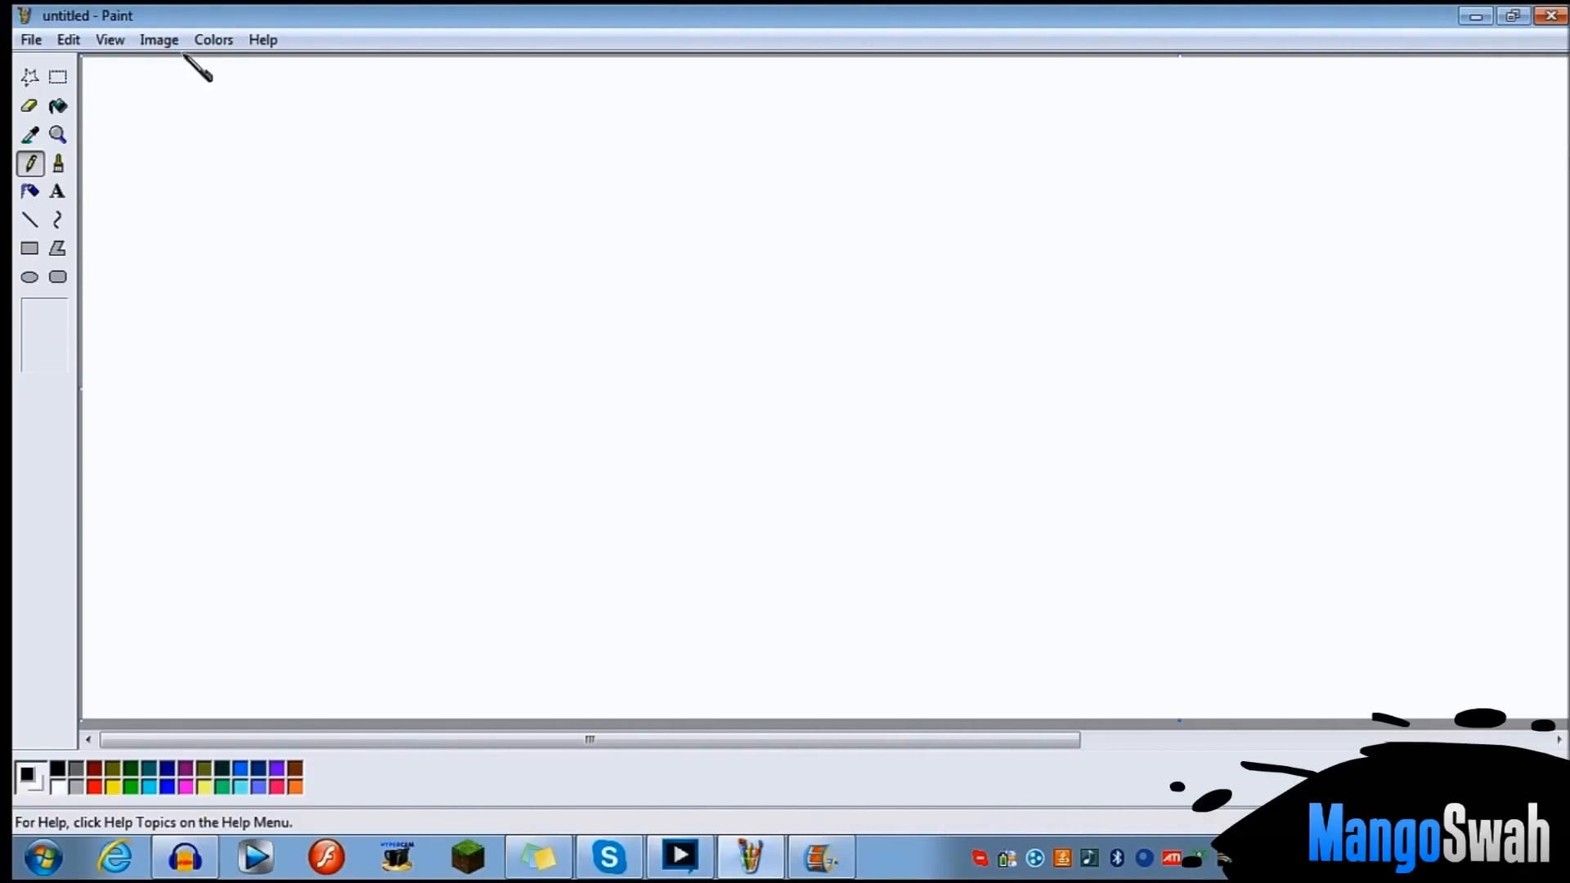
pyautogui.moveTo(25, 15)
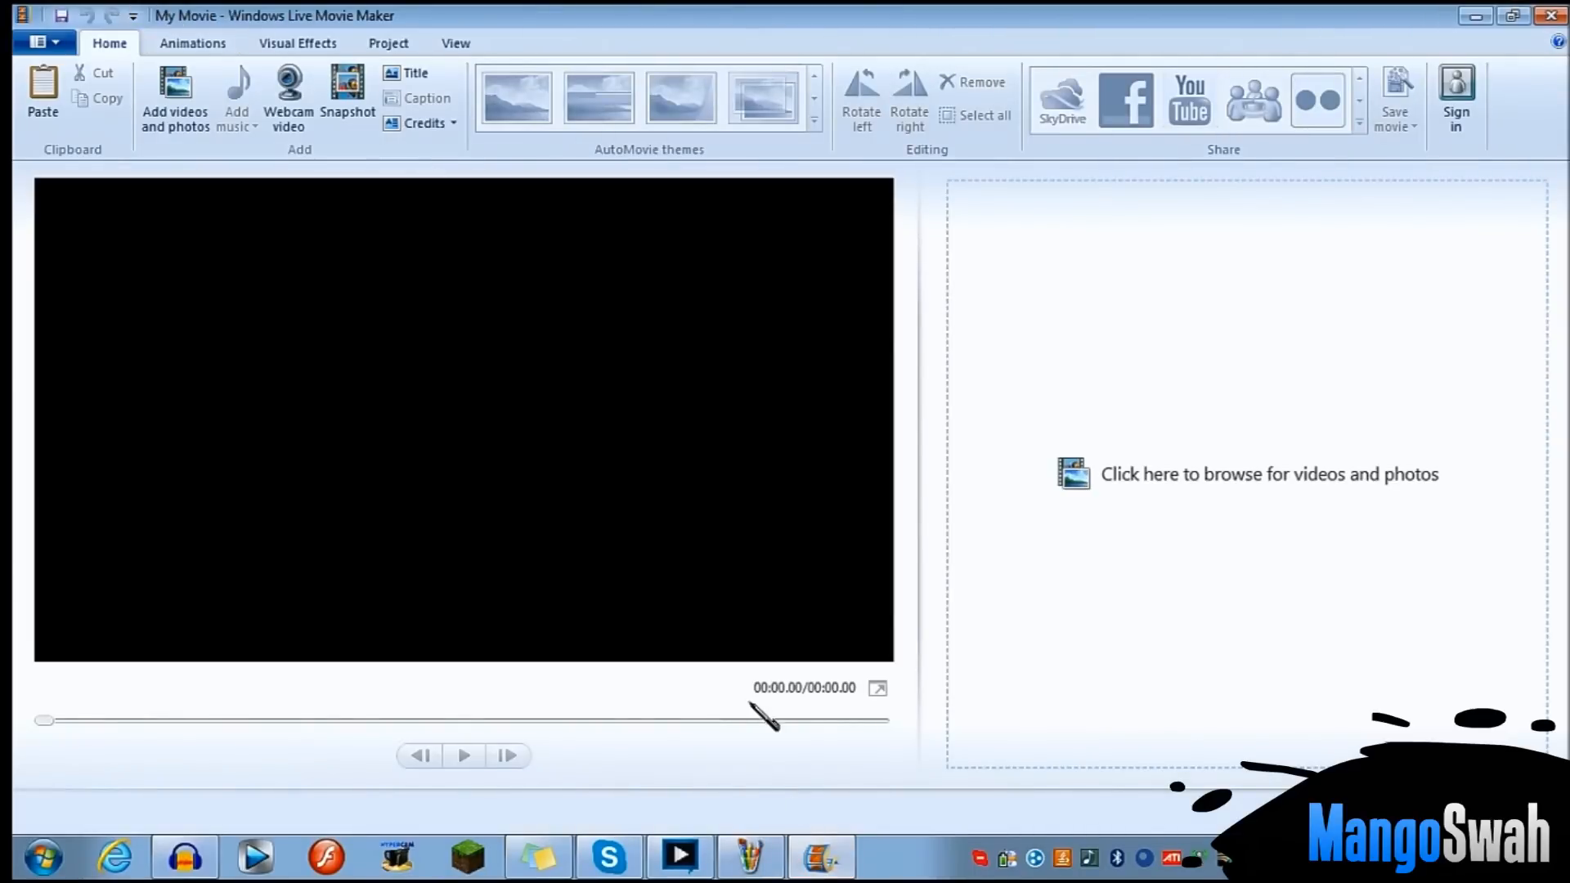
# - Launch Paint from the Start menu's program list to get a blank canvas
pyautogui.click(42, 858)
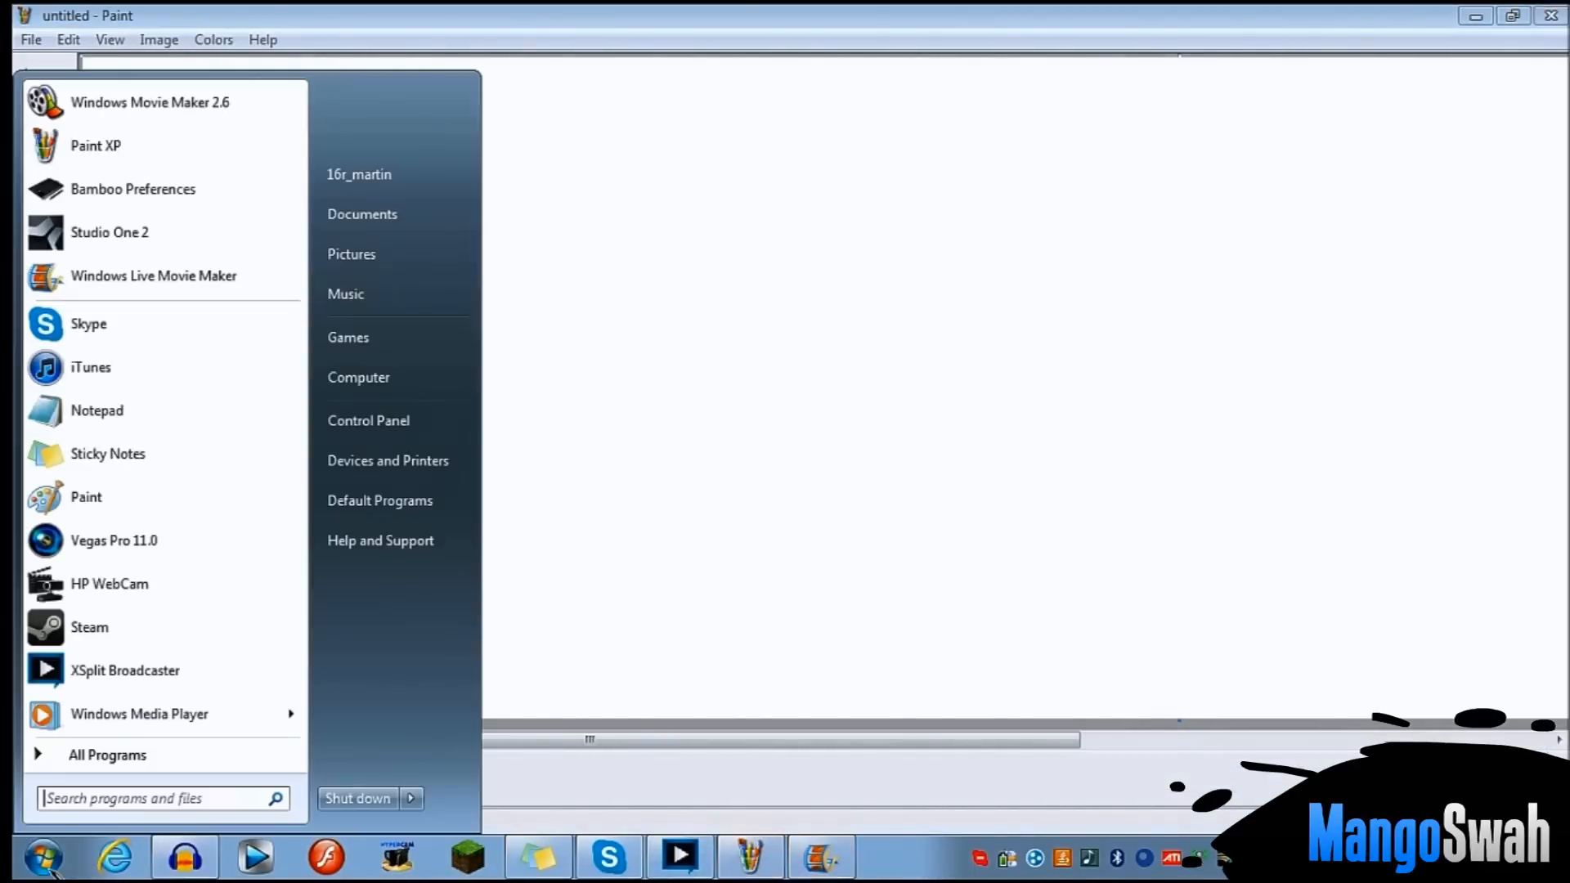
pyautogui.moveTo(94, 146)
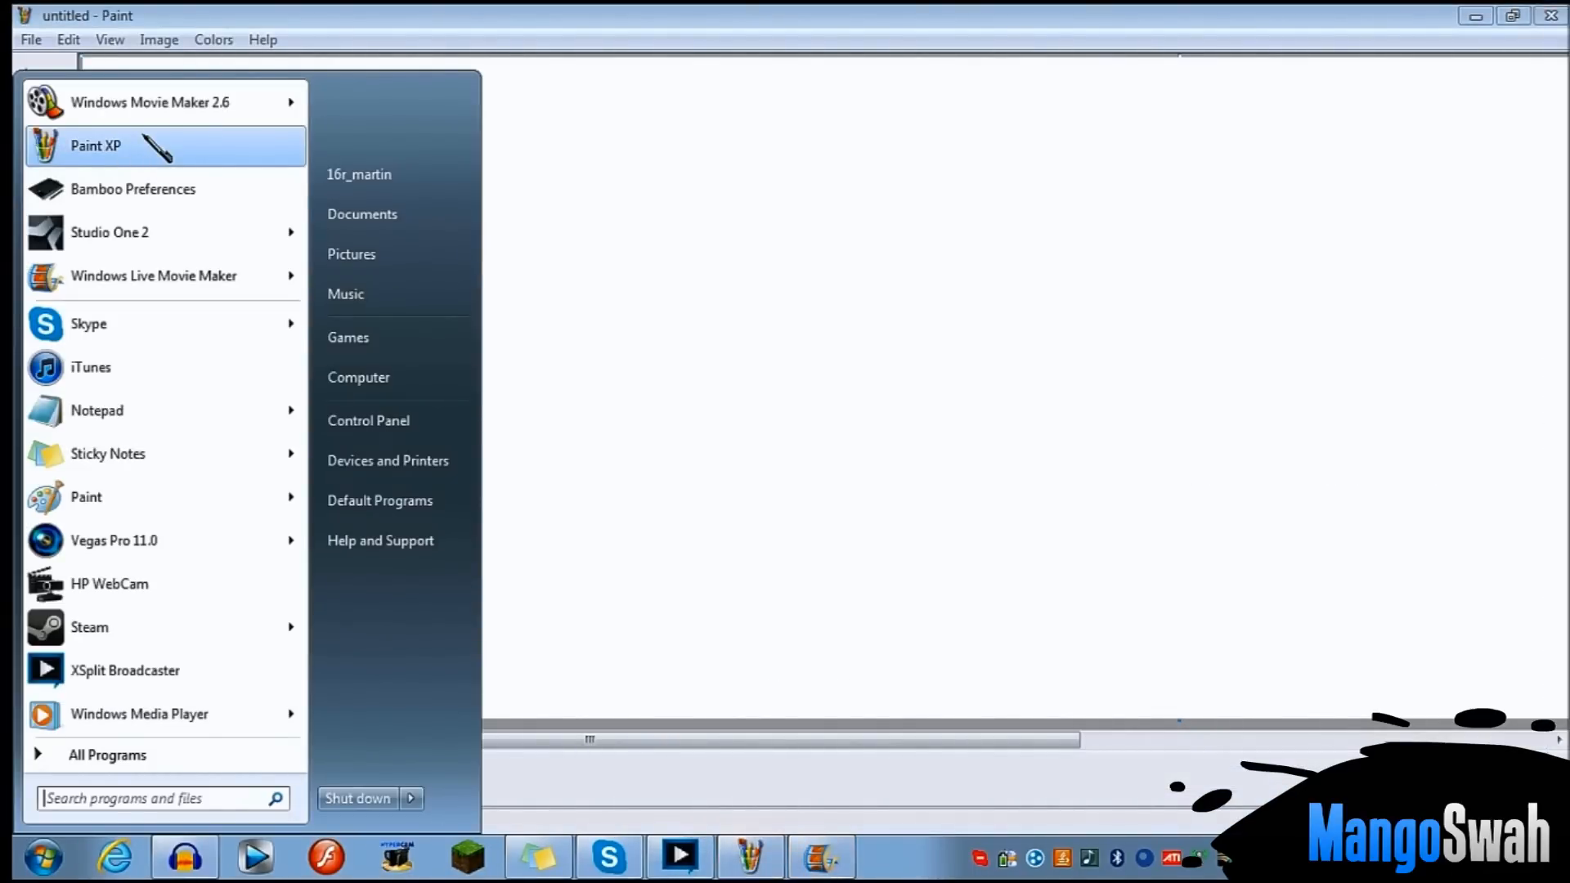
pyautogui.click(106, 754)
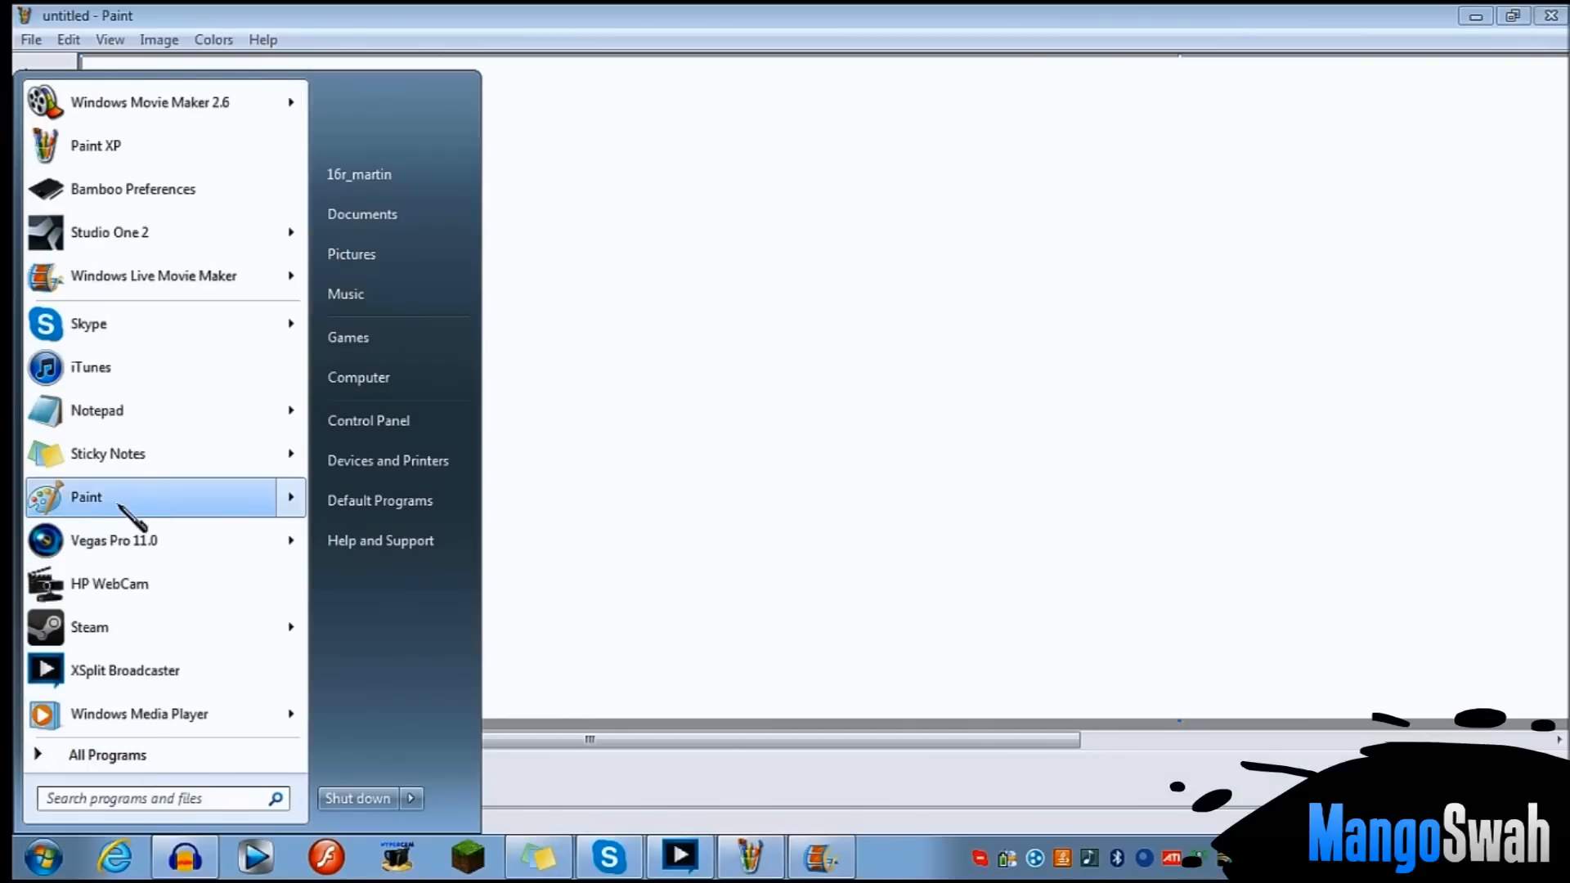
pyautogui.moveTo(135, 513)
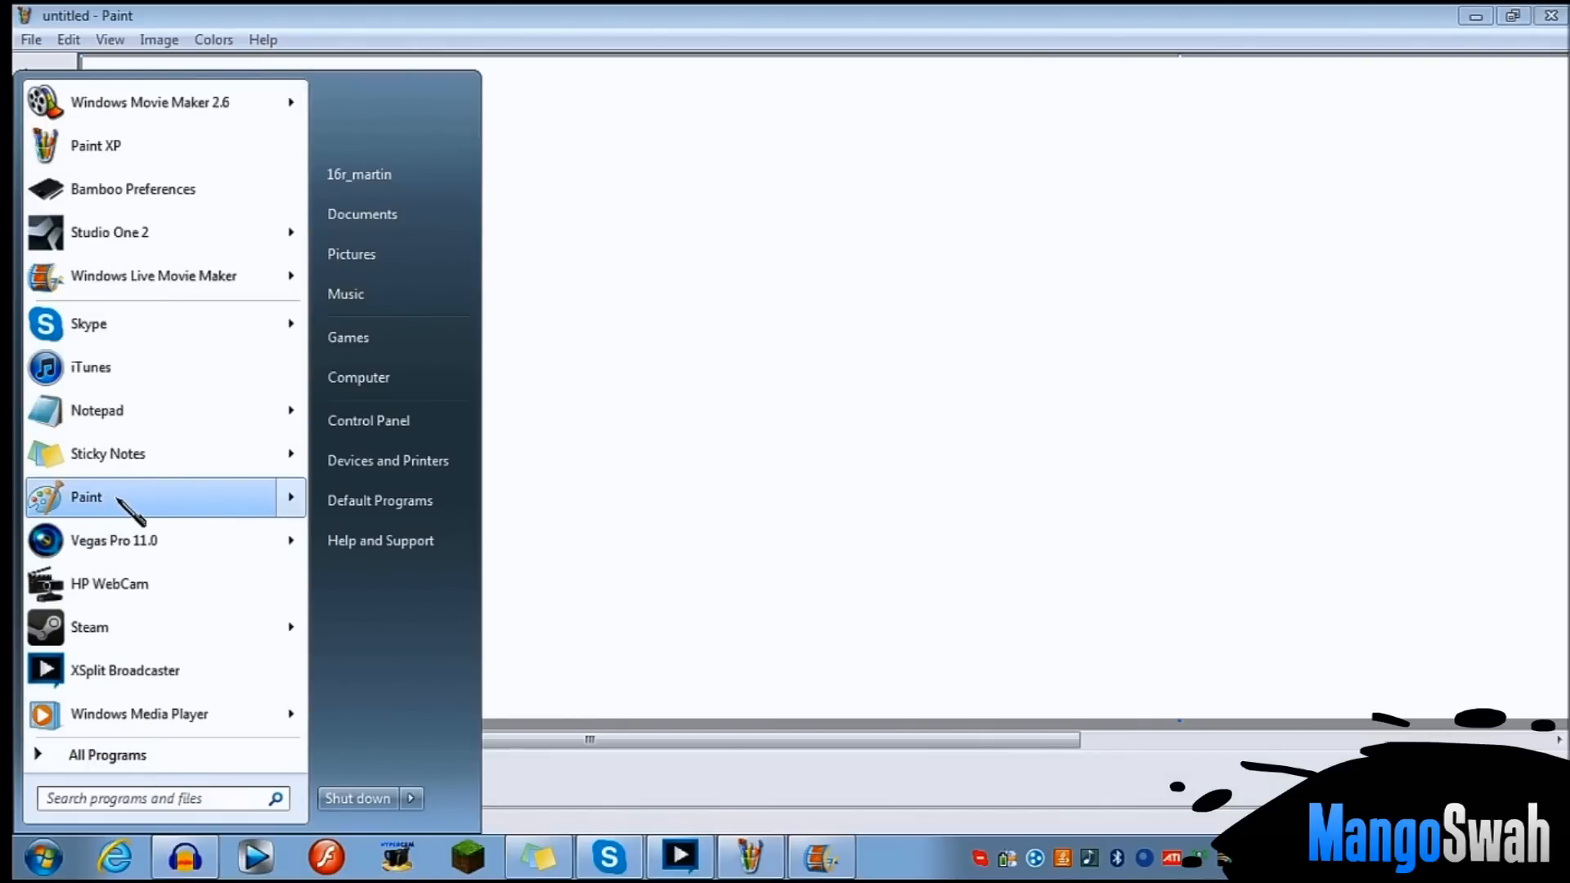
pyautogui.click(85, 497)
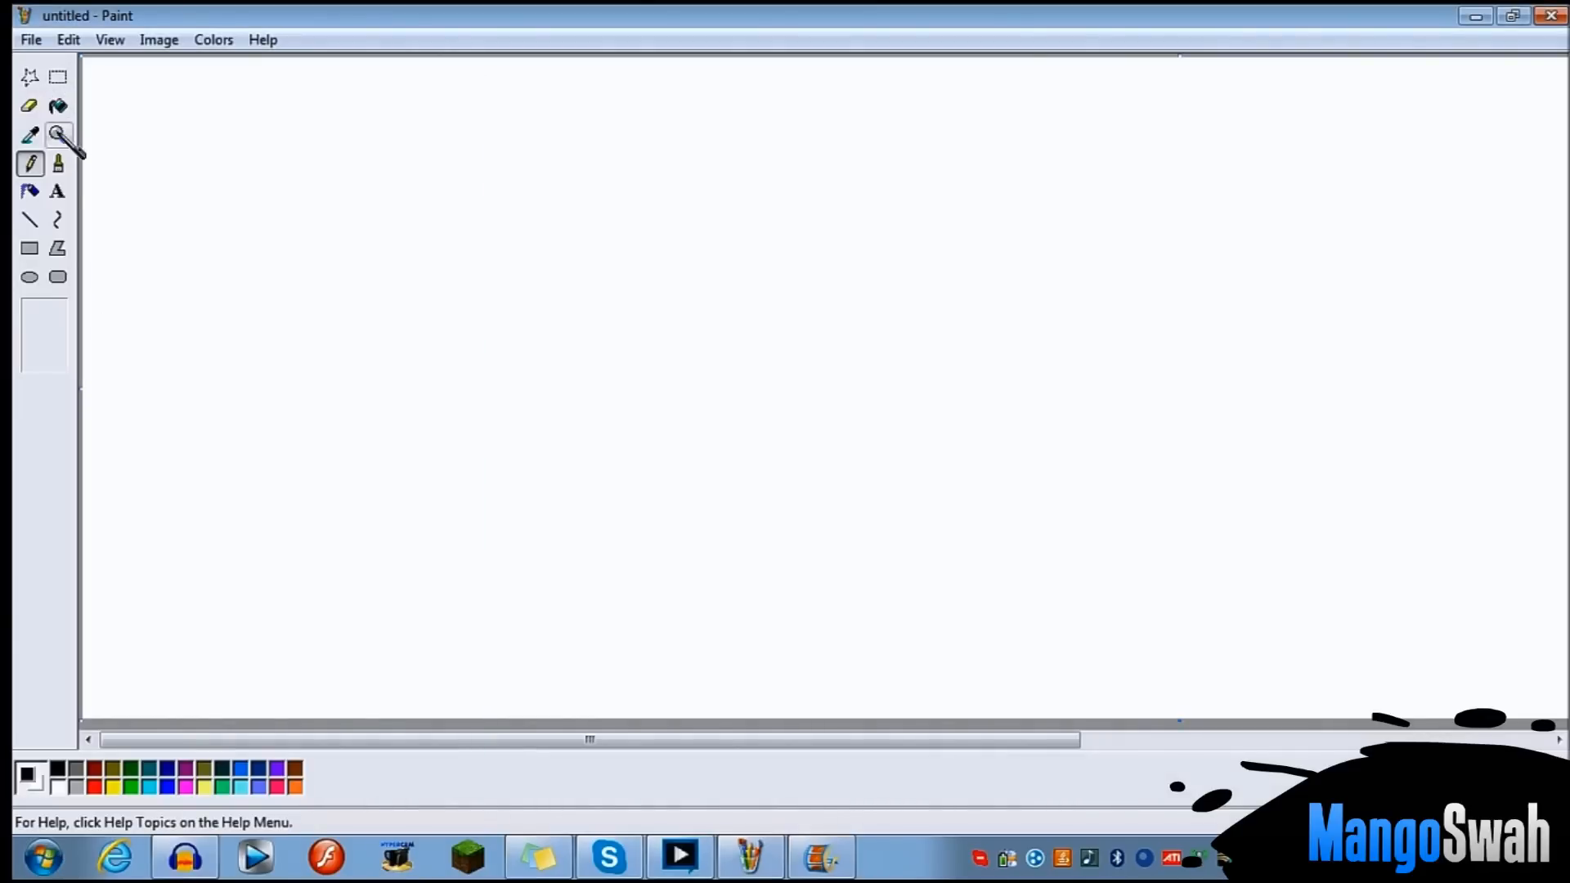
# - Pick the Brush tool and enter 800 × 450 pixels in Image Attributes
pyautogui.click(57, 162)
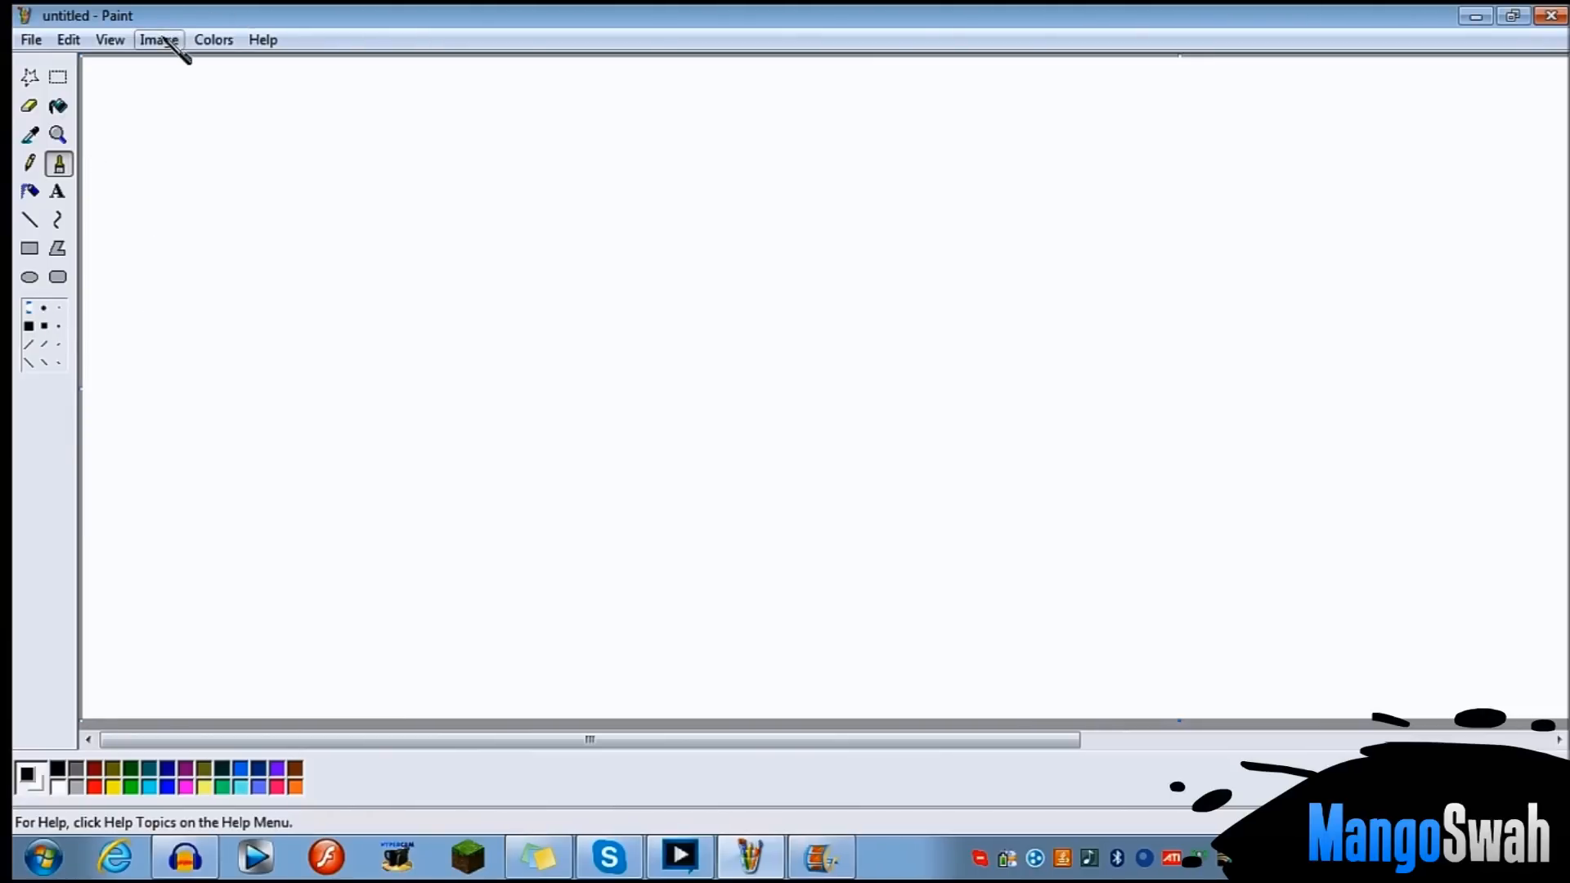
pyautogui.click(157, 40)
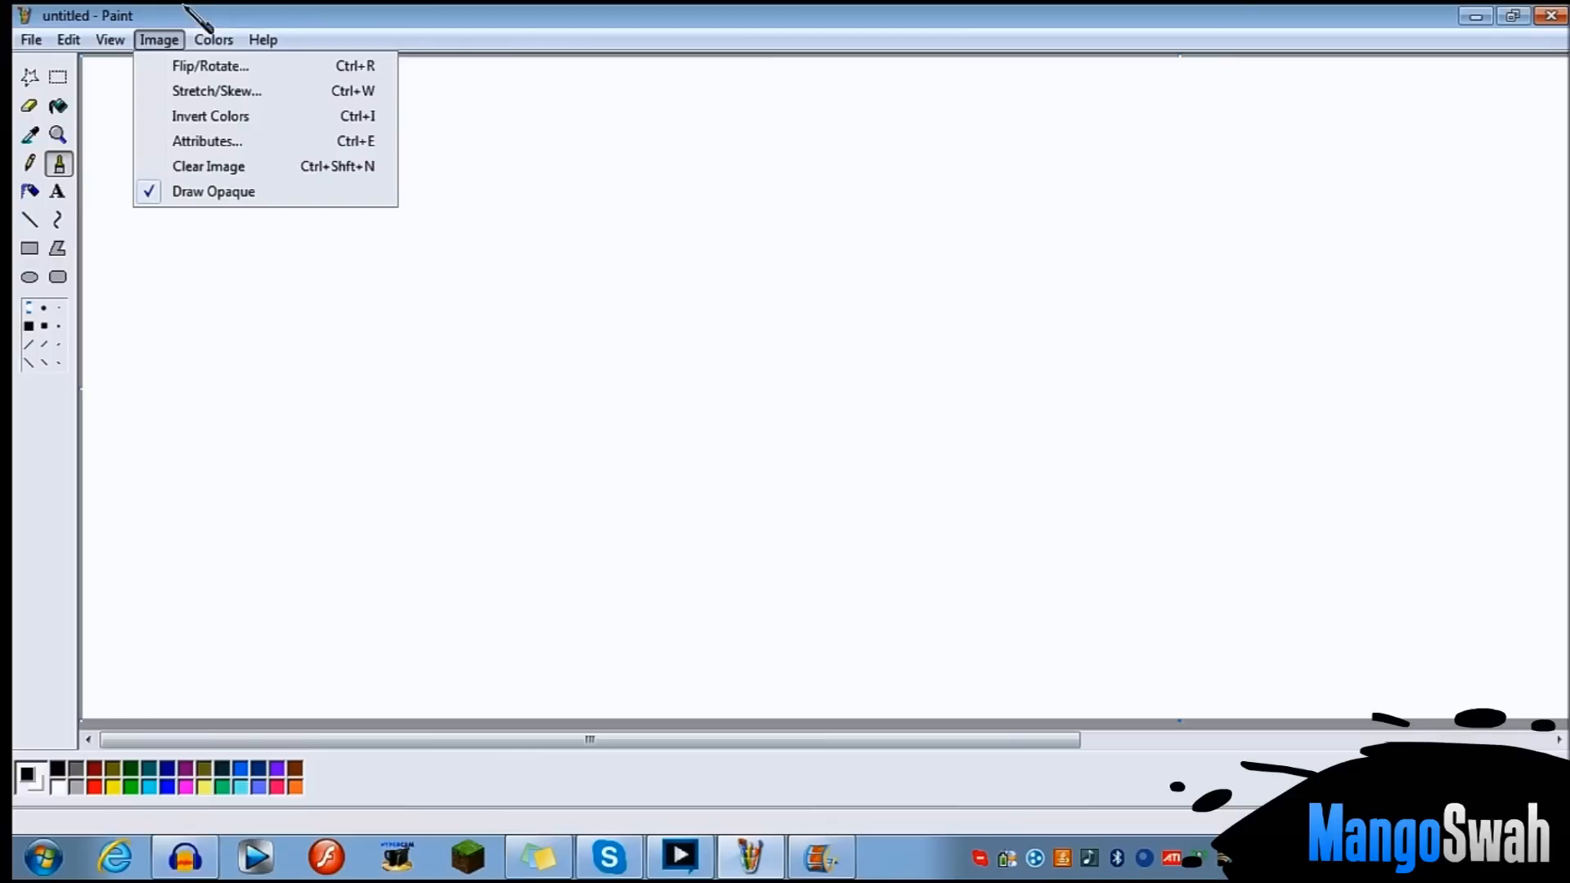
pyautogui.click(207, 139)
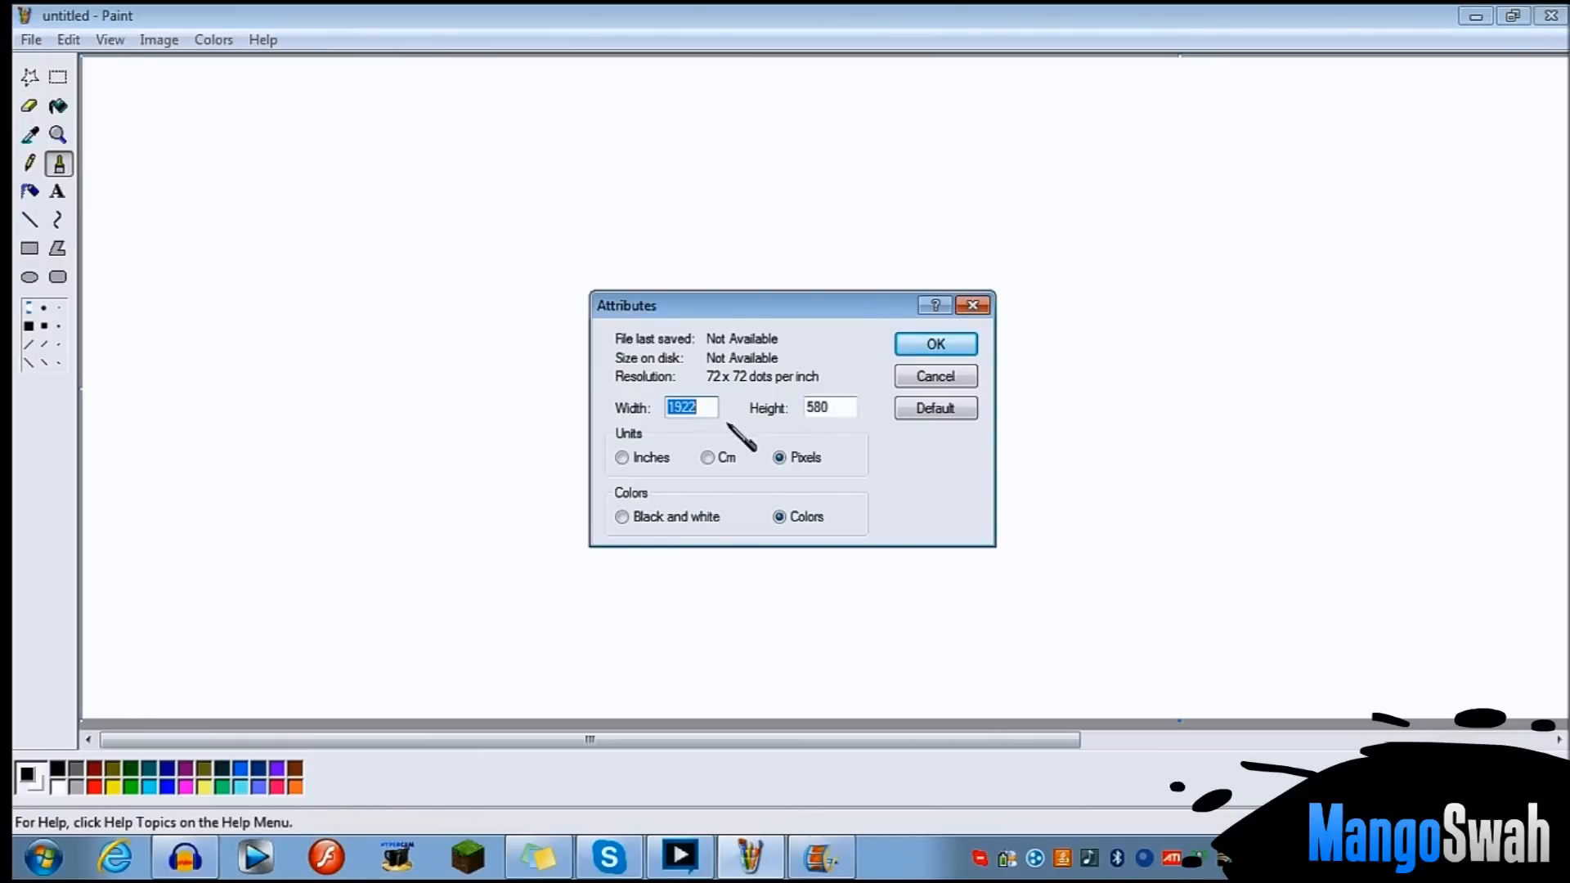
pyautogui.moveTo(711, 410)
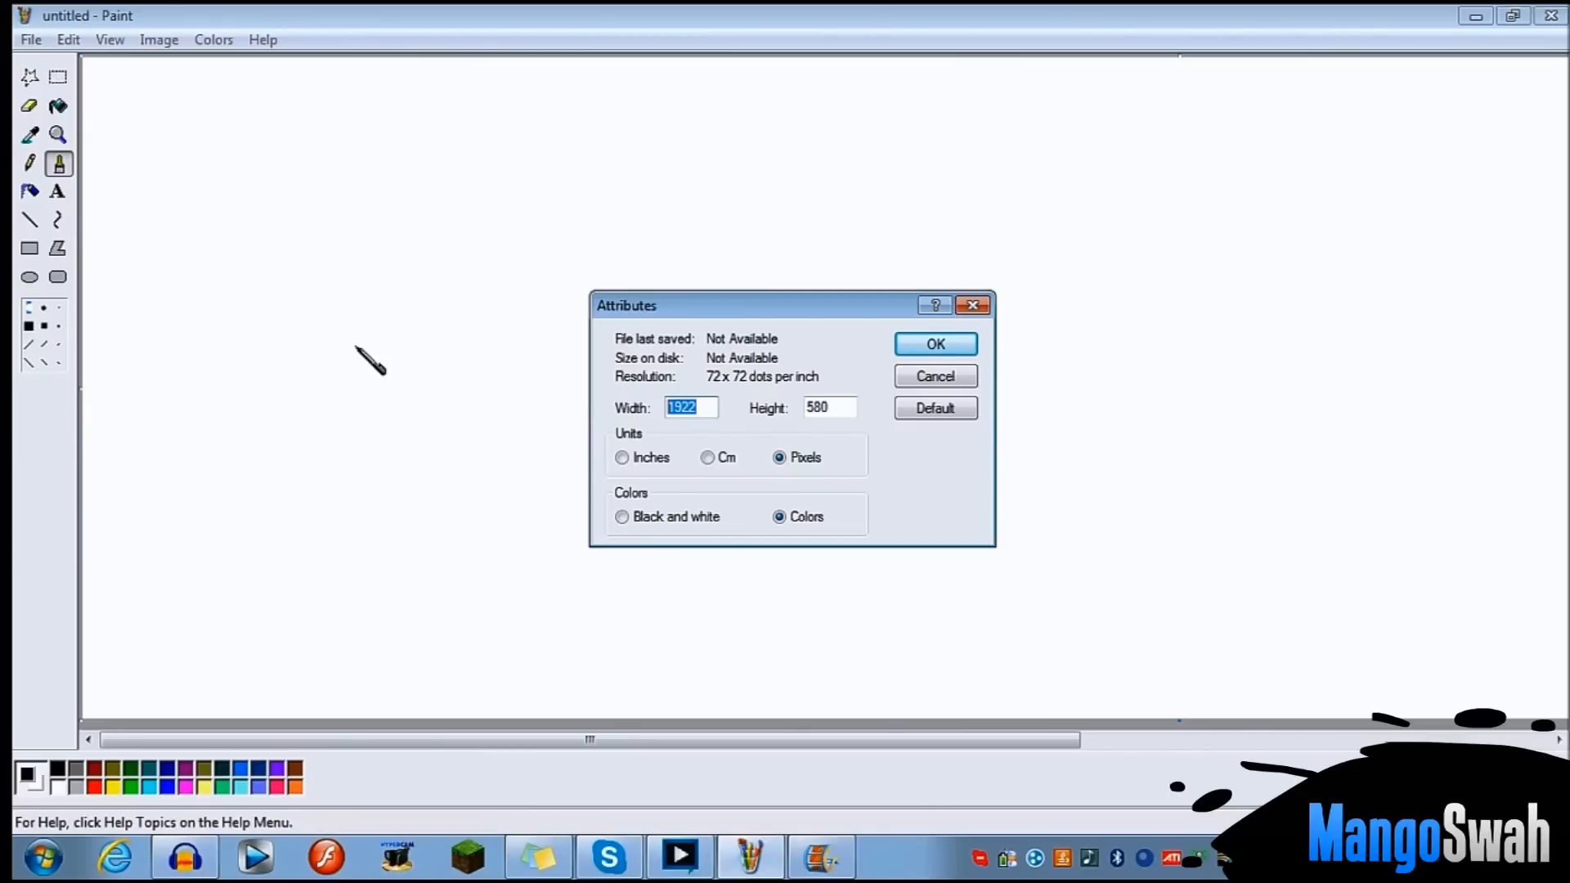
pyautogui.write('102')
pyautogui.click(829, 408)
pyautogui.write('576')
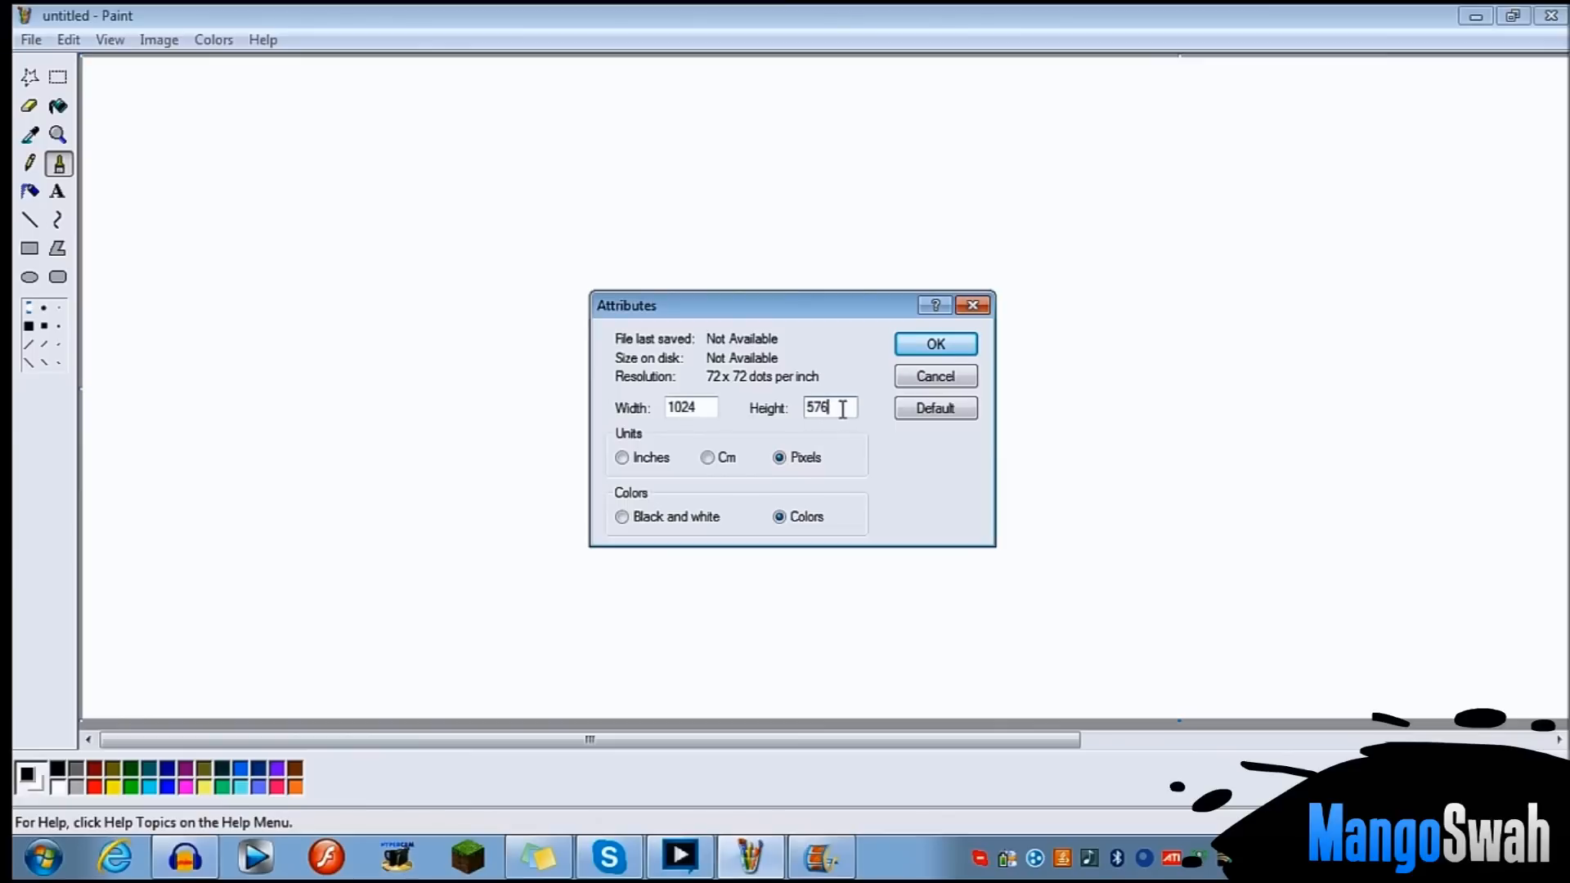
pyautogui.write('450')
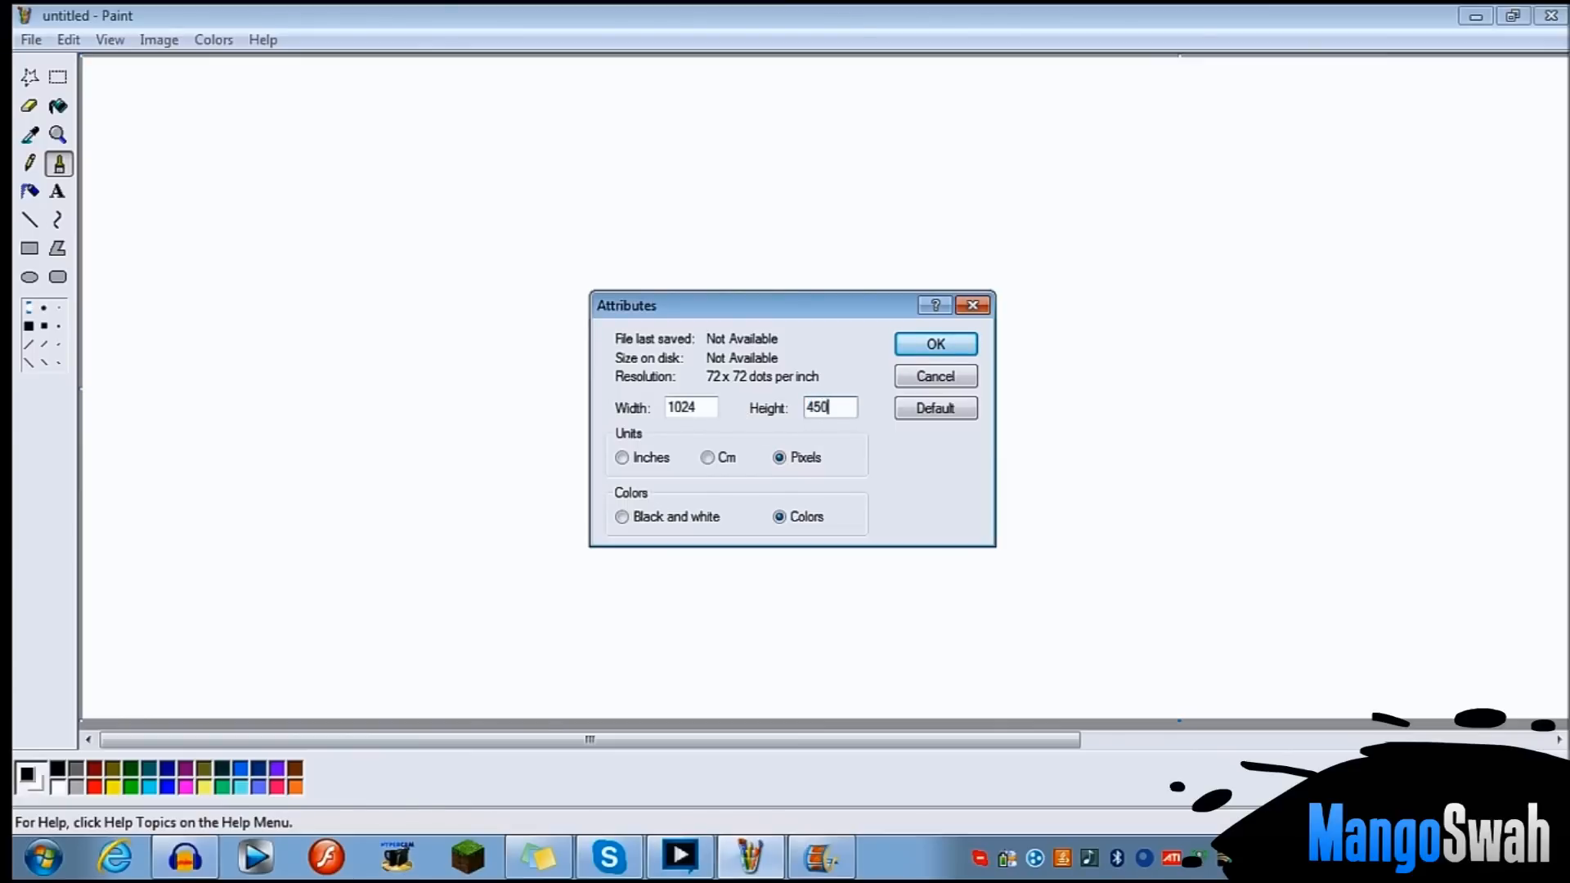
pyautogui.write('8')
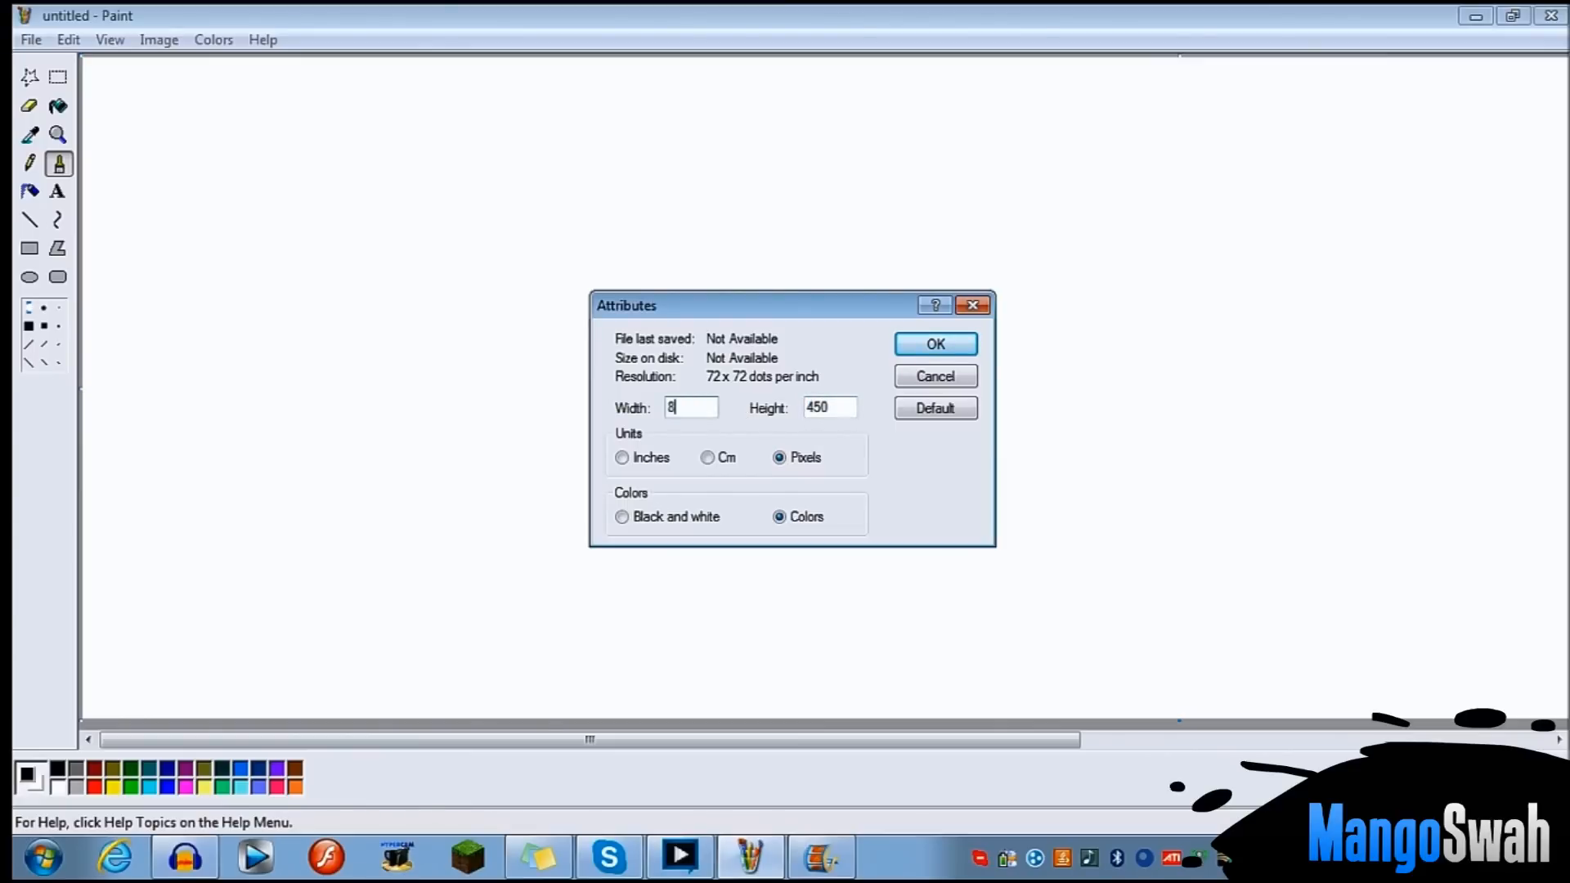
pyautogui.write('00')
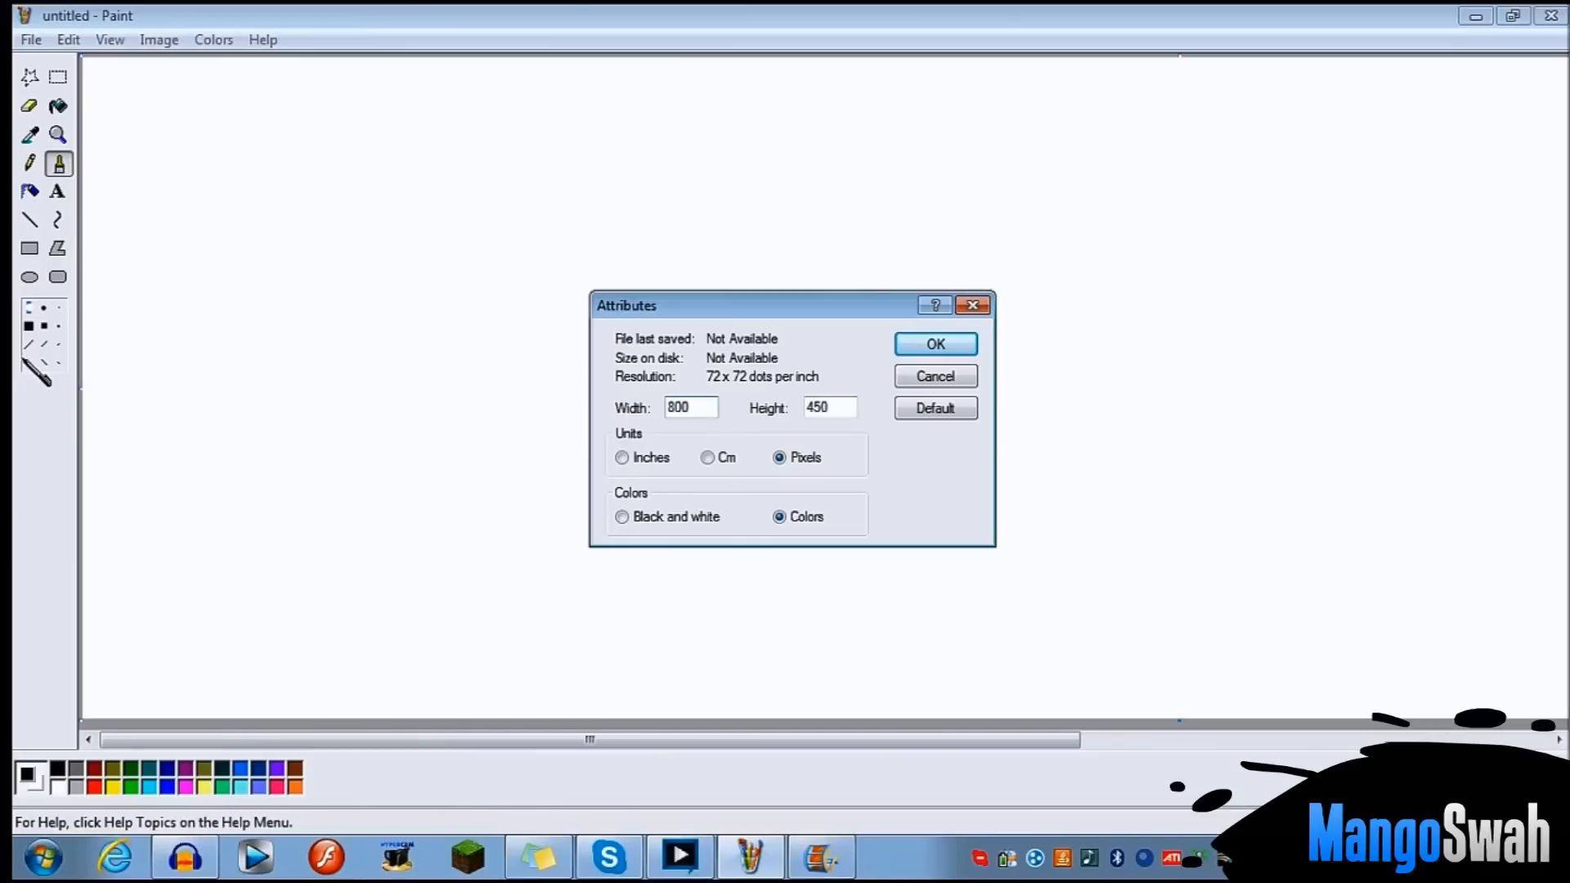
pyautogui.click(690, 407)
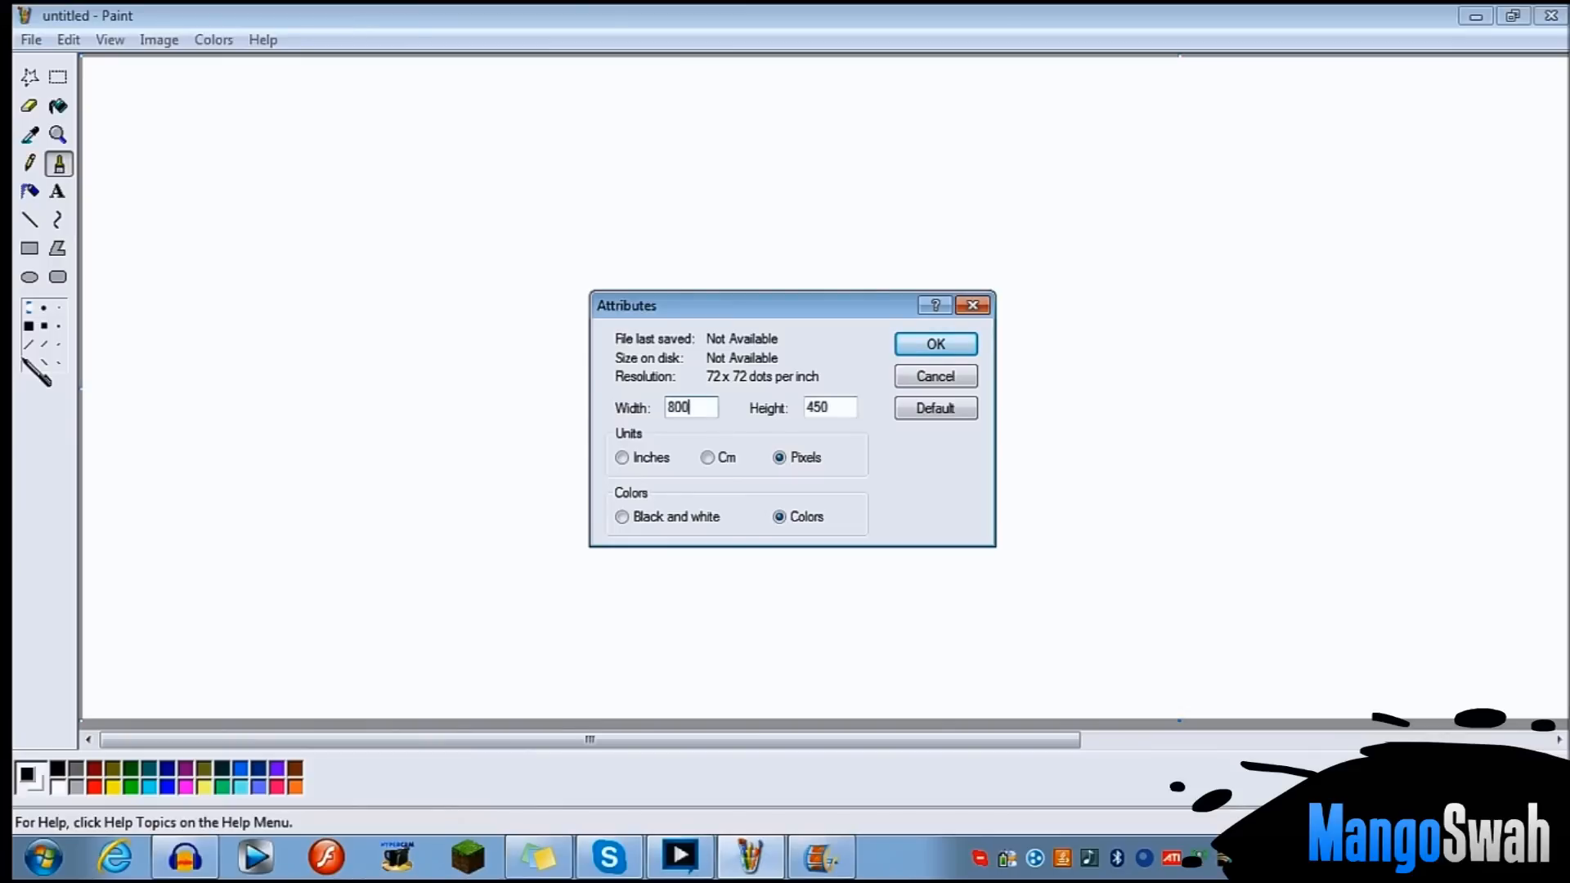
# - Apply the 800 × 450 canvas size and draw a black circle near the top-left
pyautogui.click(934, 343)
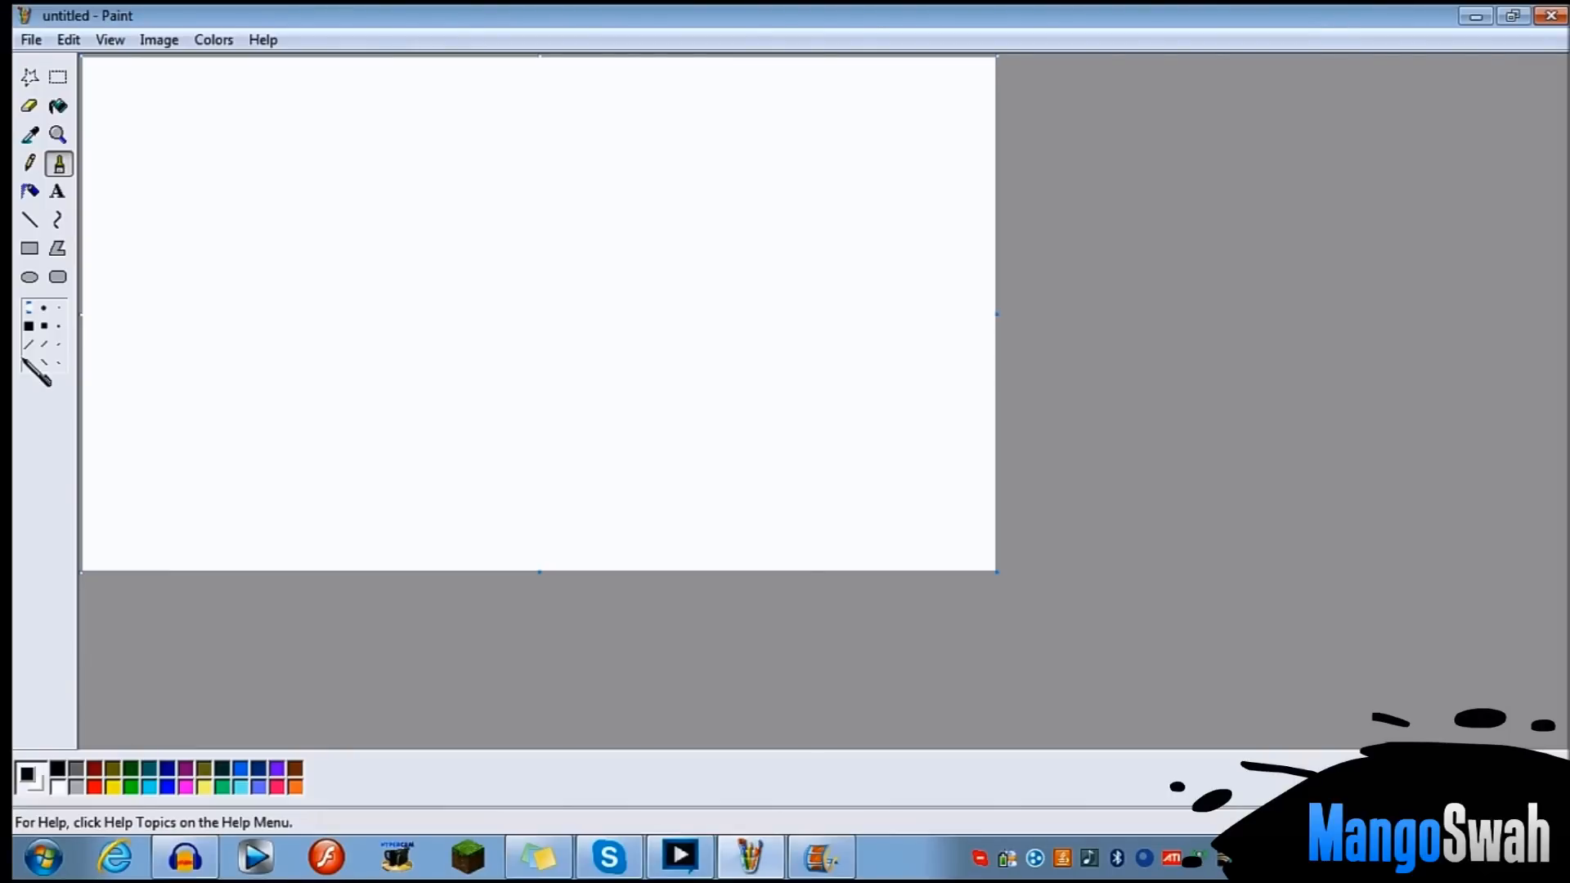
pyautogui.moveTo(75, 330)
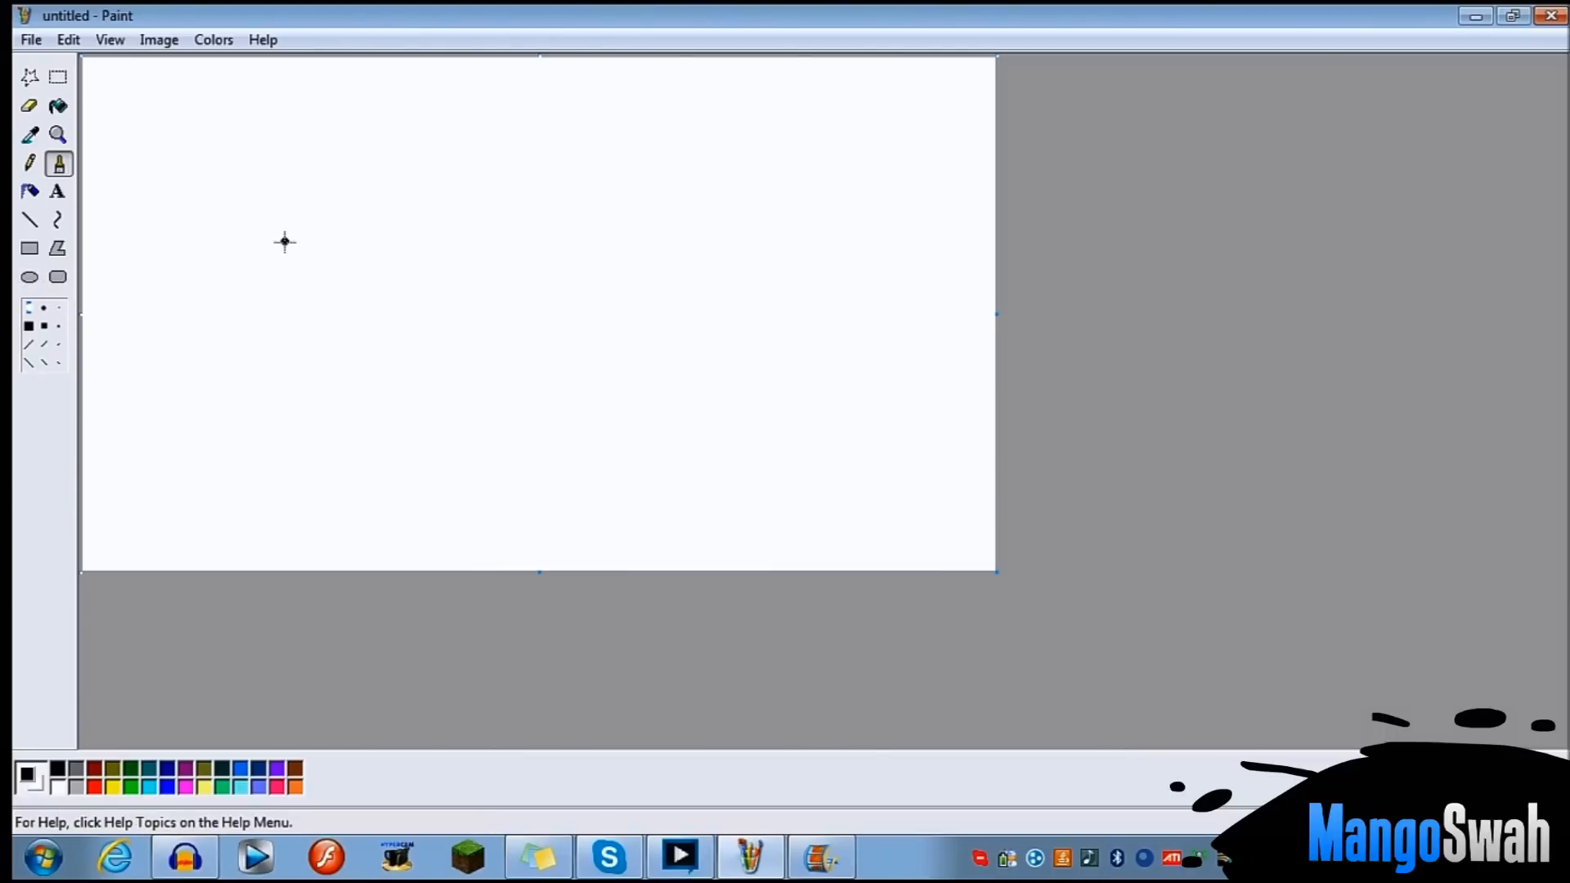
pyautogui.moveTo(111, 178)
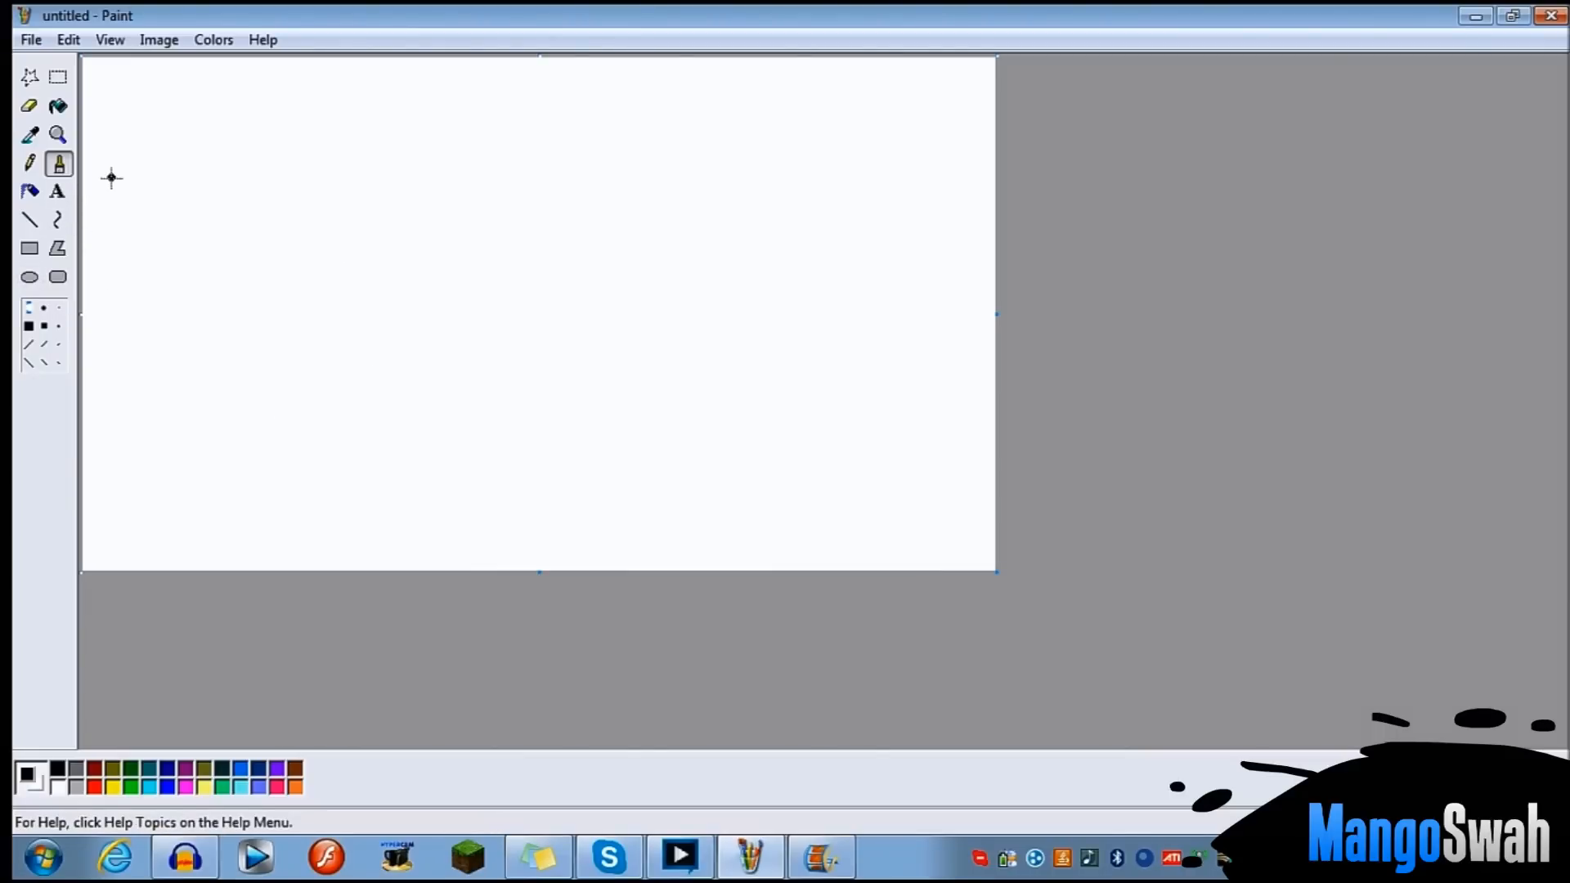
pyautogui.moveTo(272, 145)
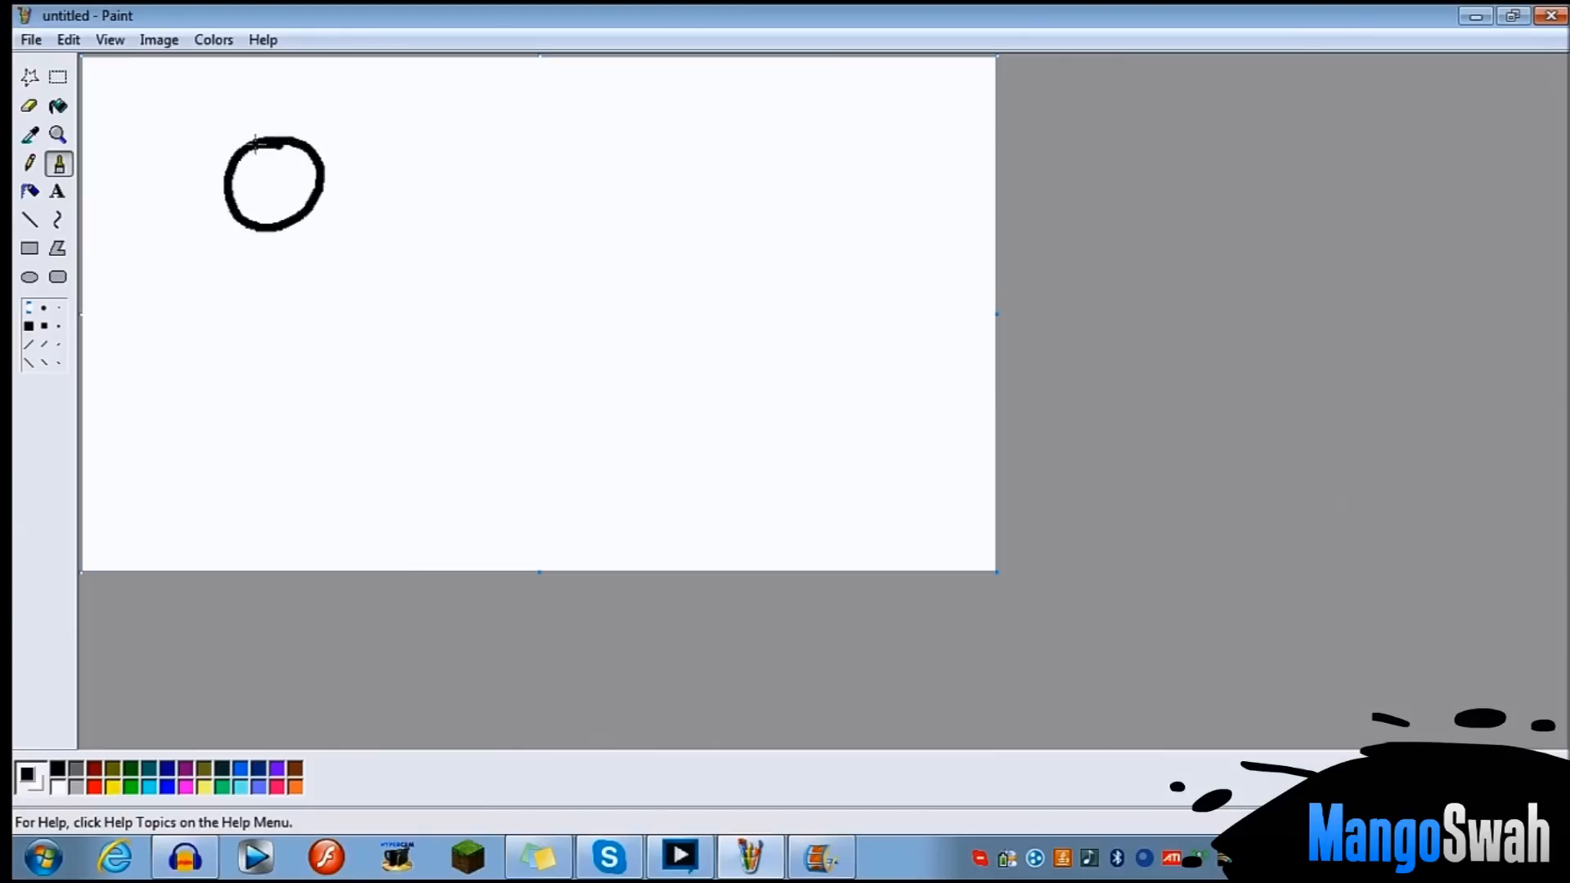
pyautogui.moveTo(57, 134)
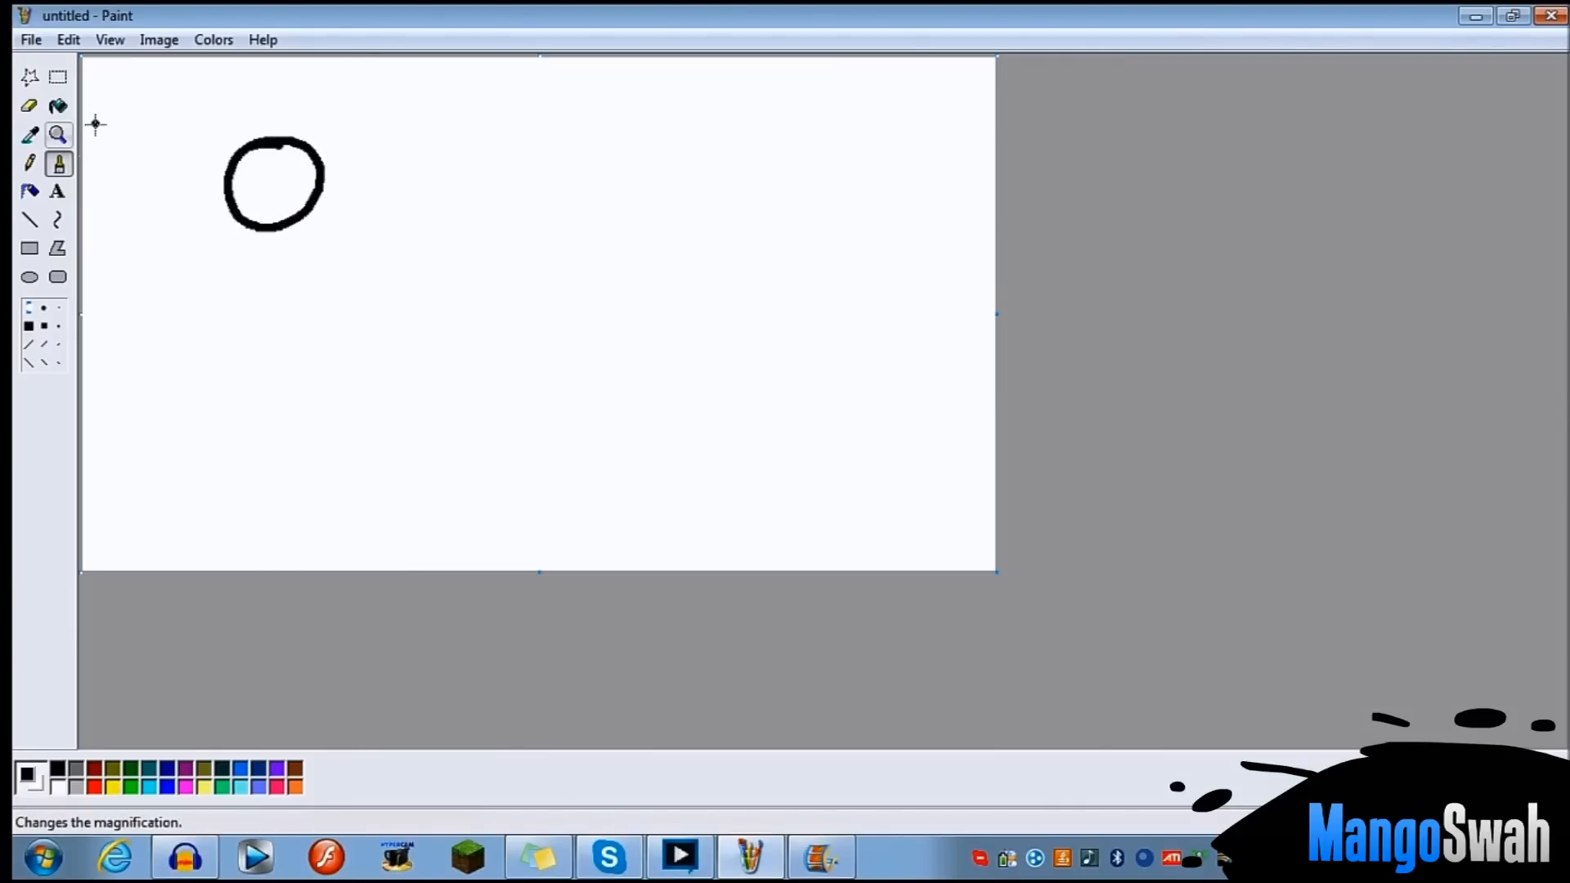
pyautogui.moveTo(431, 166)
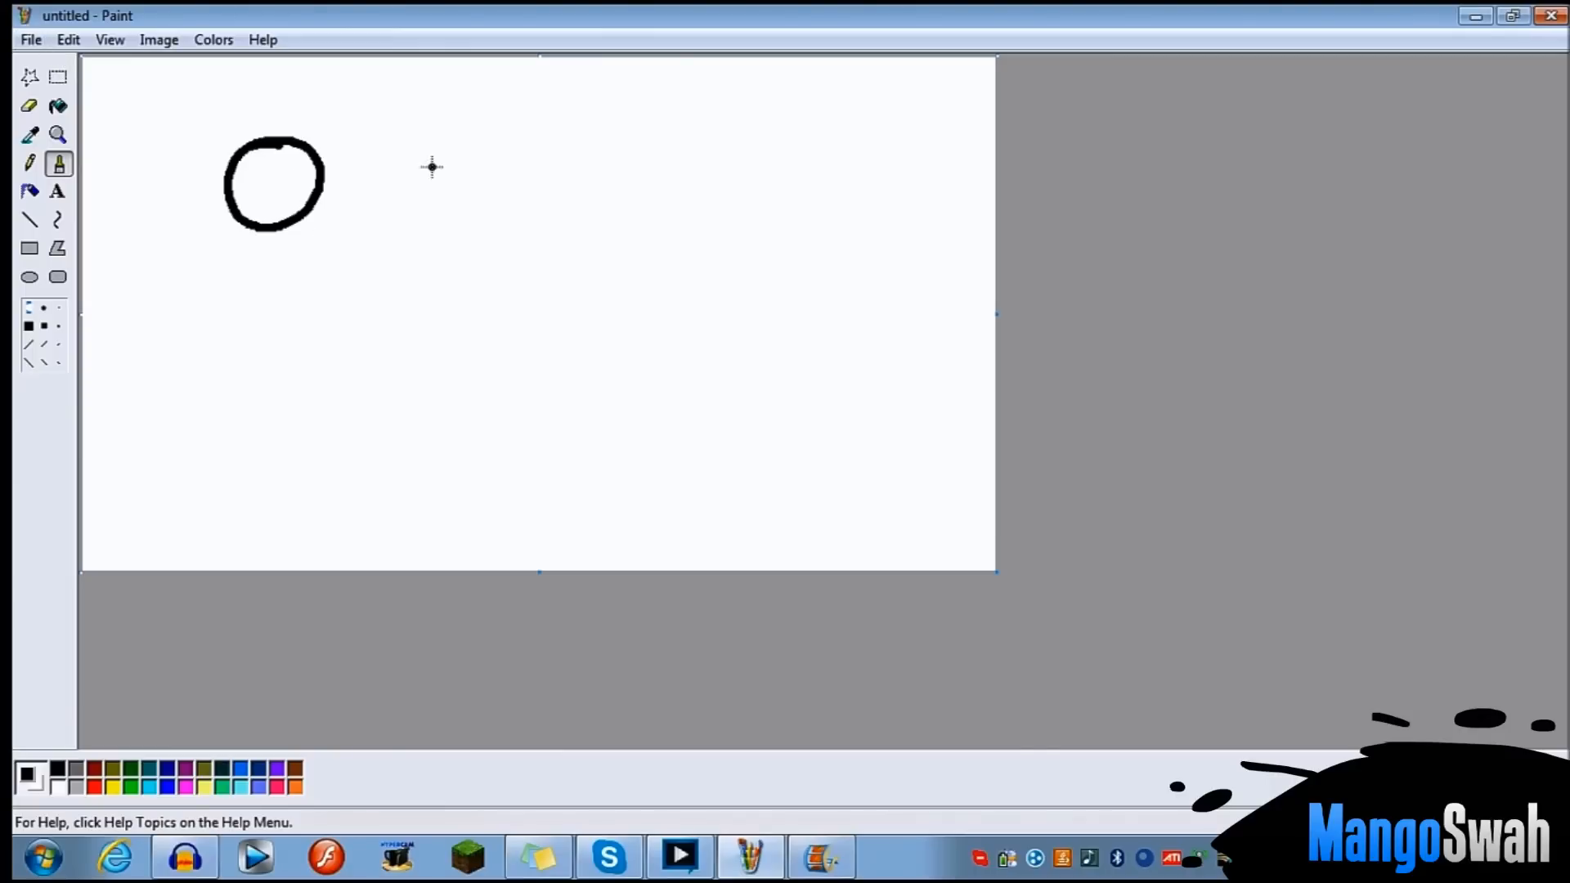
pyautogui.click(30, 39)
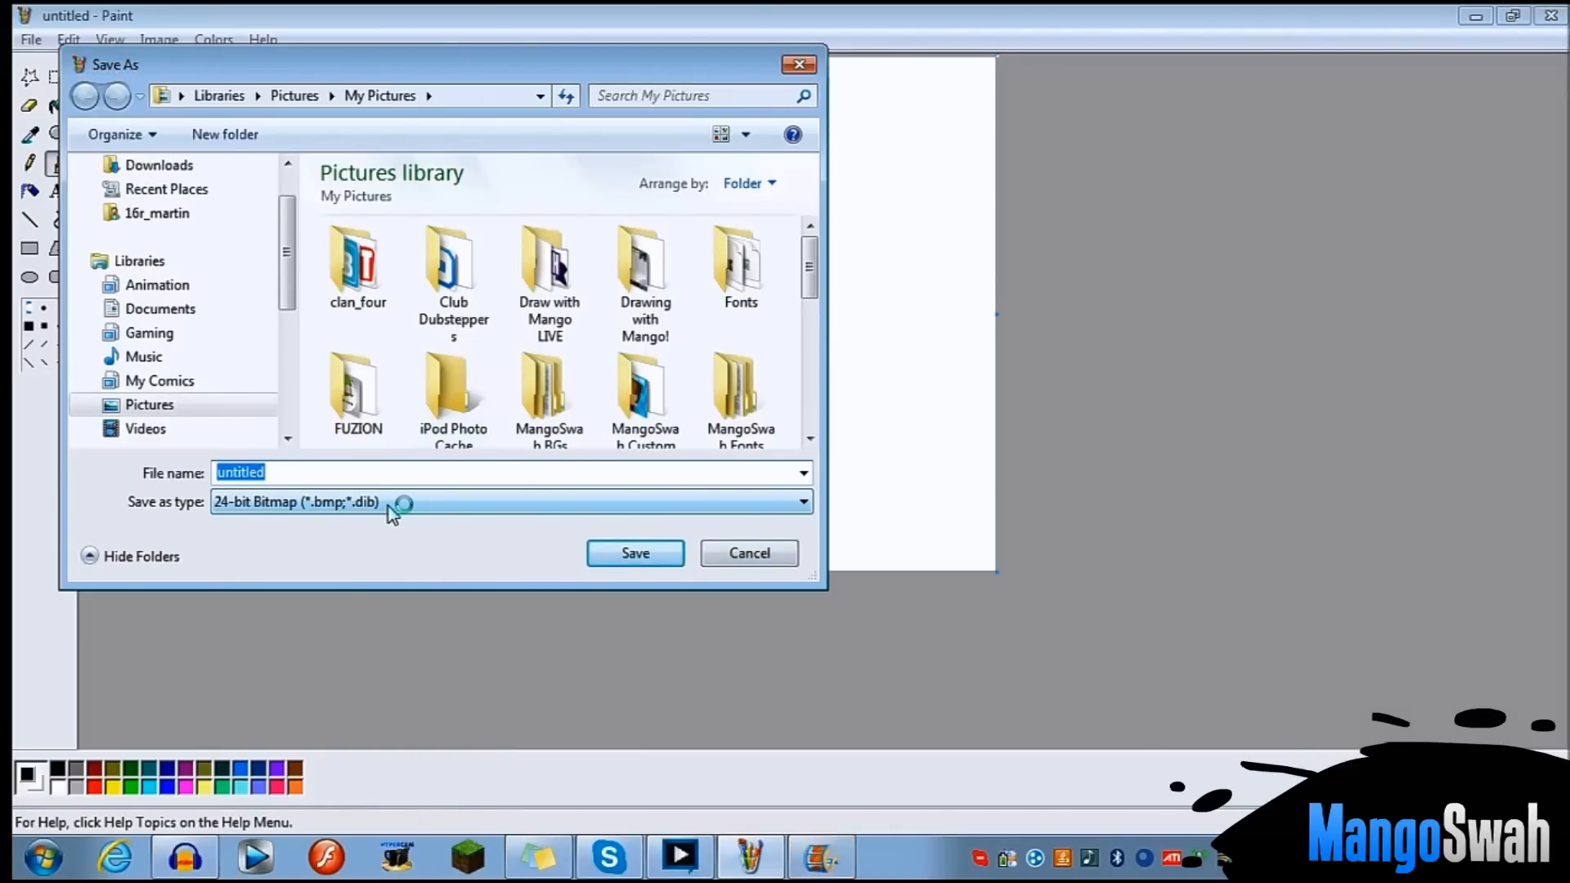
pyautogui.moveTo(241, 509)
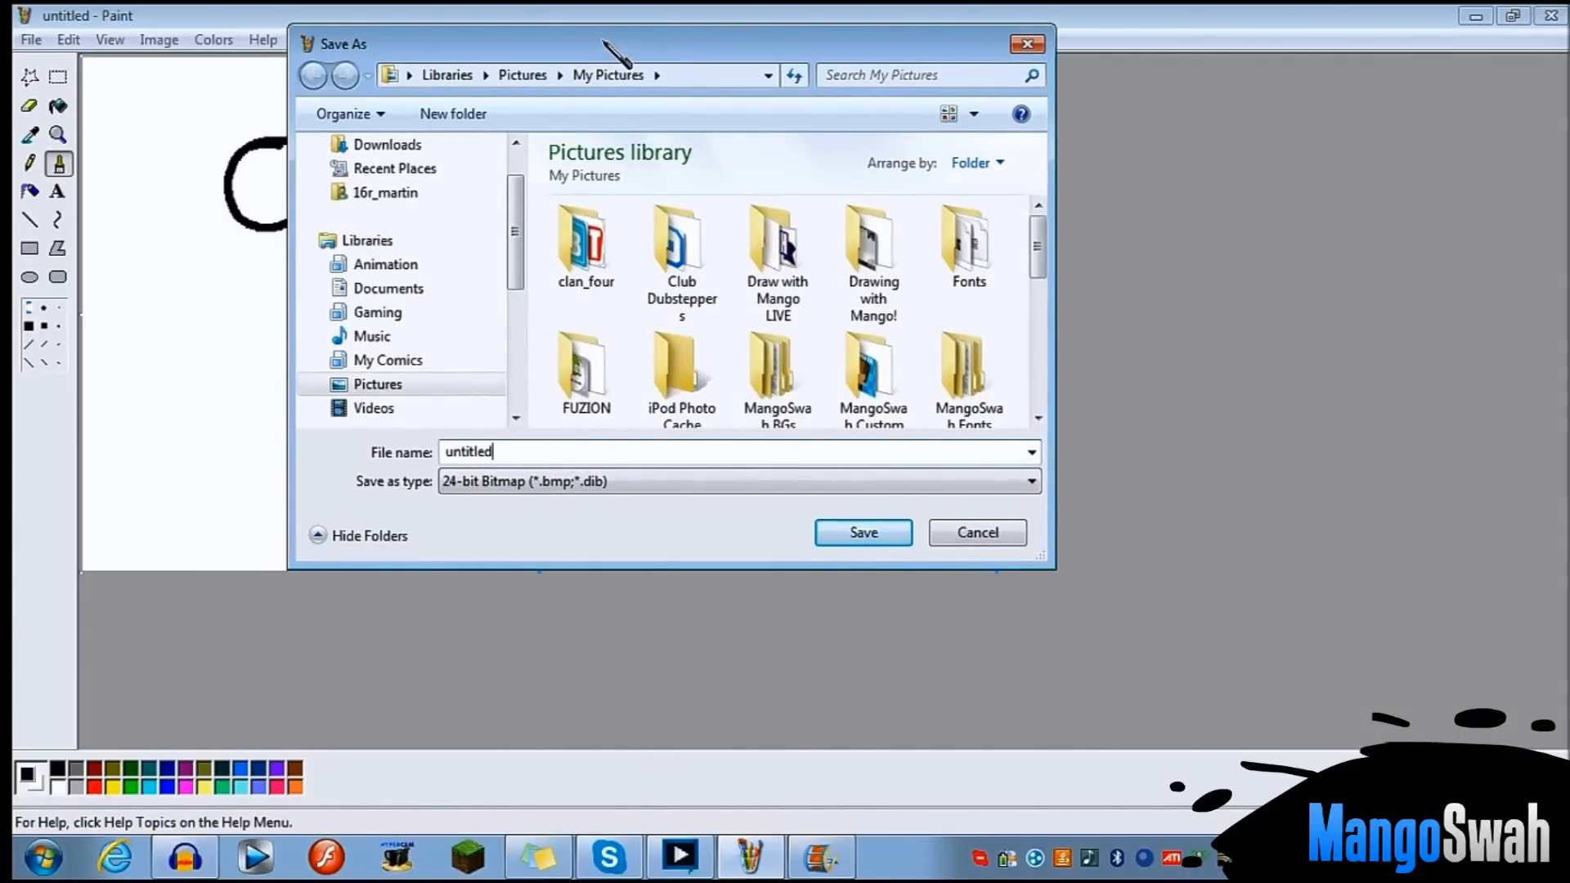
# - Create a Test folder in My Pictures and save the drawing there as untitled
pyautogui.click(366, 240)
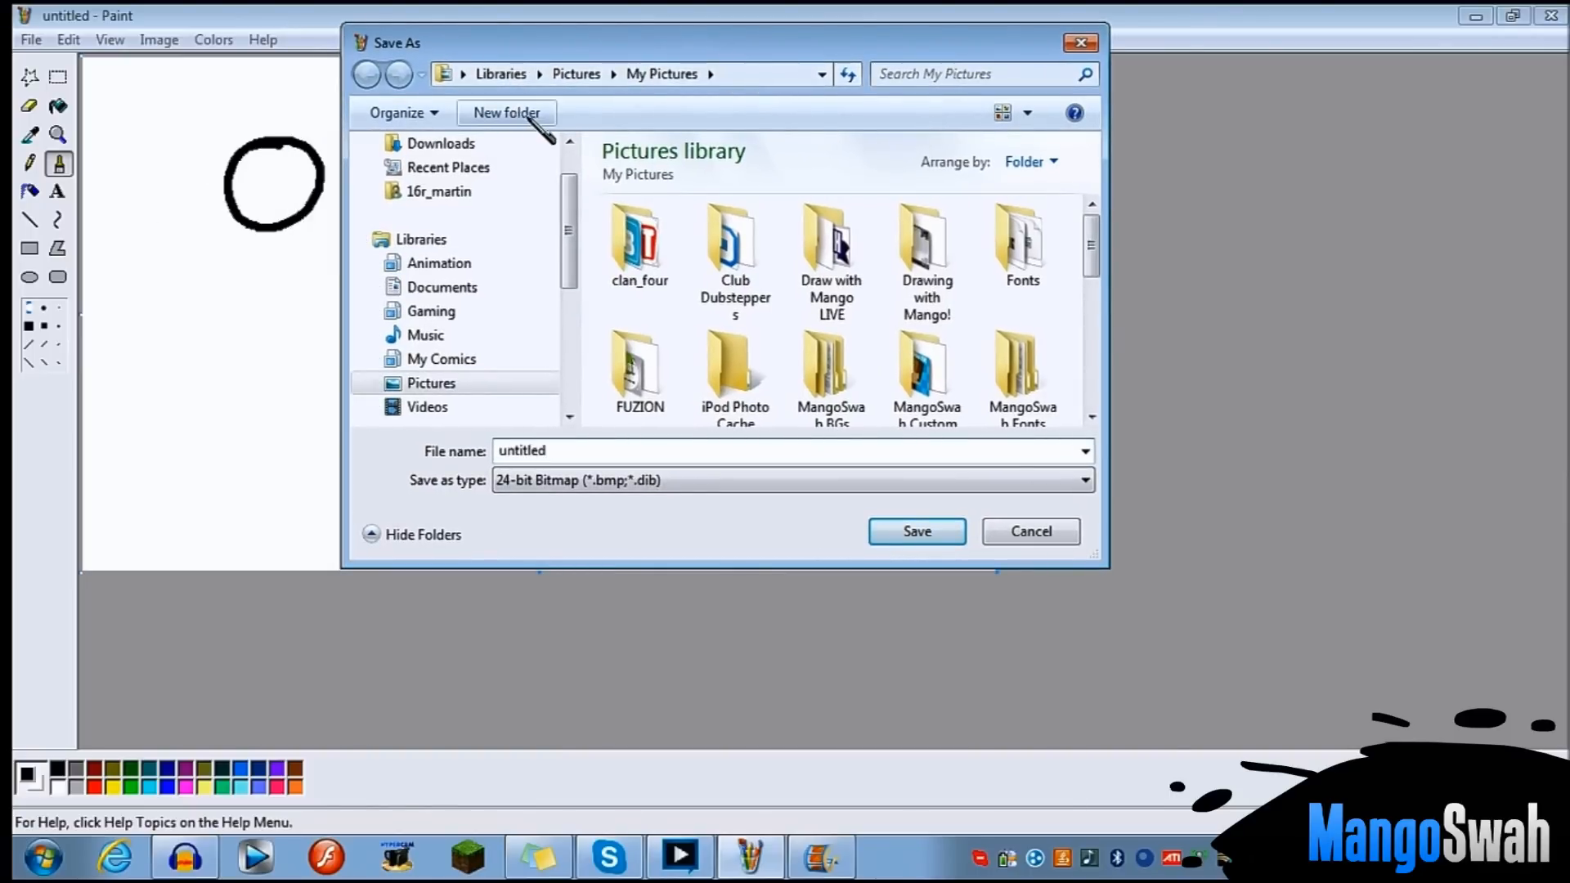
pyautogui.click(505, 112)
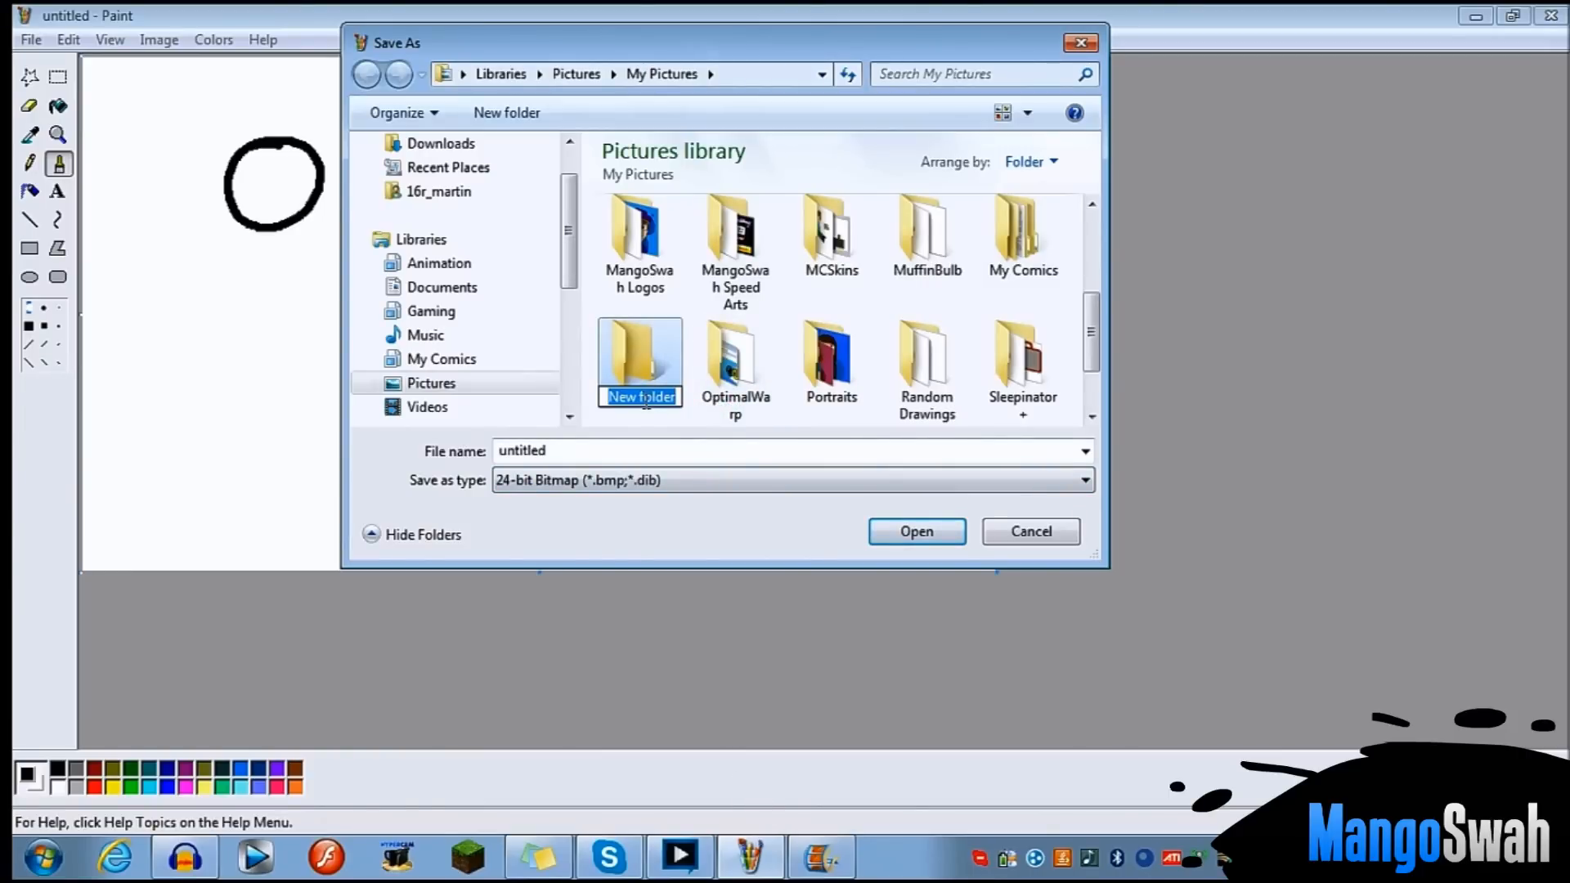
pyautogui.write('Test')
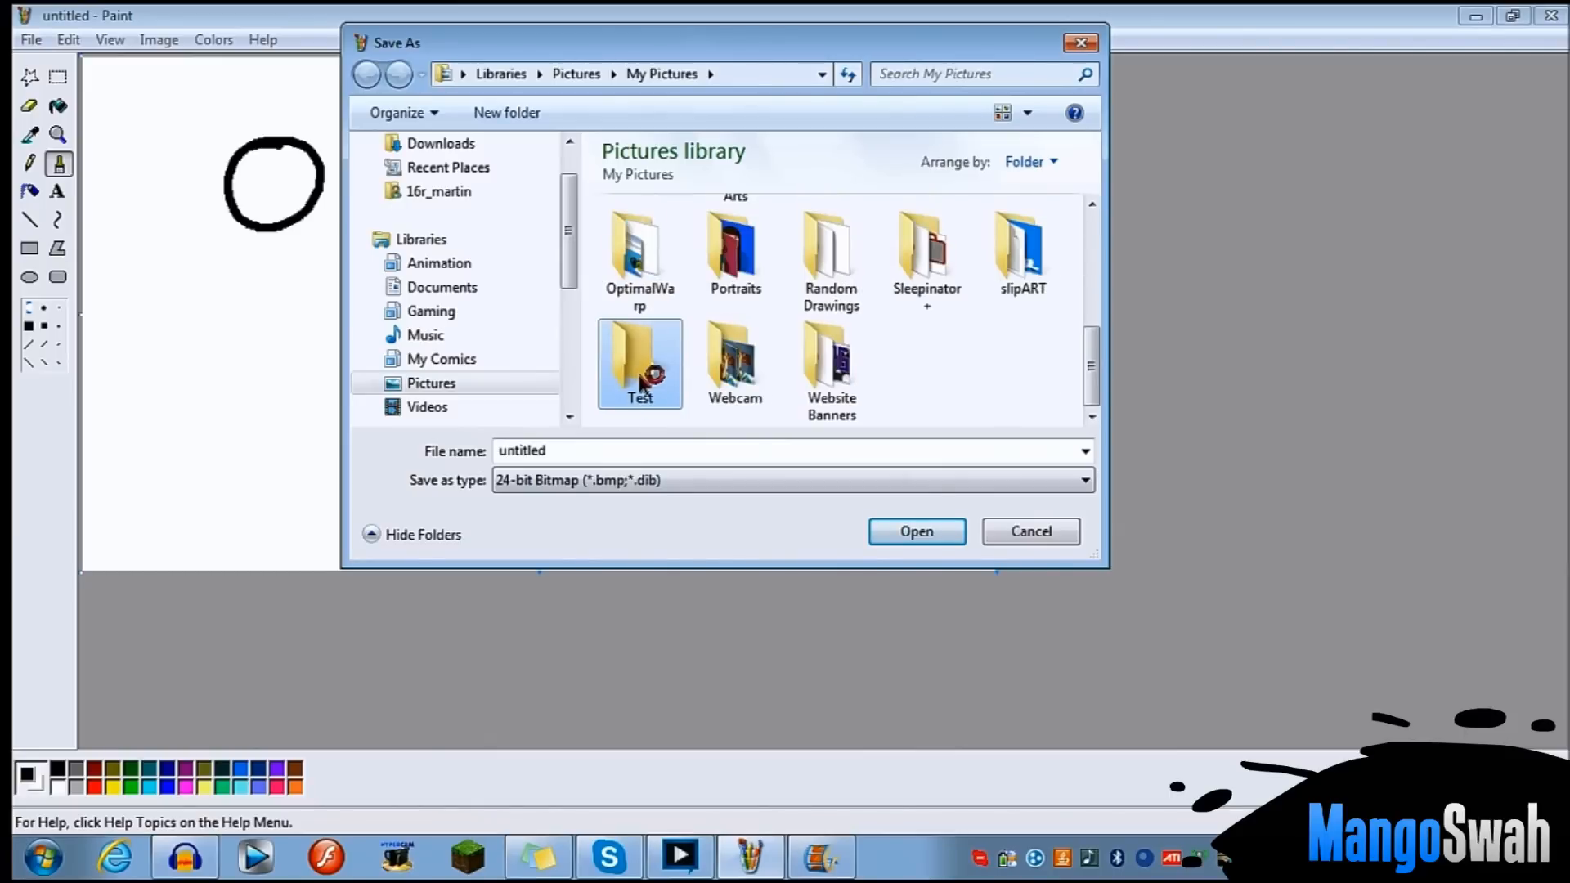
pyautogui.doubleClick(639, 363)
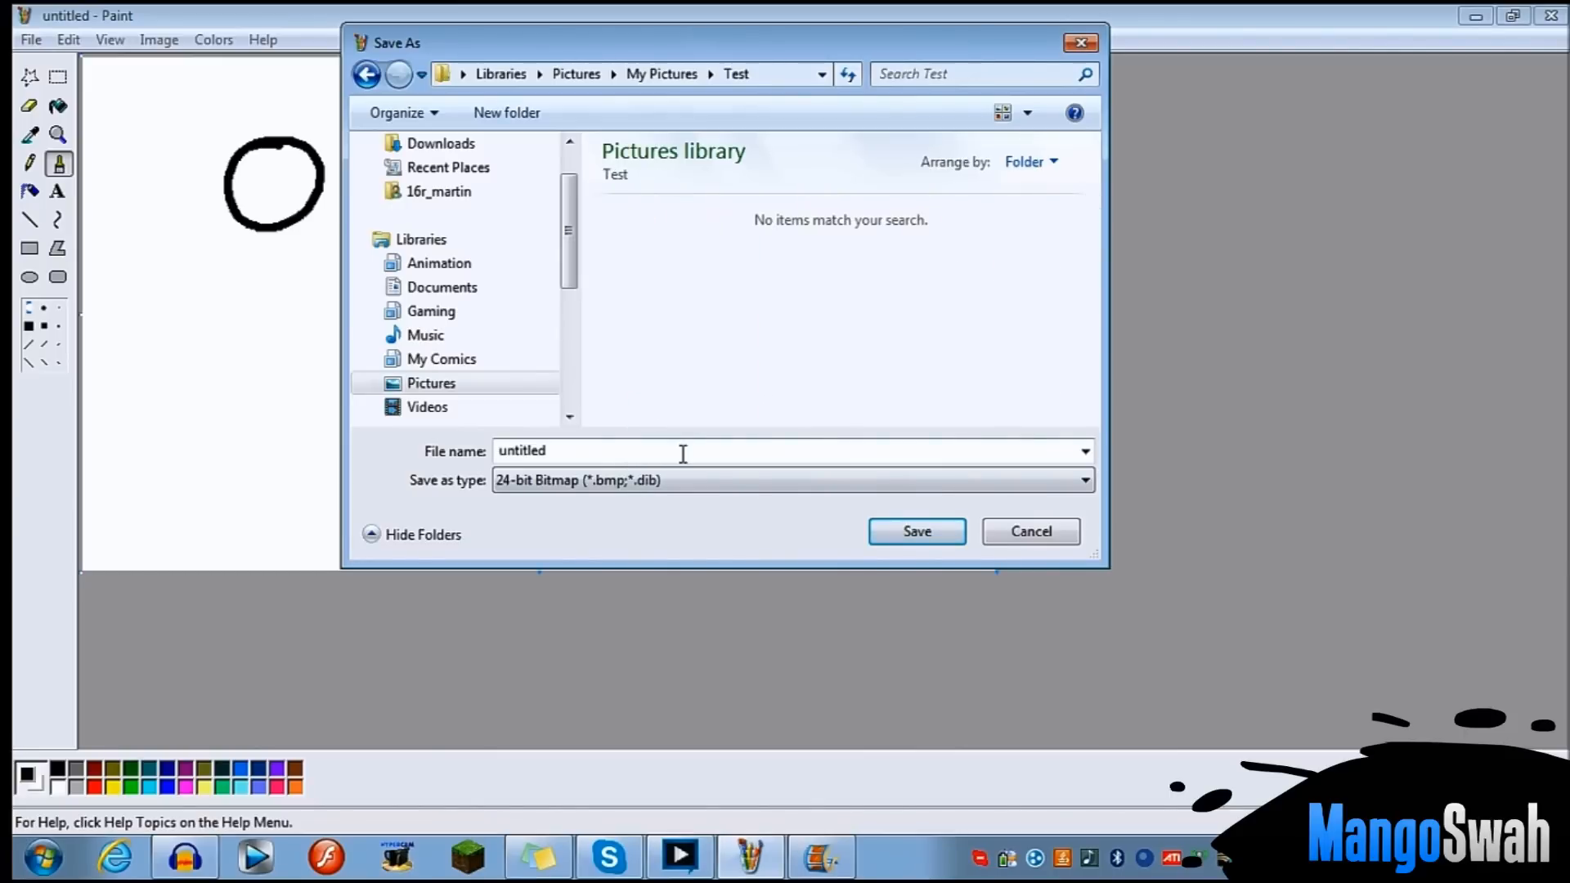
pyautogui.click(915, 531)
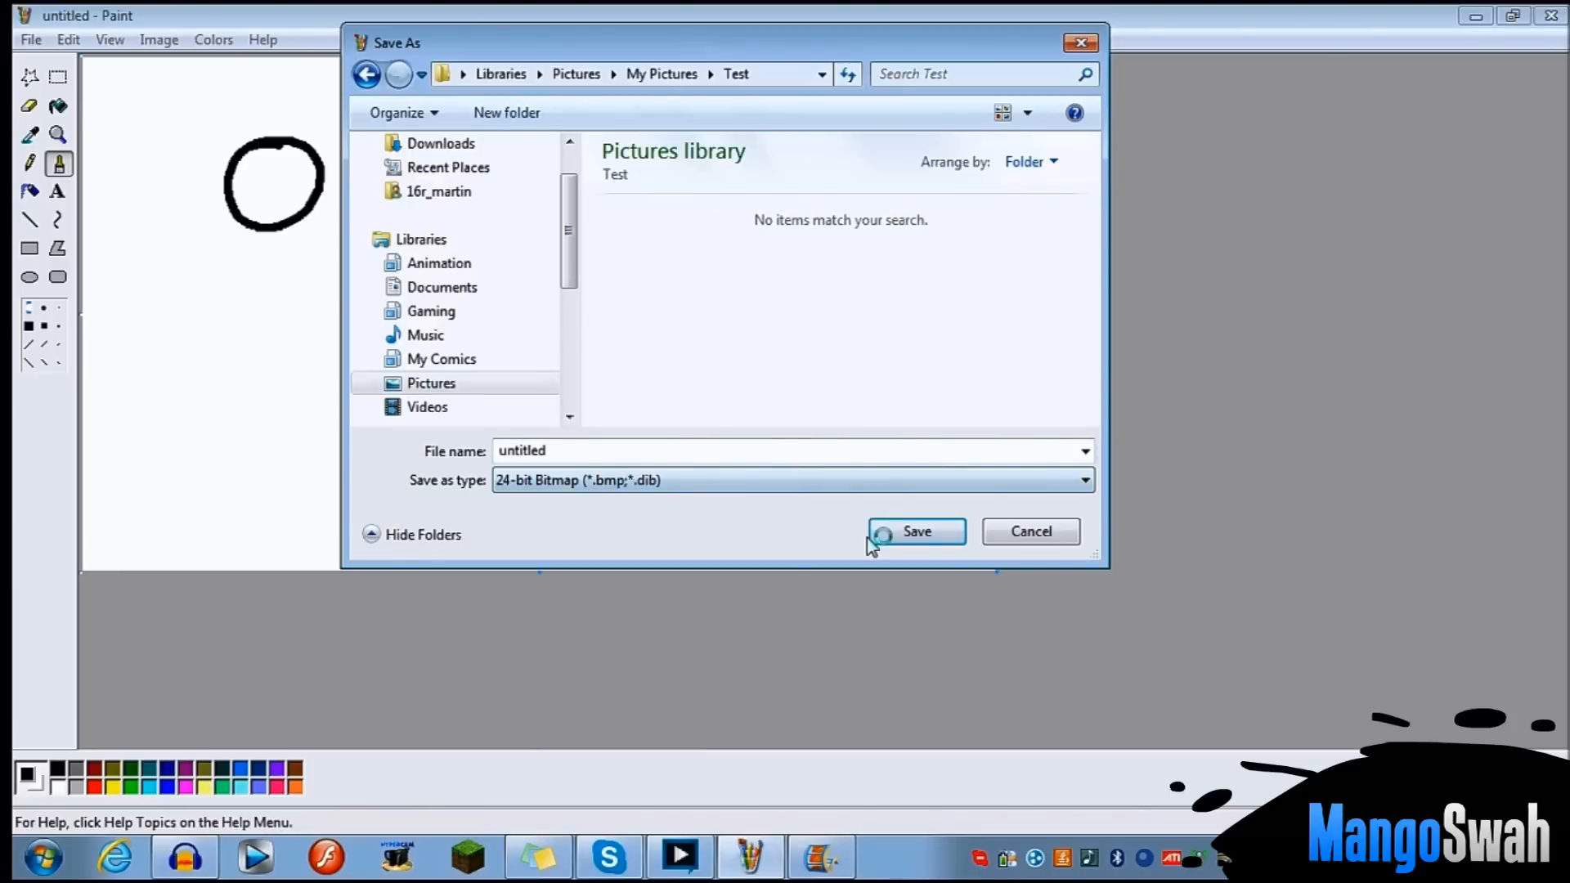
pyautogui.click(914, 531)
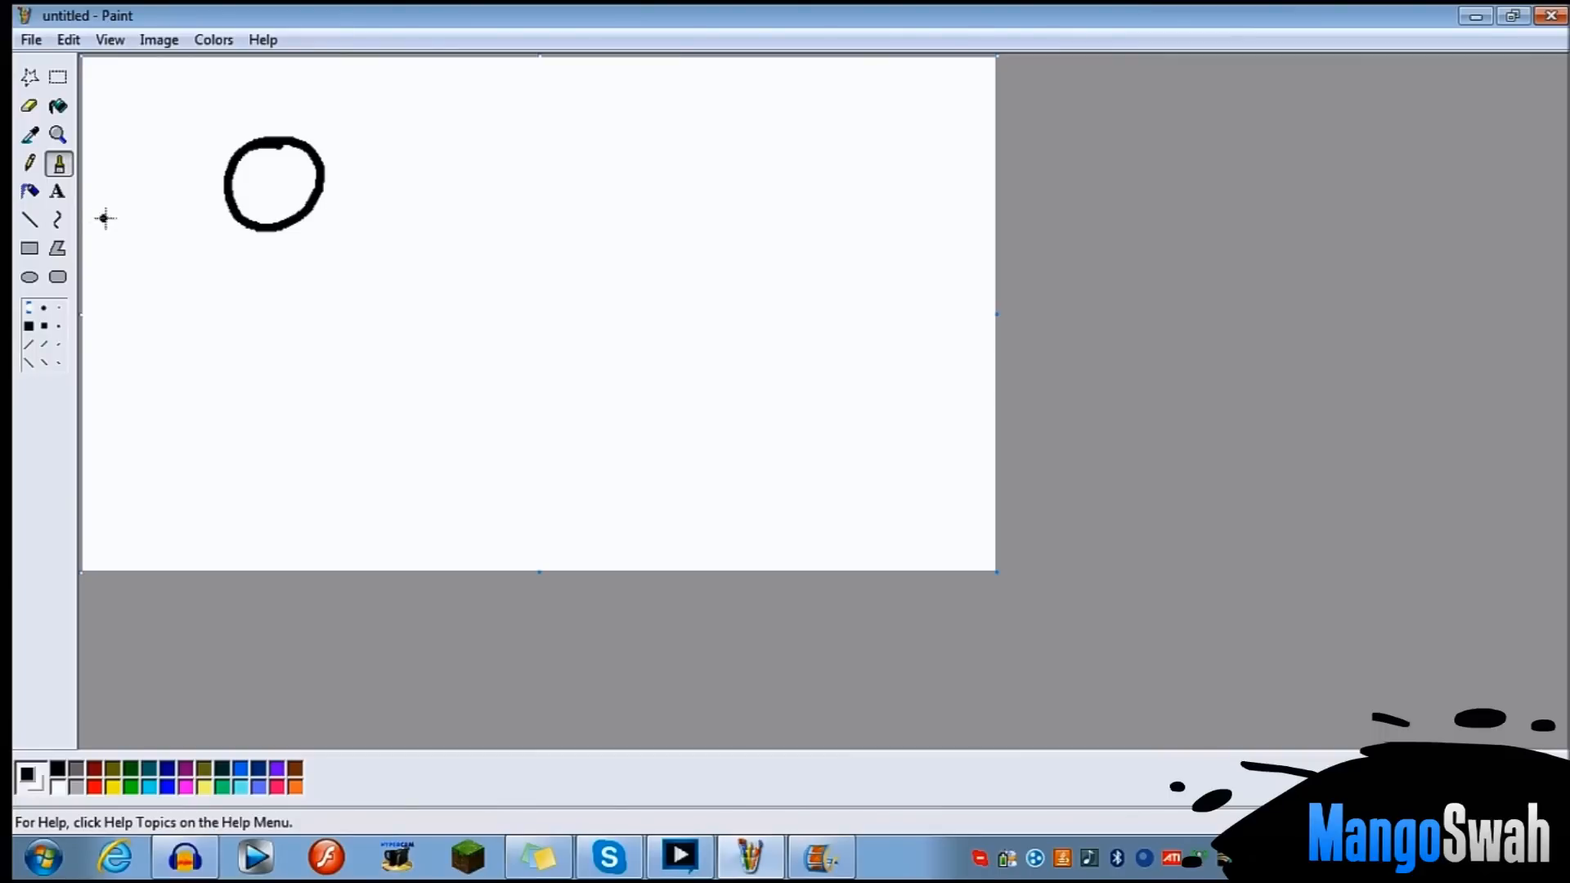
# - Switch to Movie Maker and bring up Add videos and photos
pyautogui.click(58, 107)
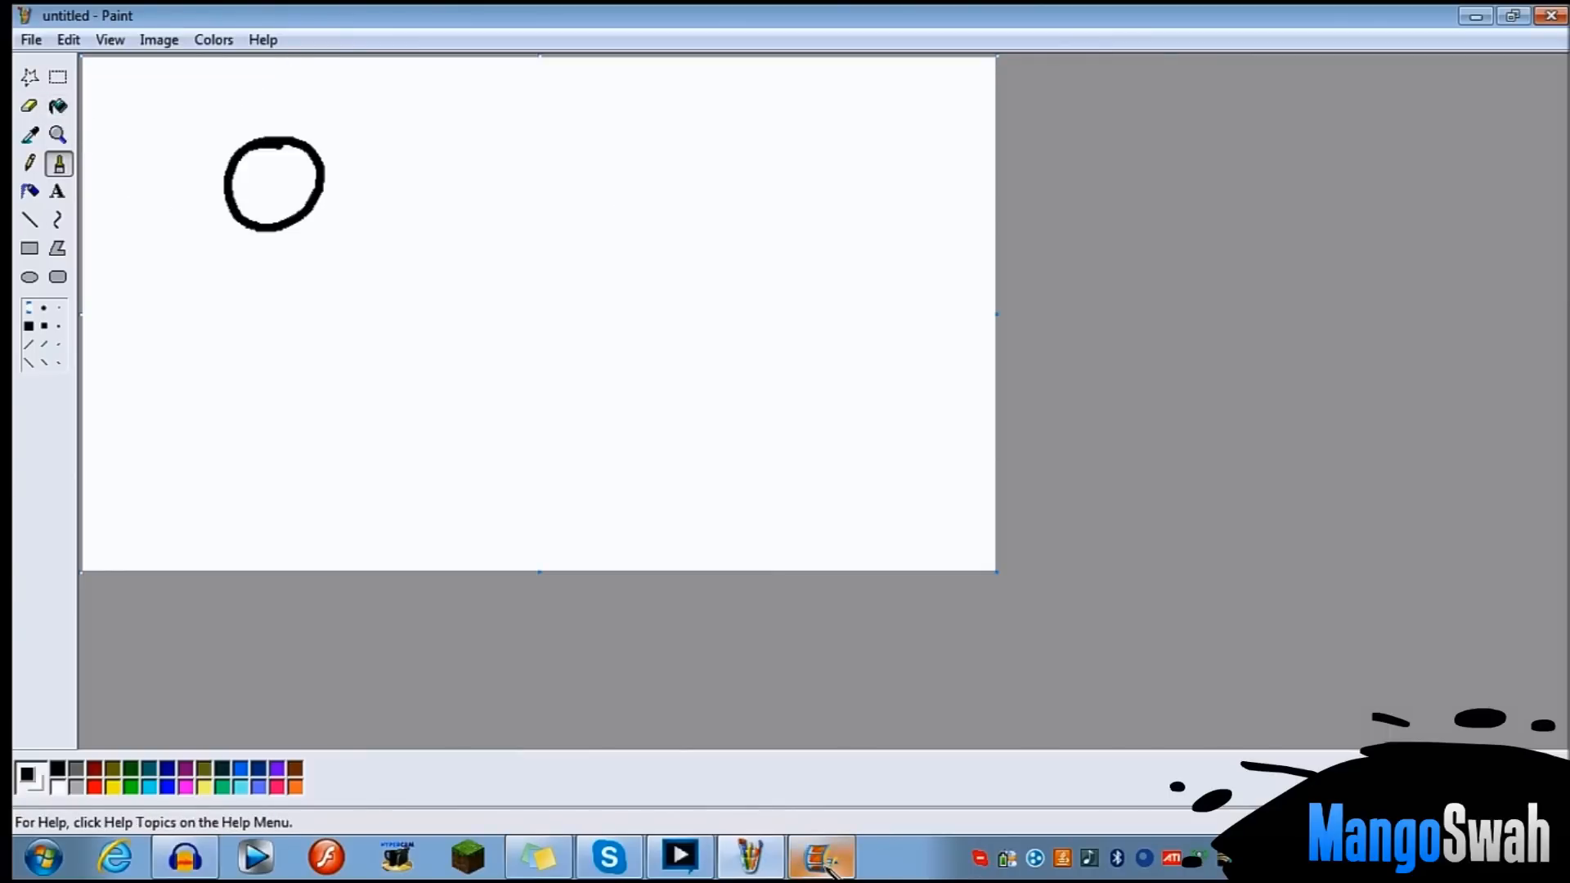
pyautogui.click(821, 856)
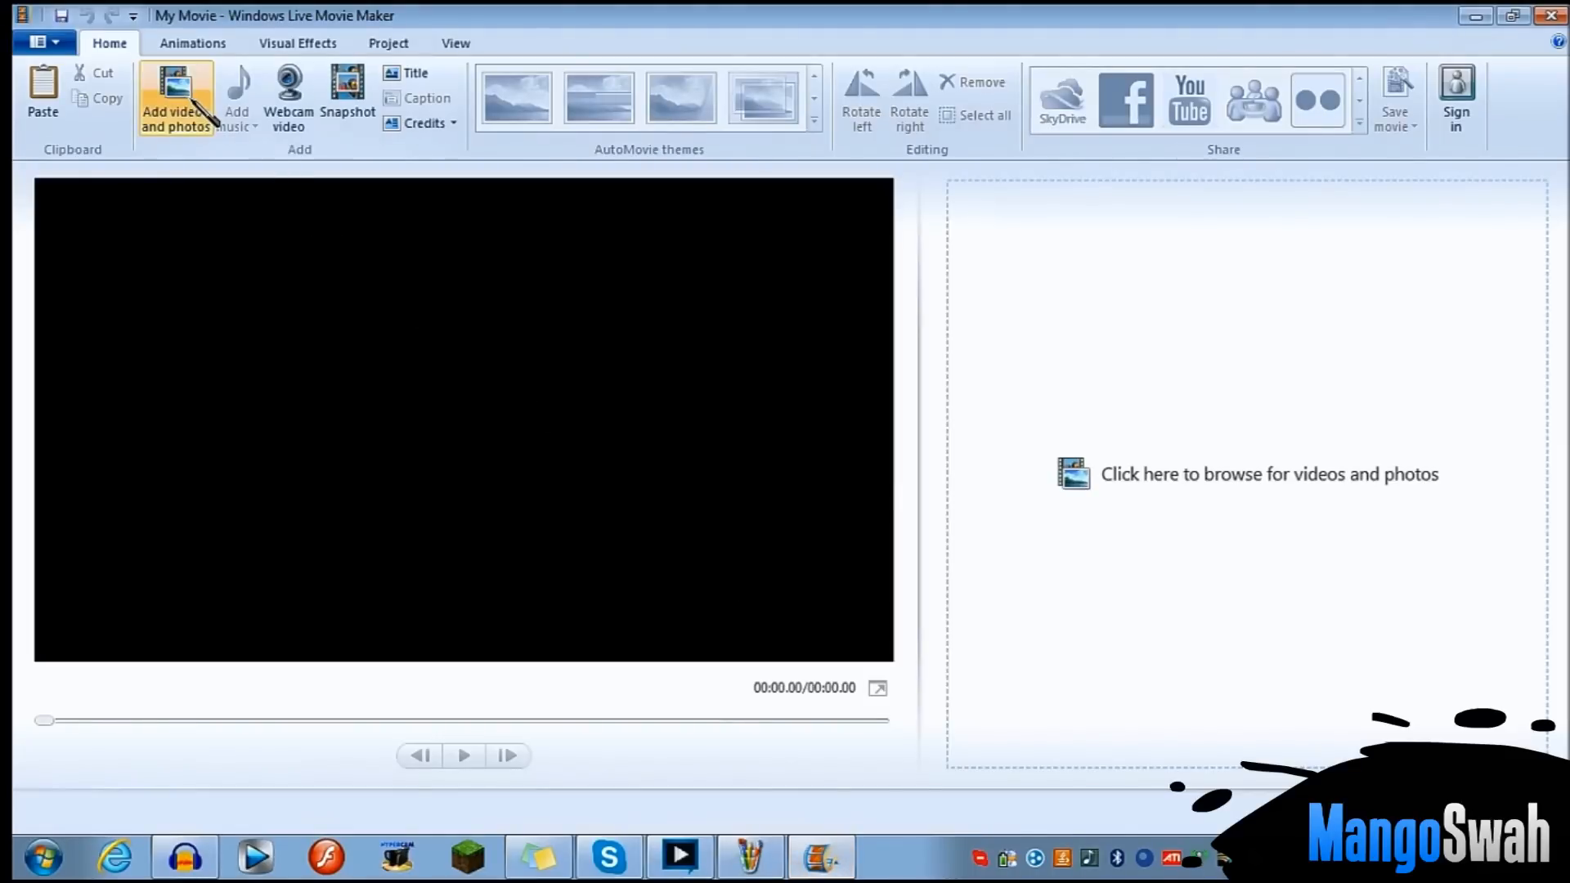
pyautogui.moveTo(273, 250)
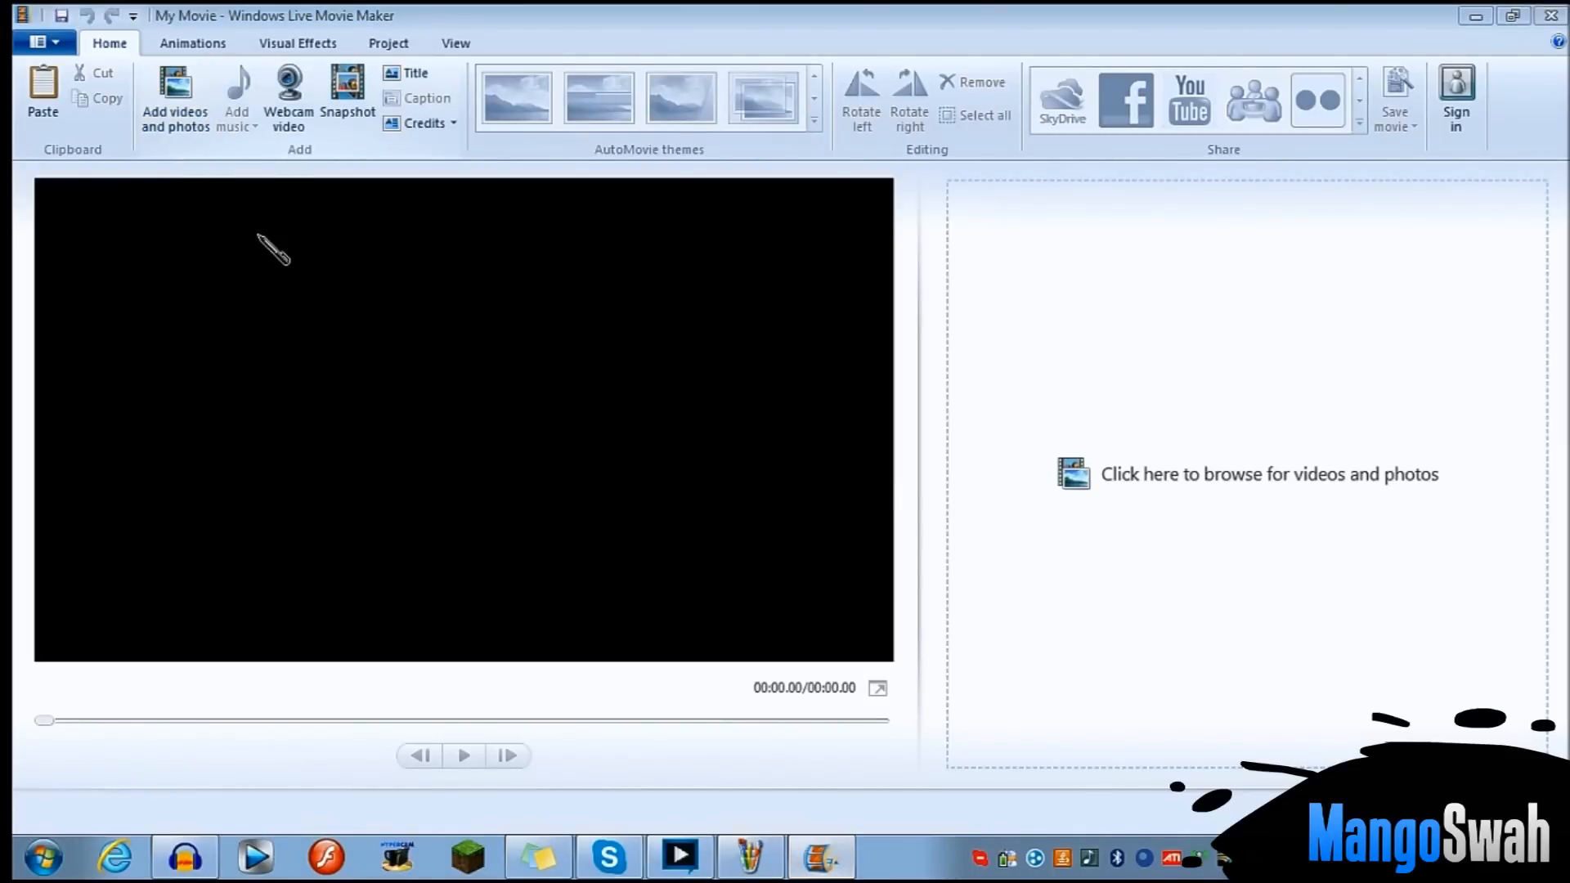
pyautogui.click(173, 95)
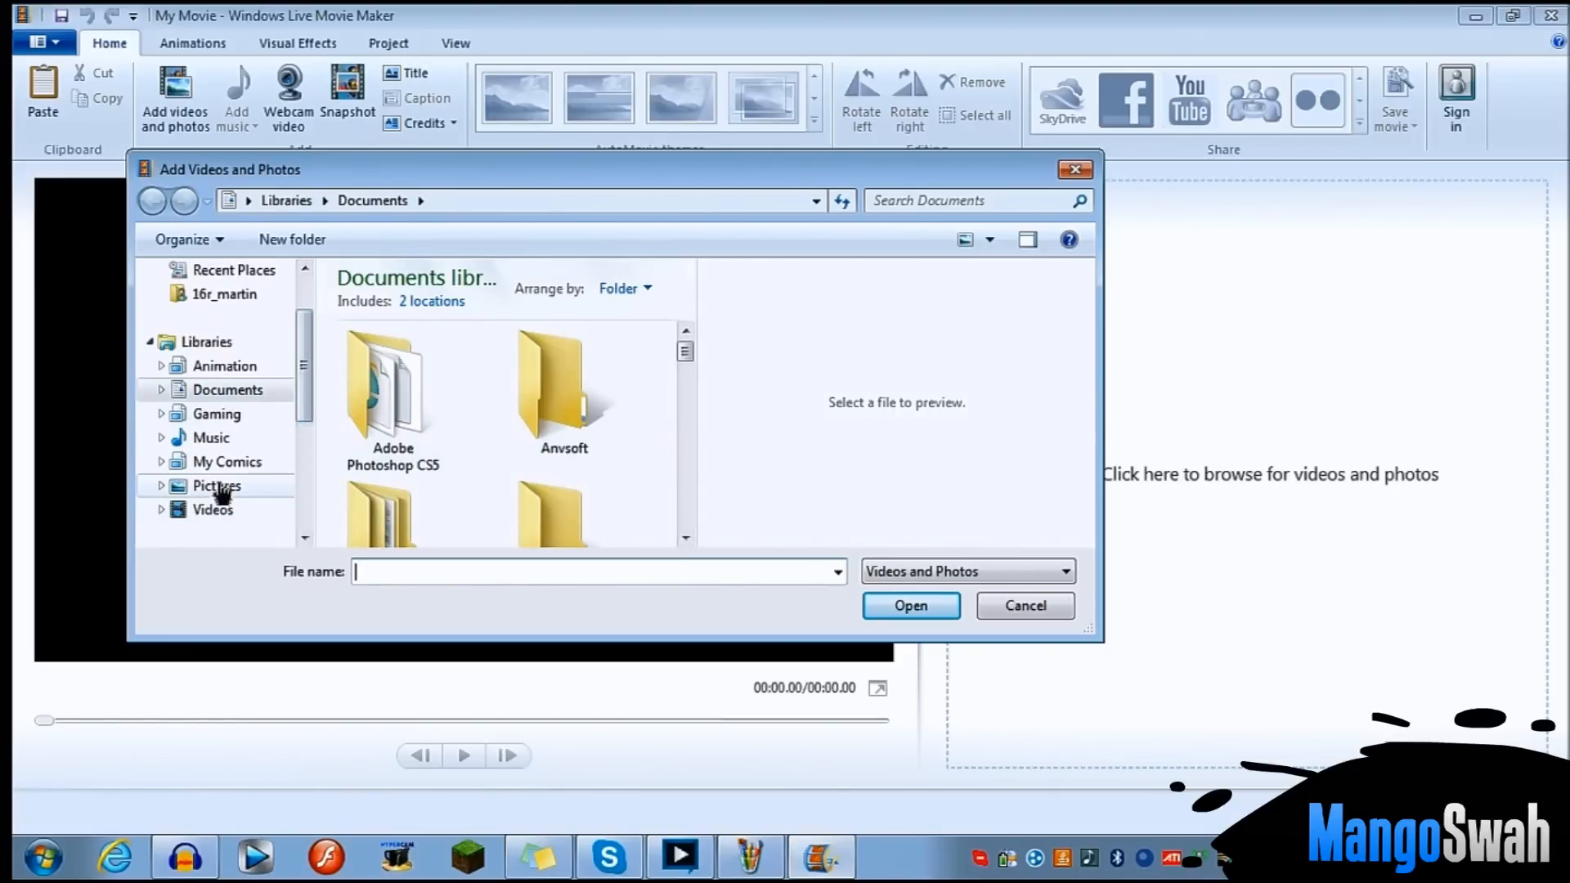
# - Add the untitled picture from Pictures > Test as the first clip
pyautogui.click(216, 486)
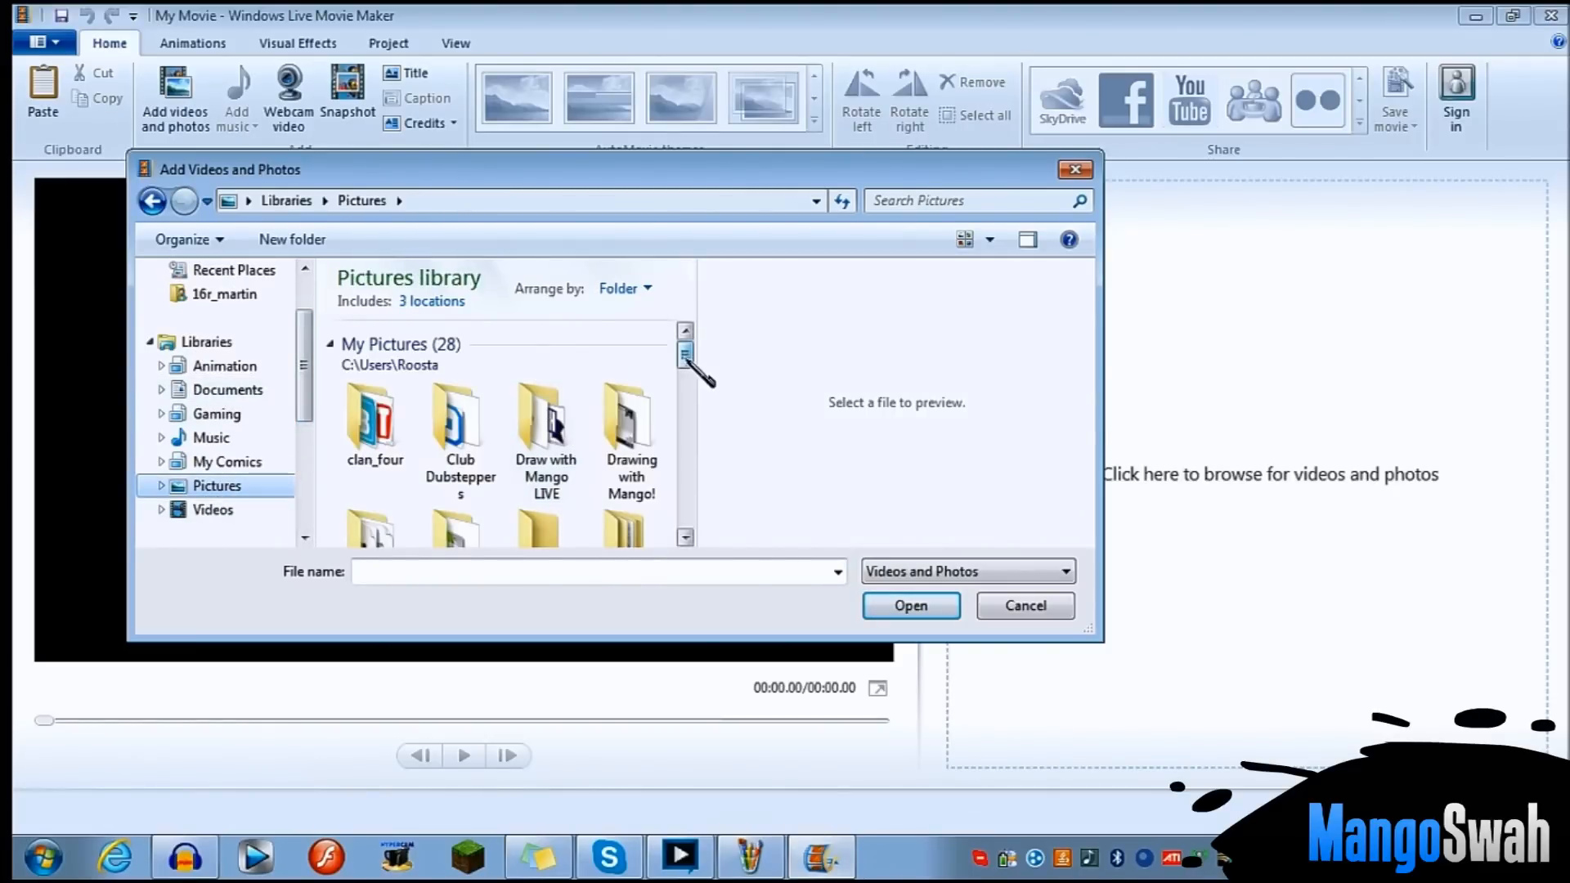
pyautogui.scroll(-3)
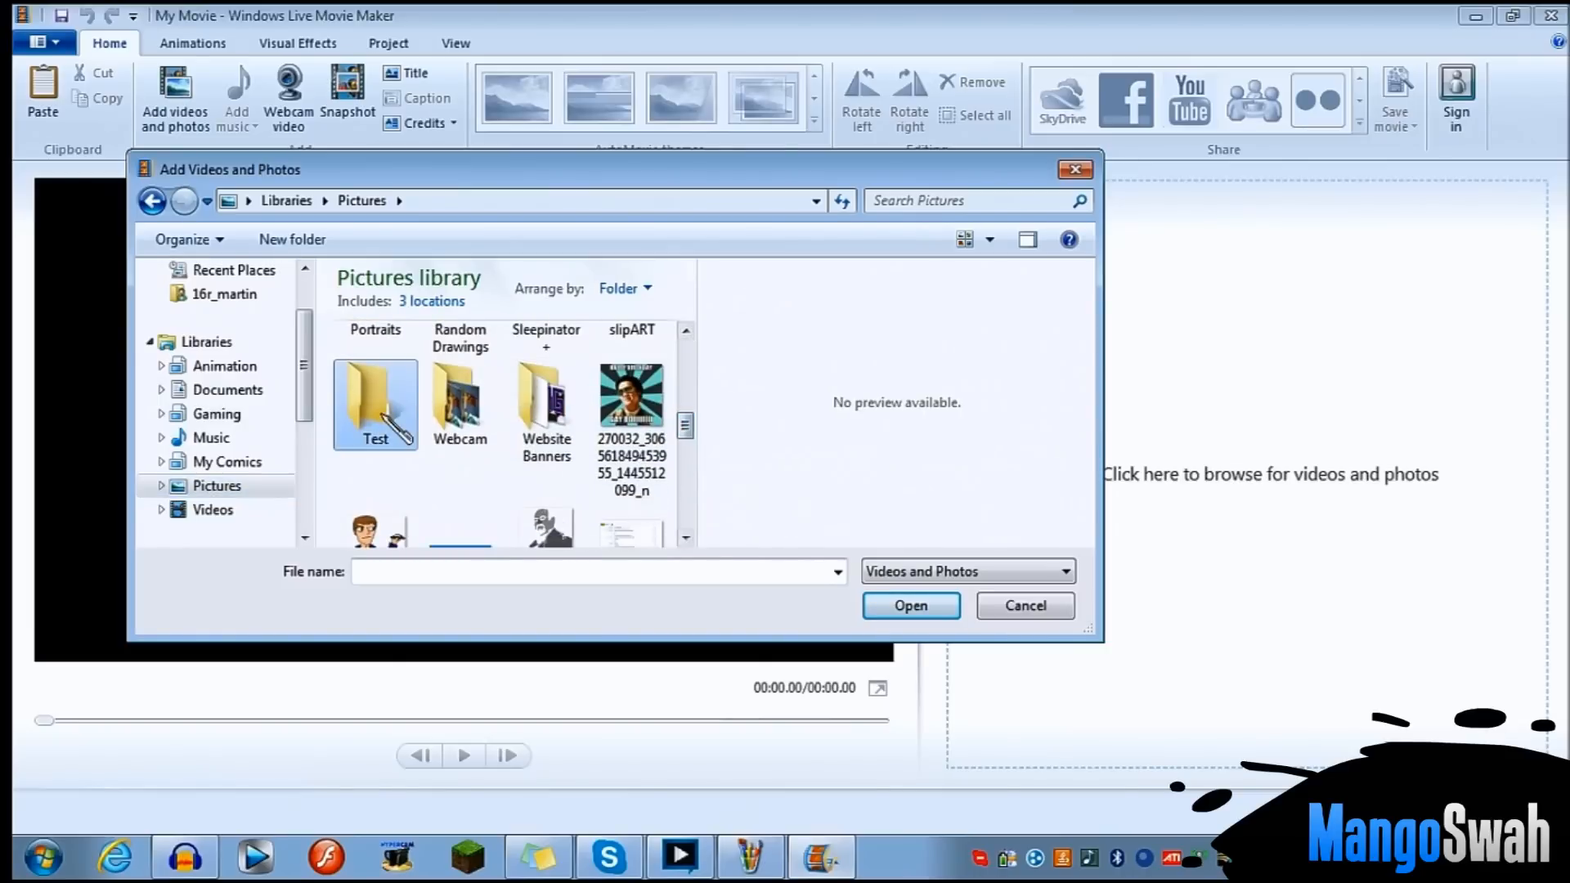
pyautogui.doubleClick(374, 401)
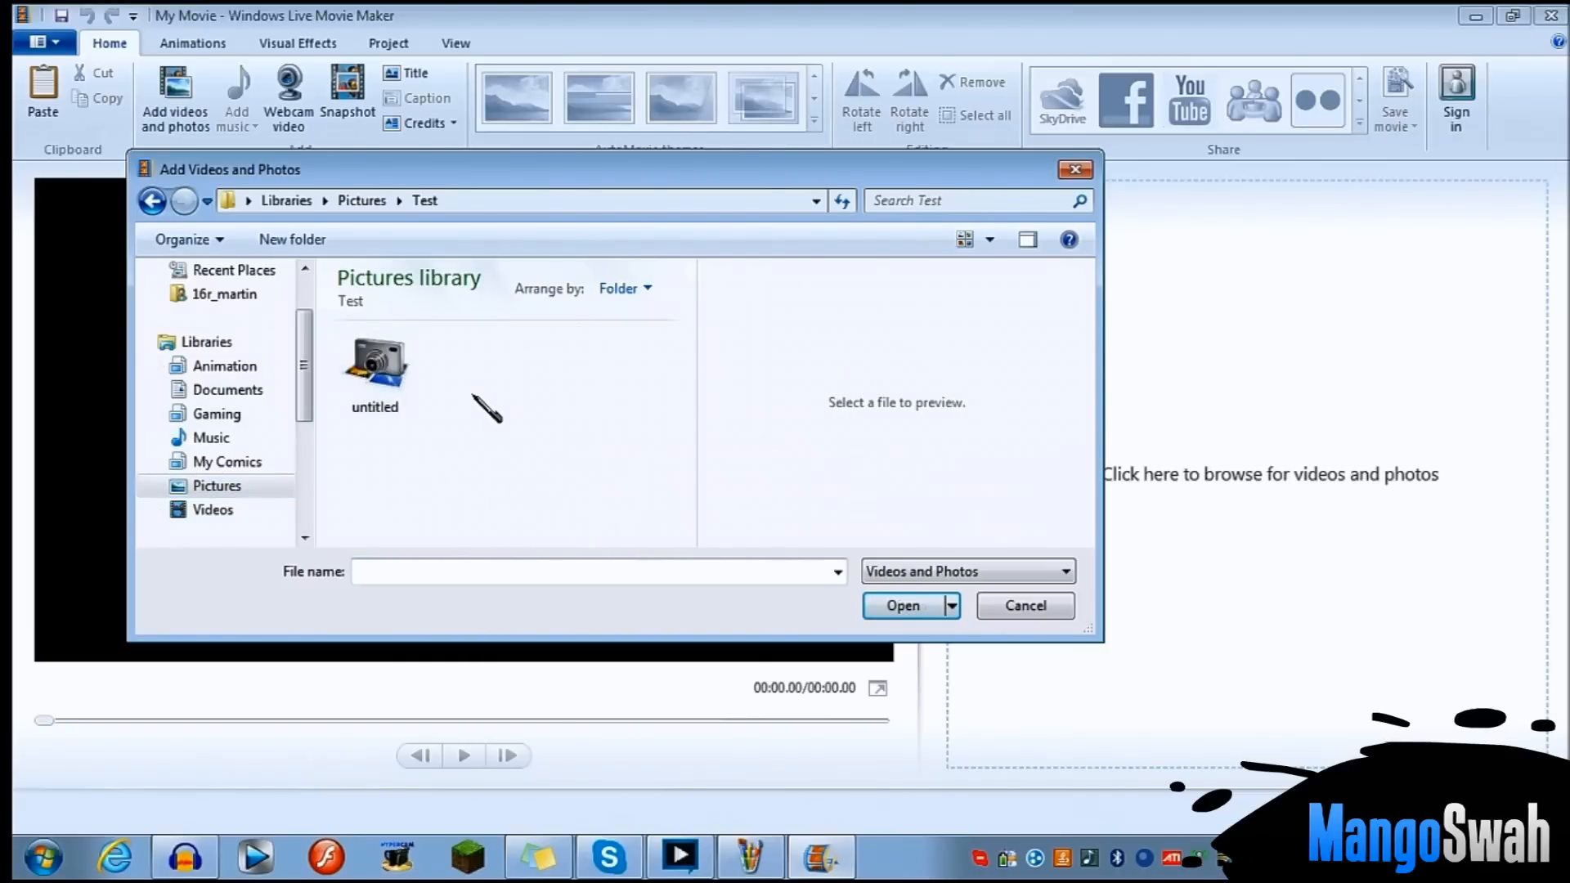
pyautogui.click(901, 606)
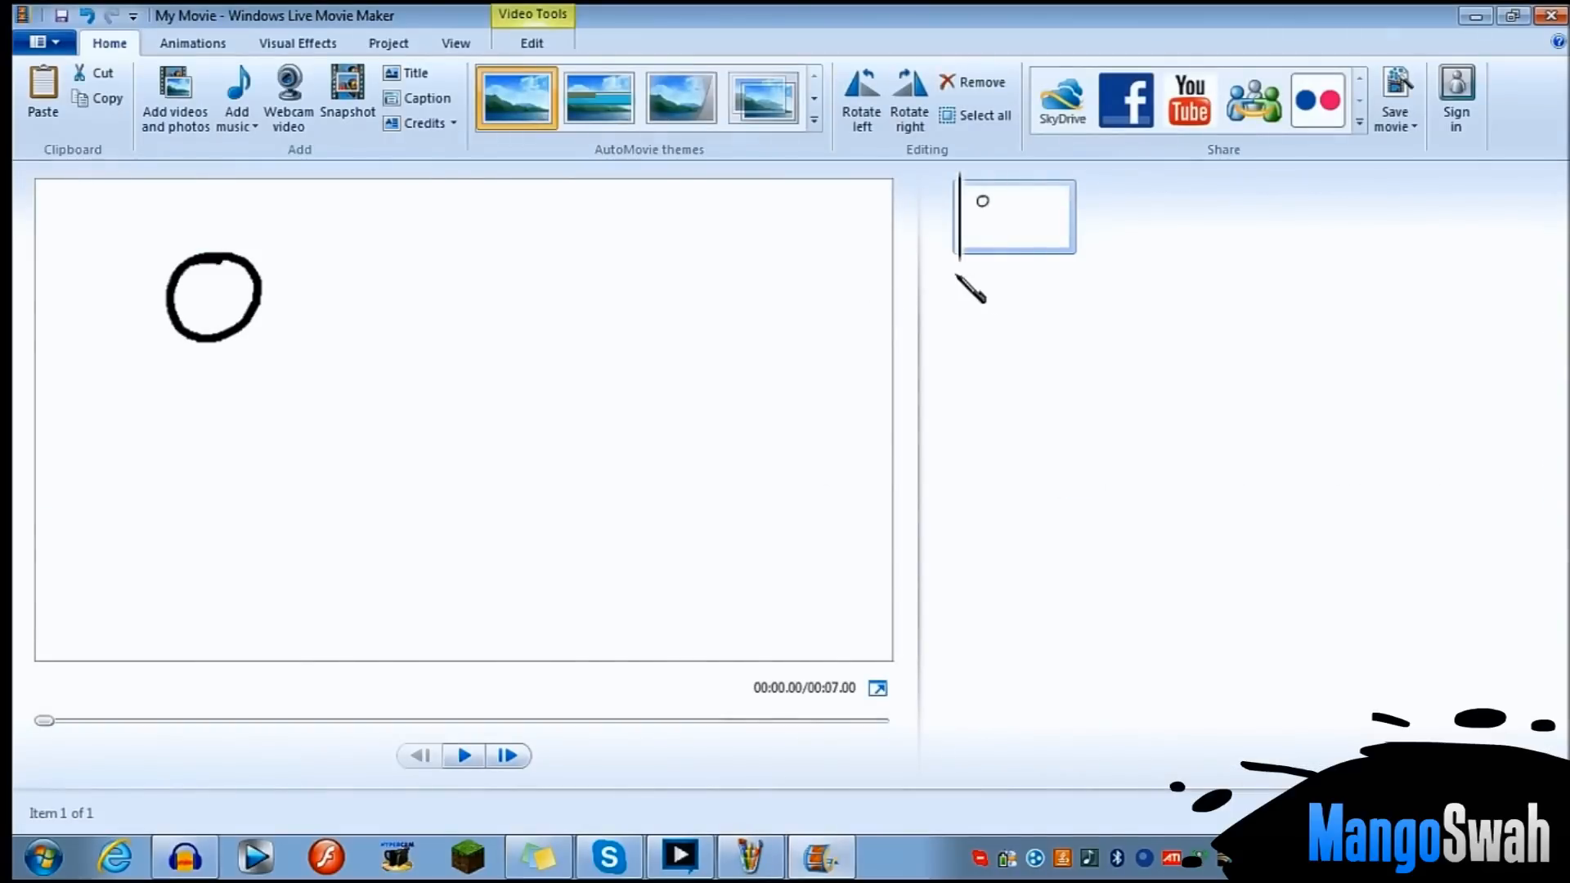
pyautogui.moveTo(1061, 99)
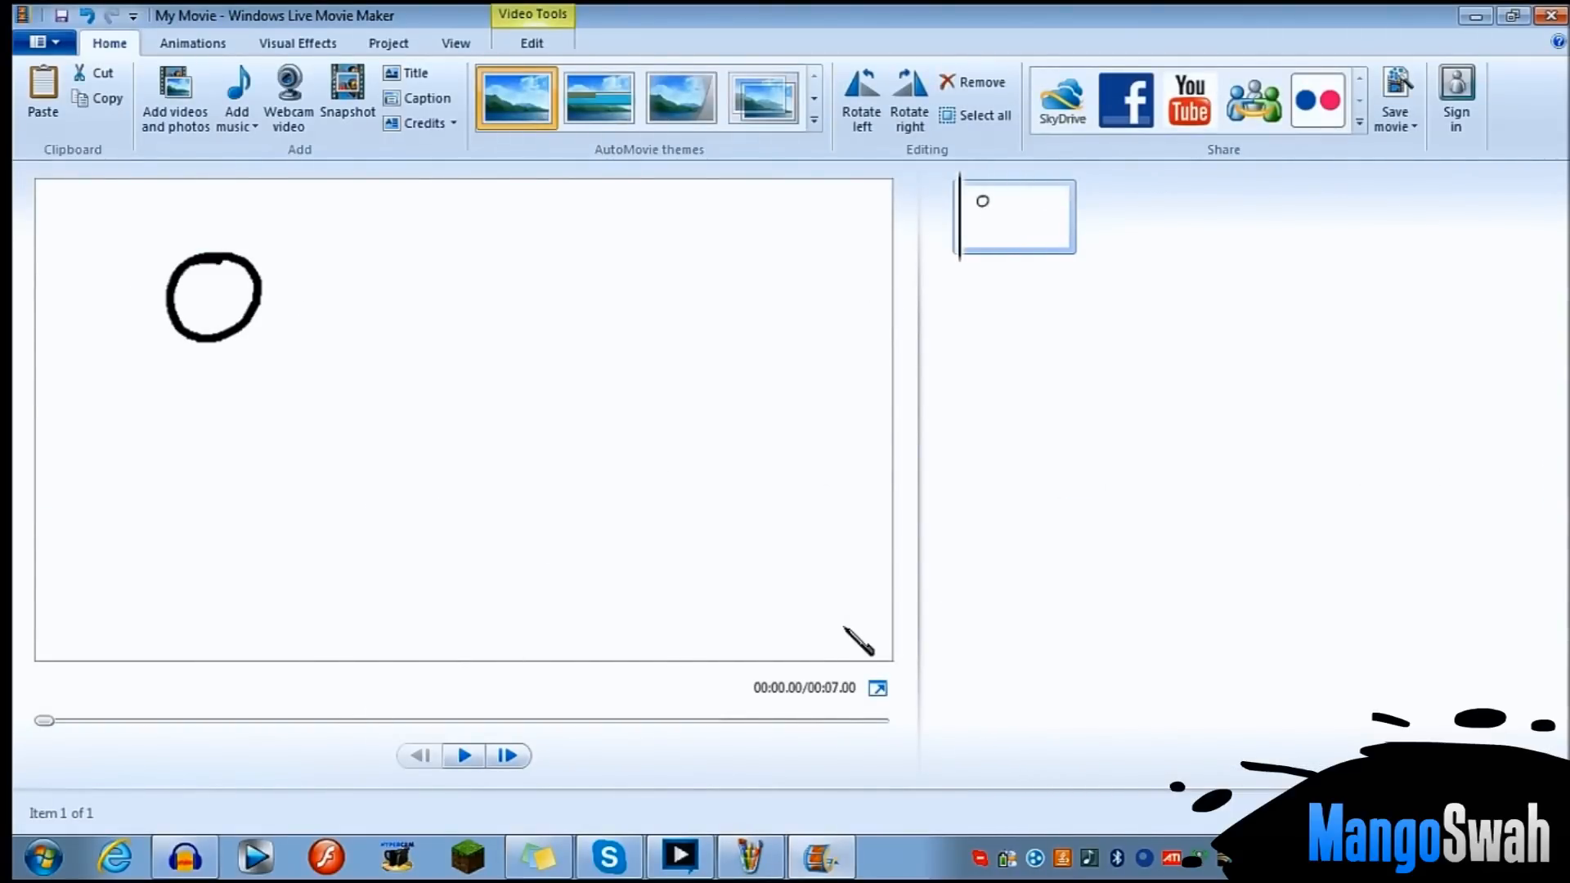
# - Set the picture clip's duration to 1.00 seconds on the Edit tab
pyautogui.click(531, 43)
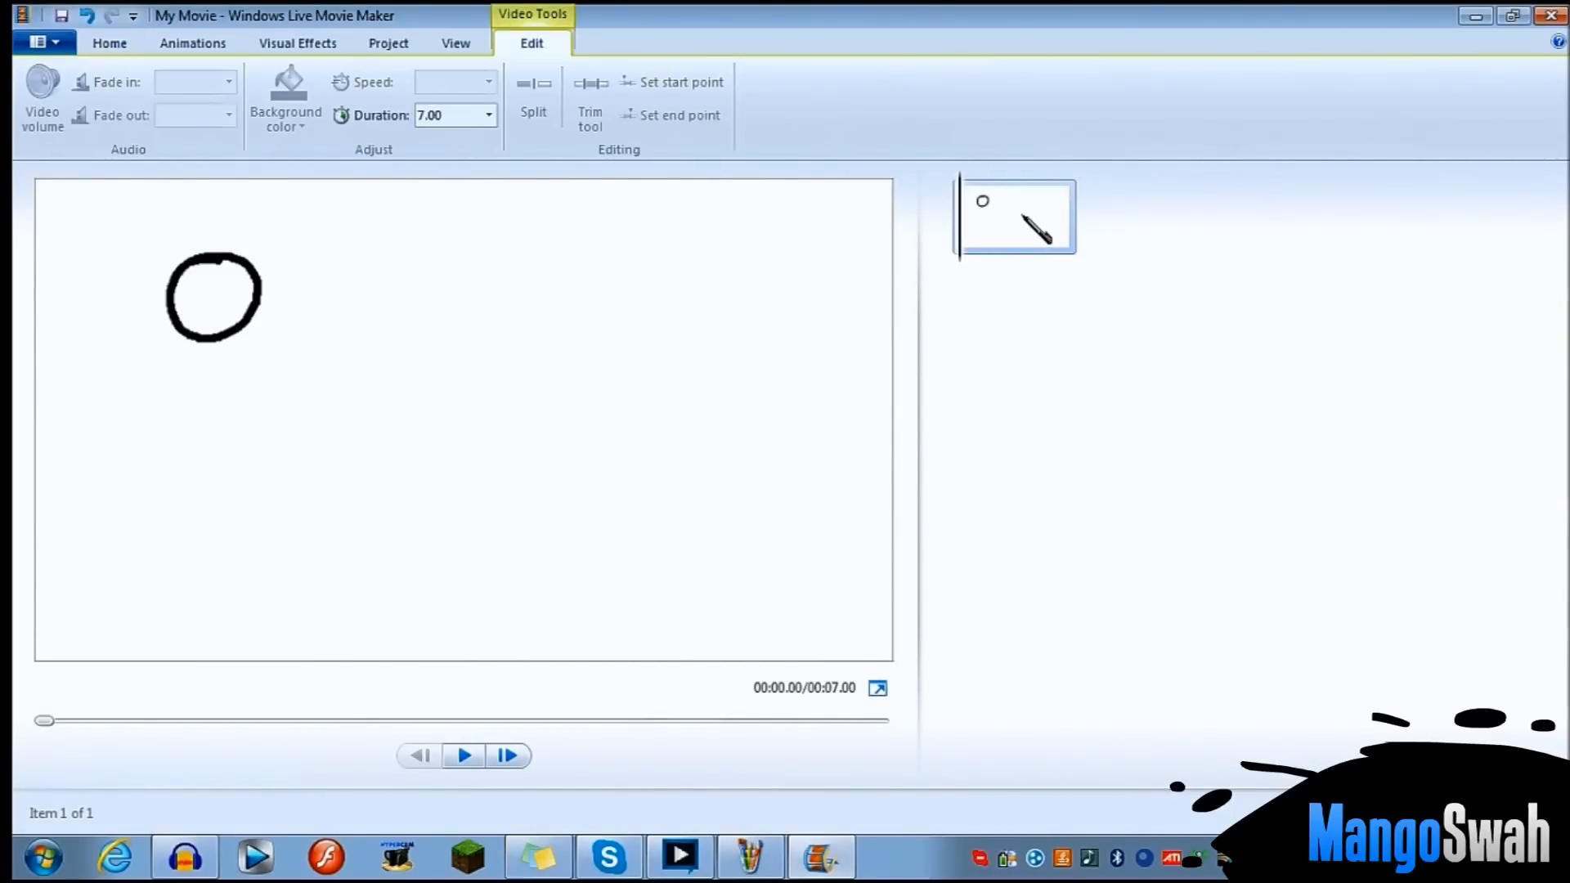
pyautogui.click(489, 115)
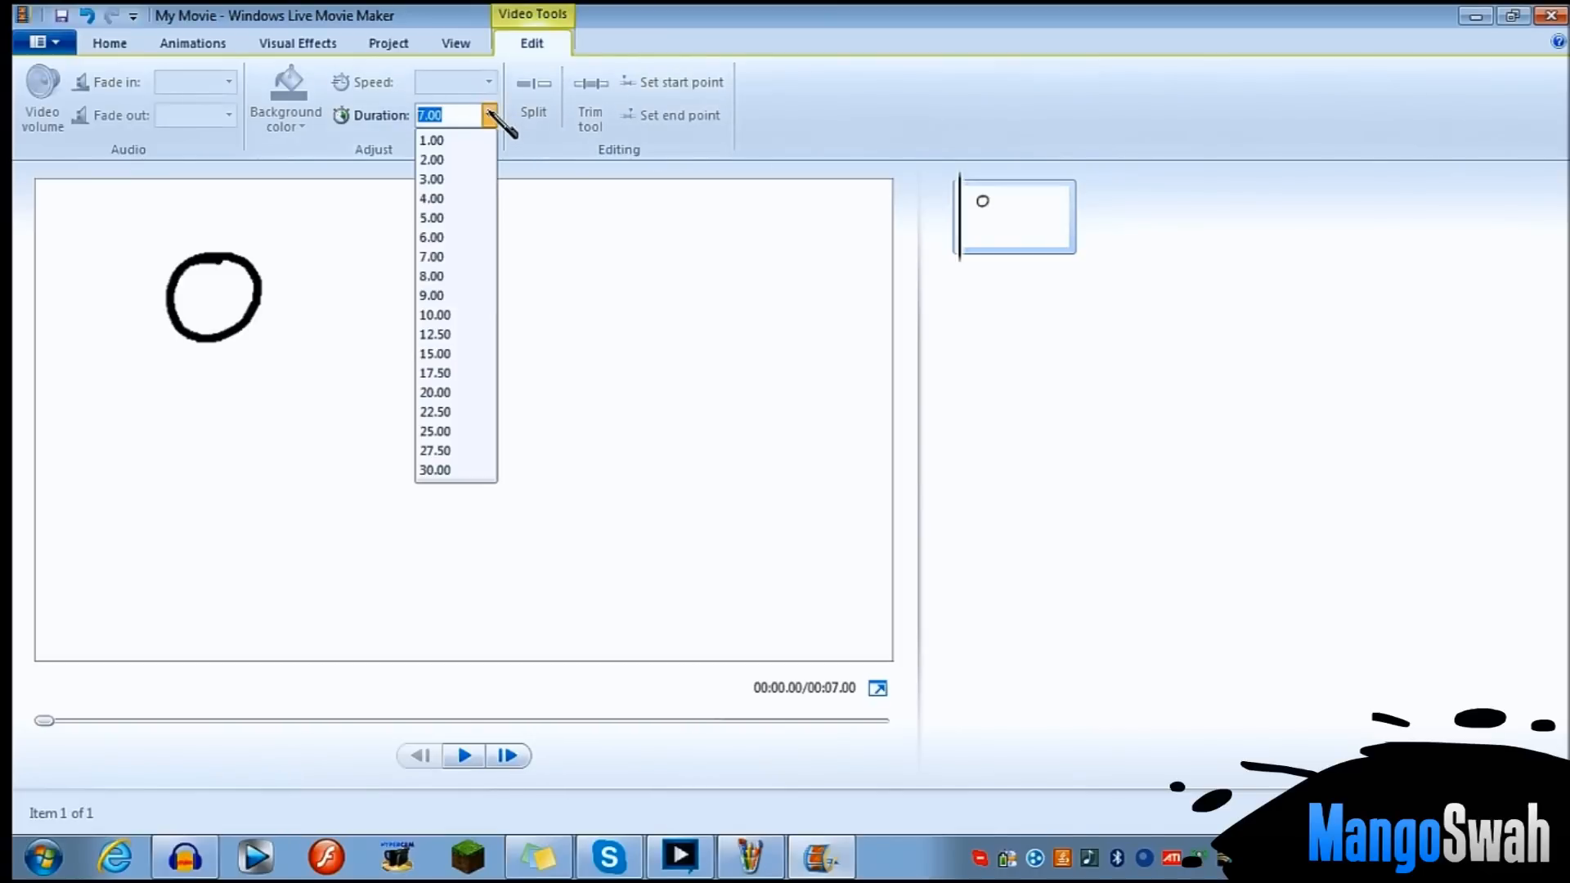
pyautogui.click(431, 139)
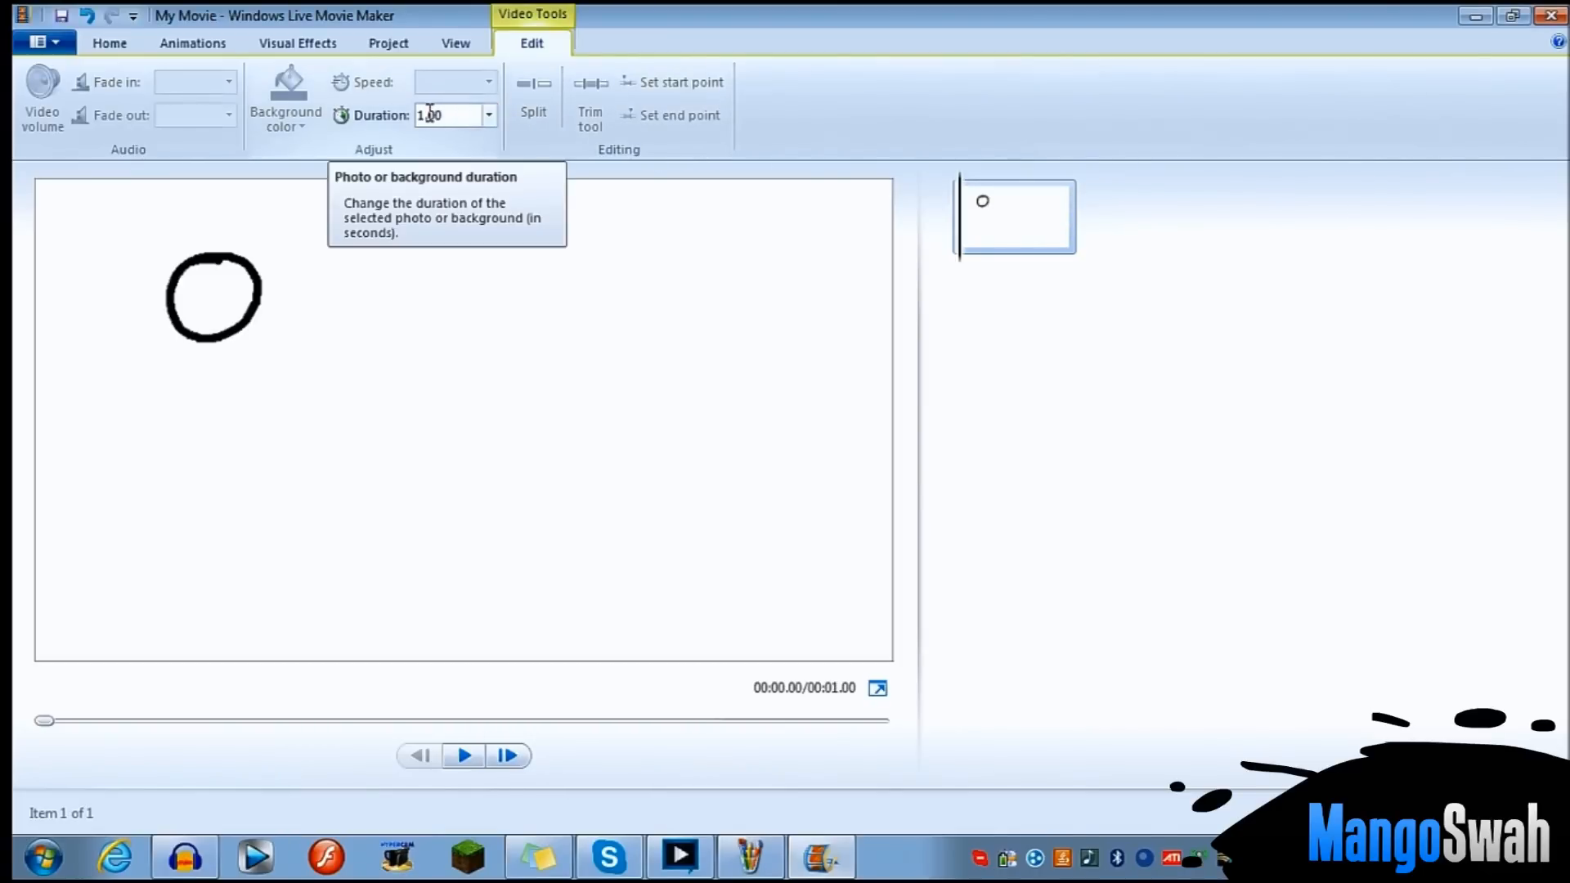
pyautogui.click(446, 115)
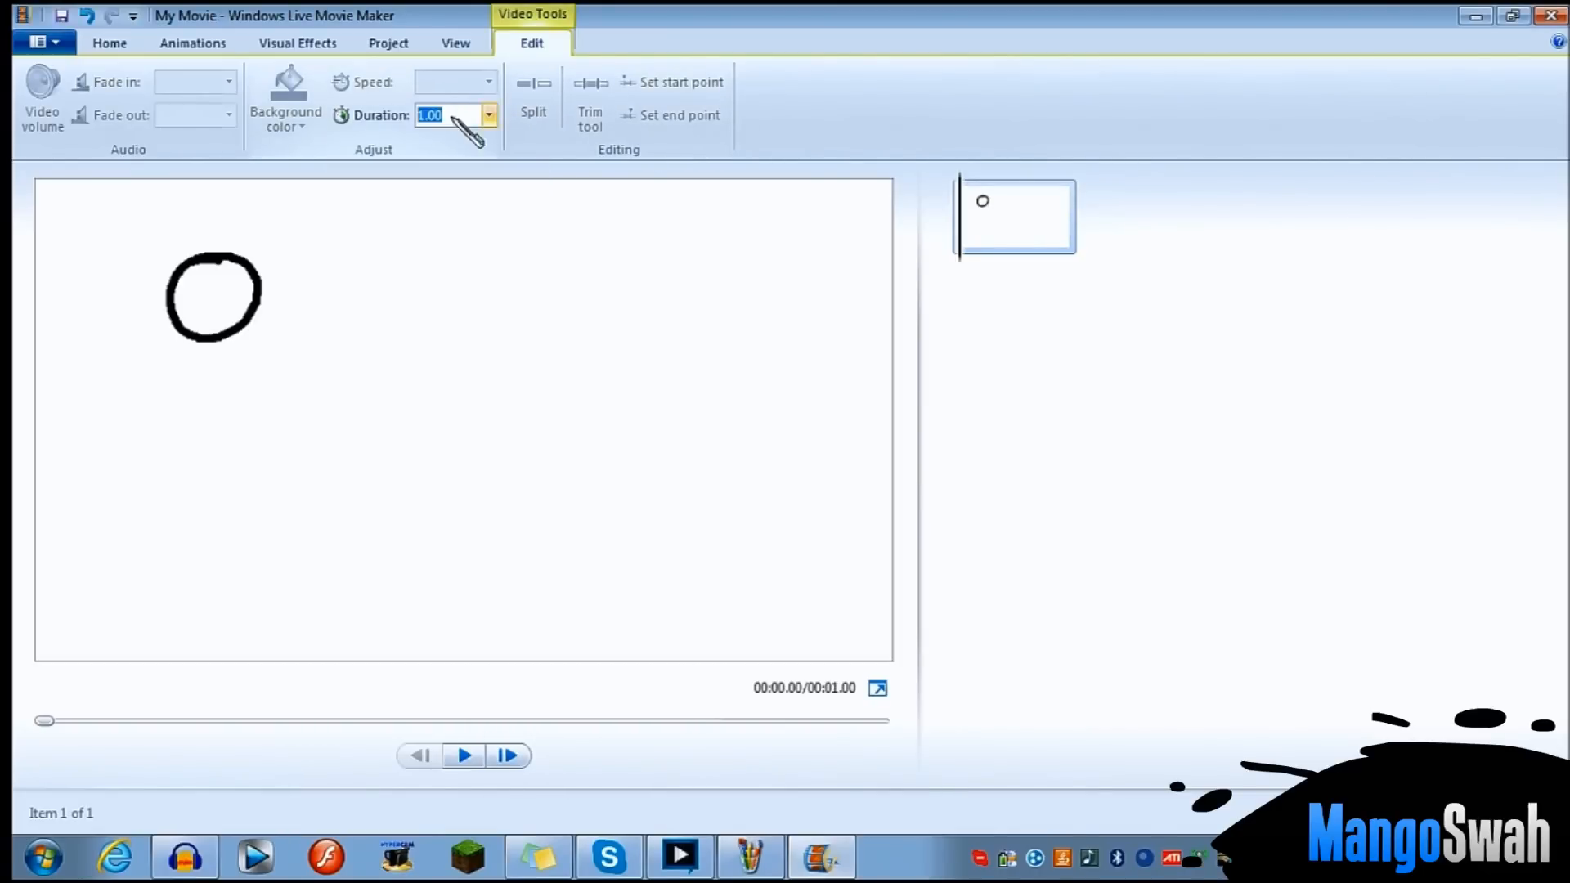
pyautogui.click(431, 115)
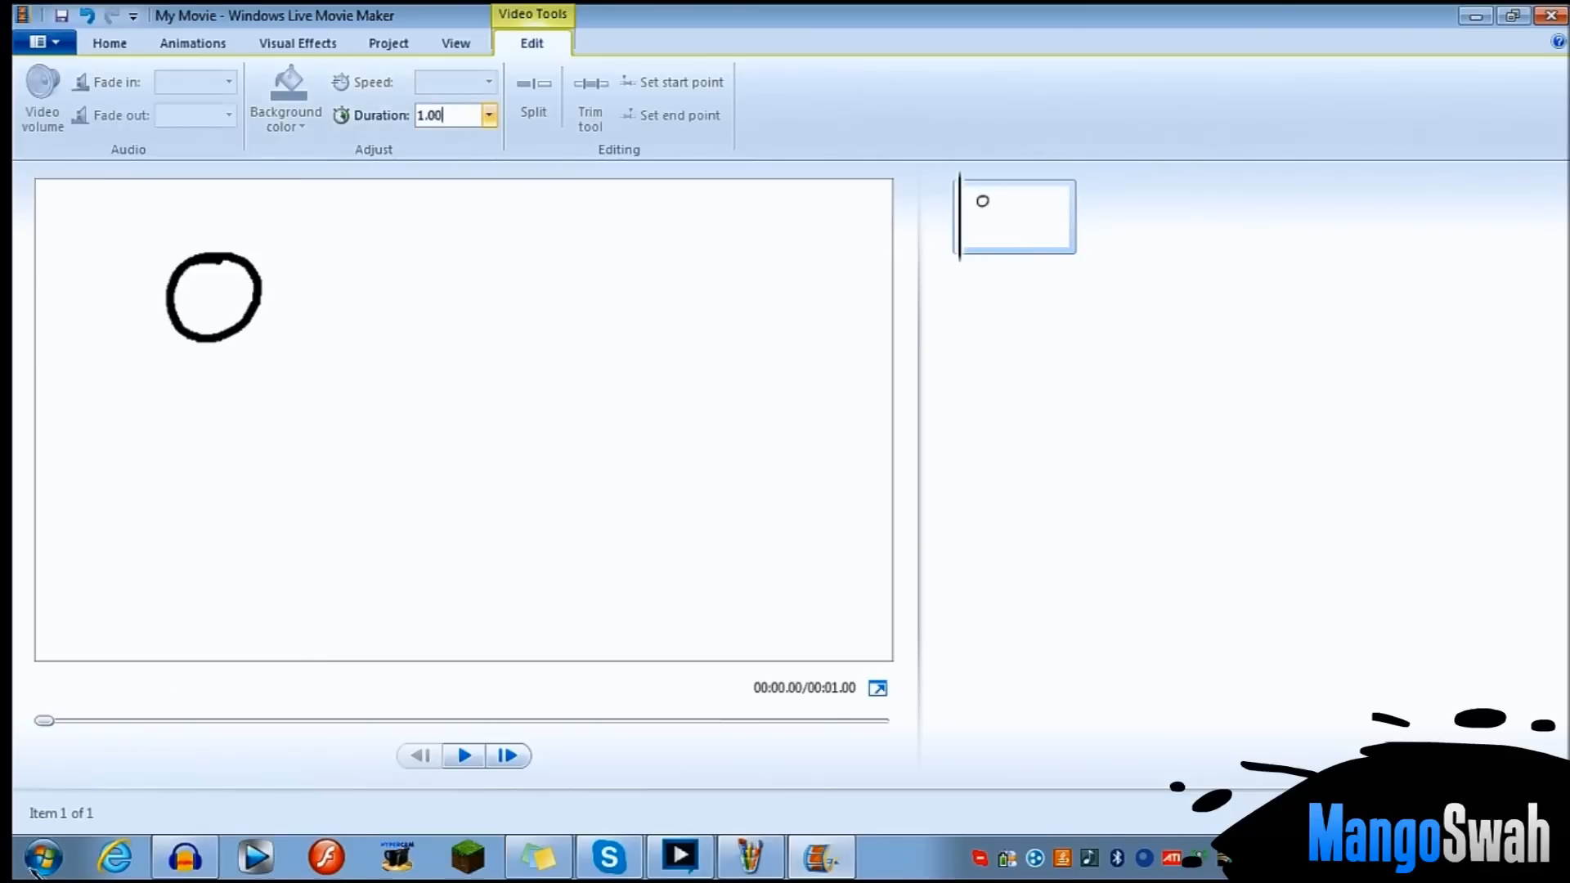
pyautogui.moveTo(242, 520)
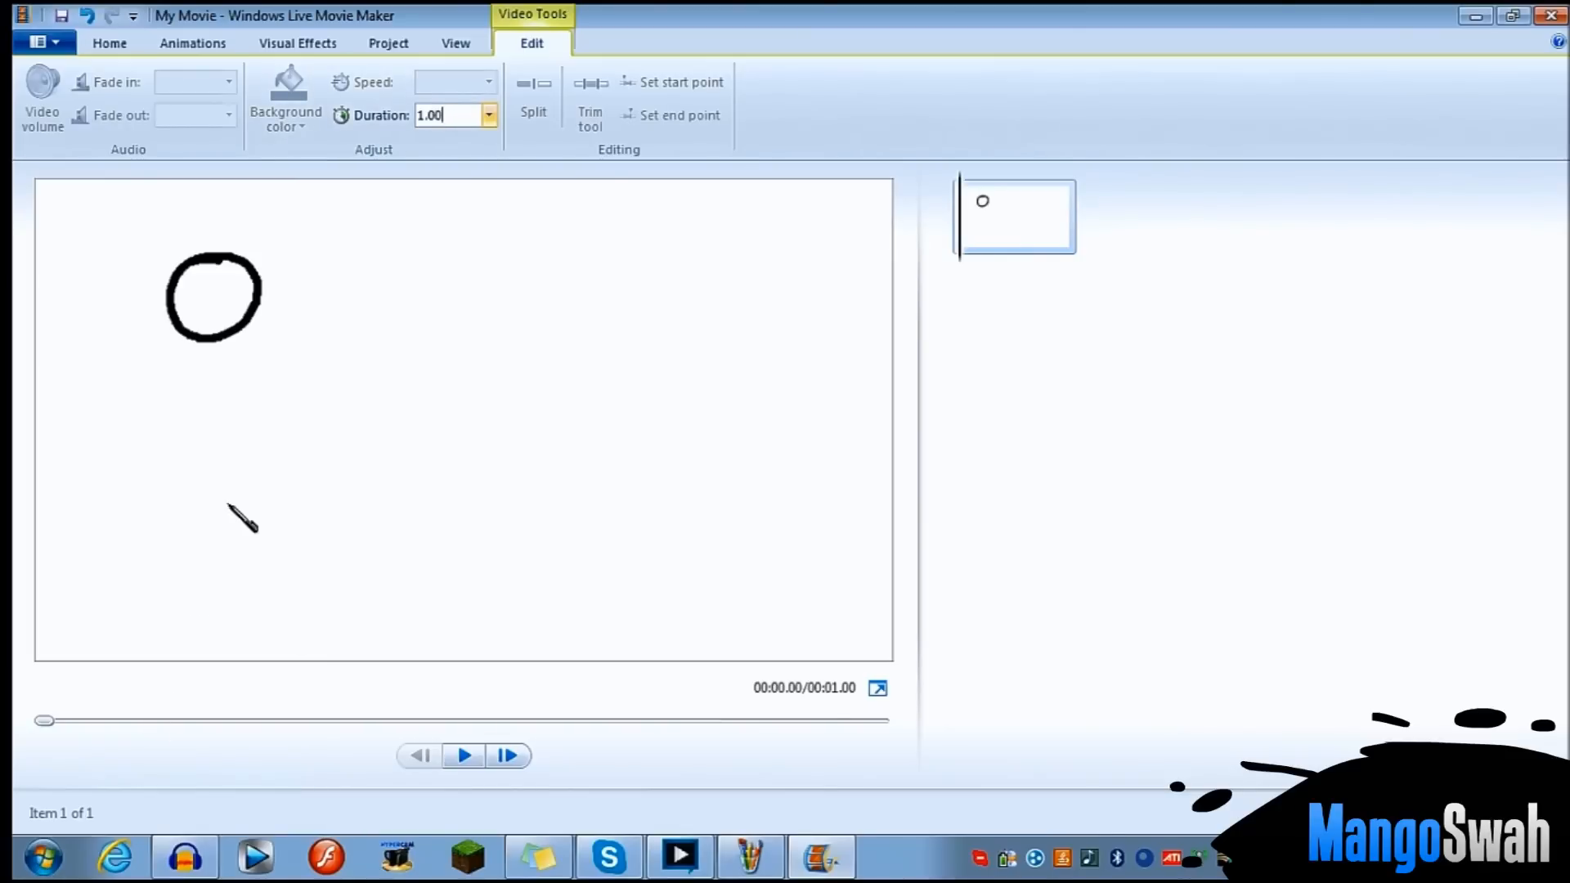
# - Work out 1/20 in Calculator and enter the 0.05-second duration
pyautogui.click(890, 856)
pyautogui.write('1')
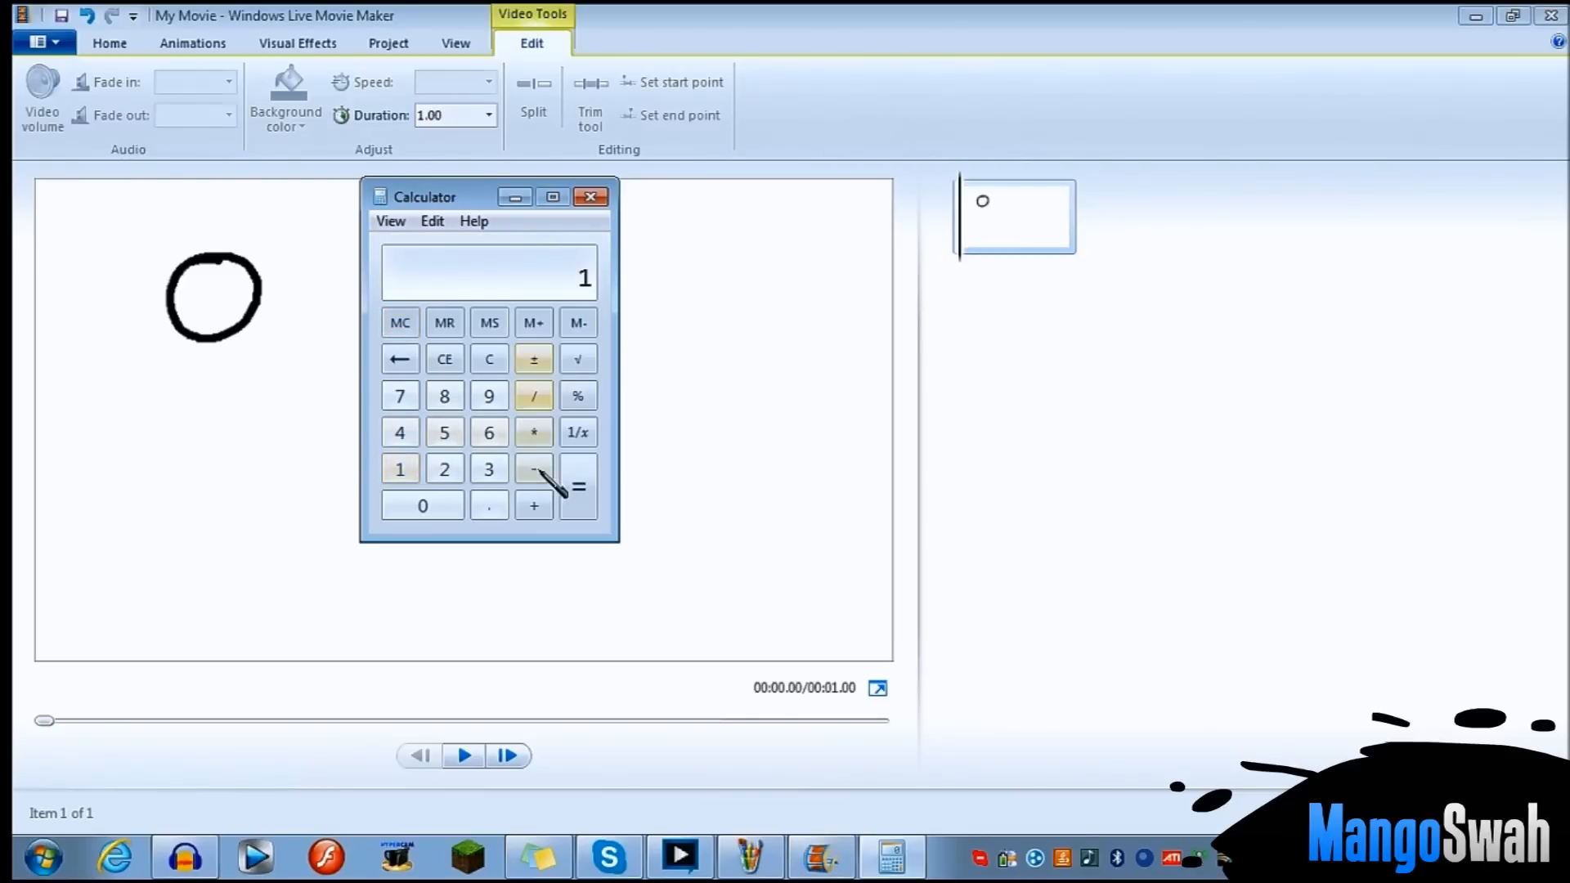
pyautogui.click(443, 468)
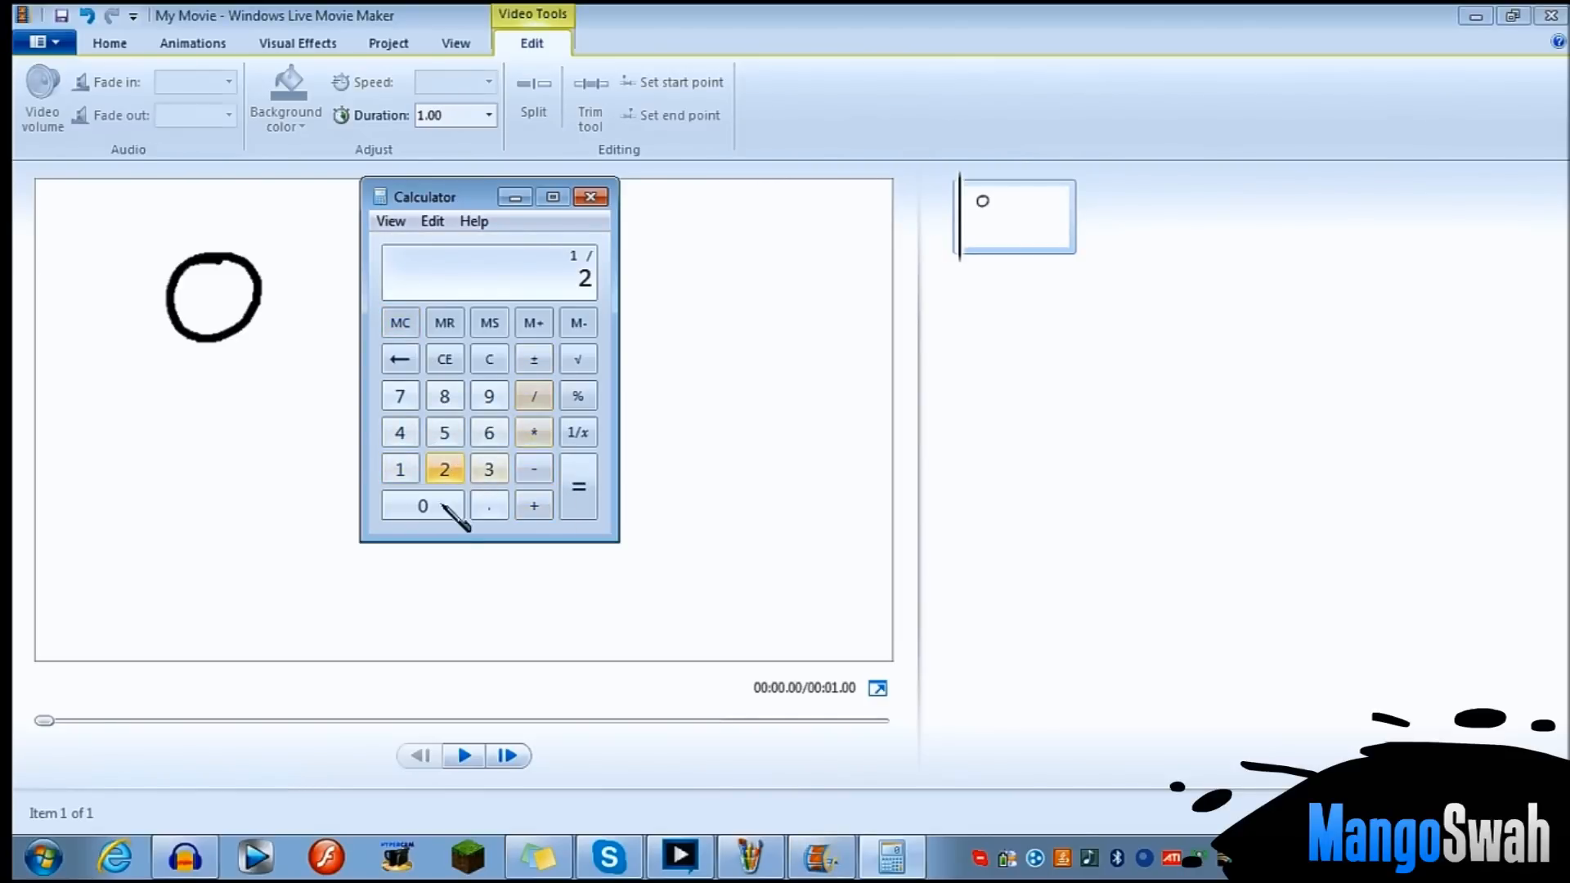
pyautogui.click(590, 197)
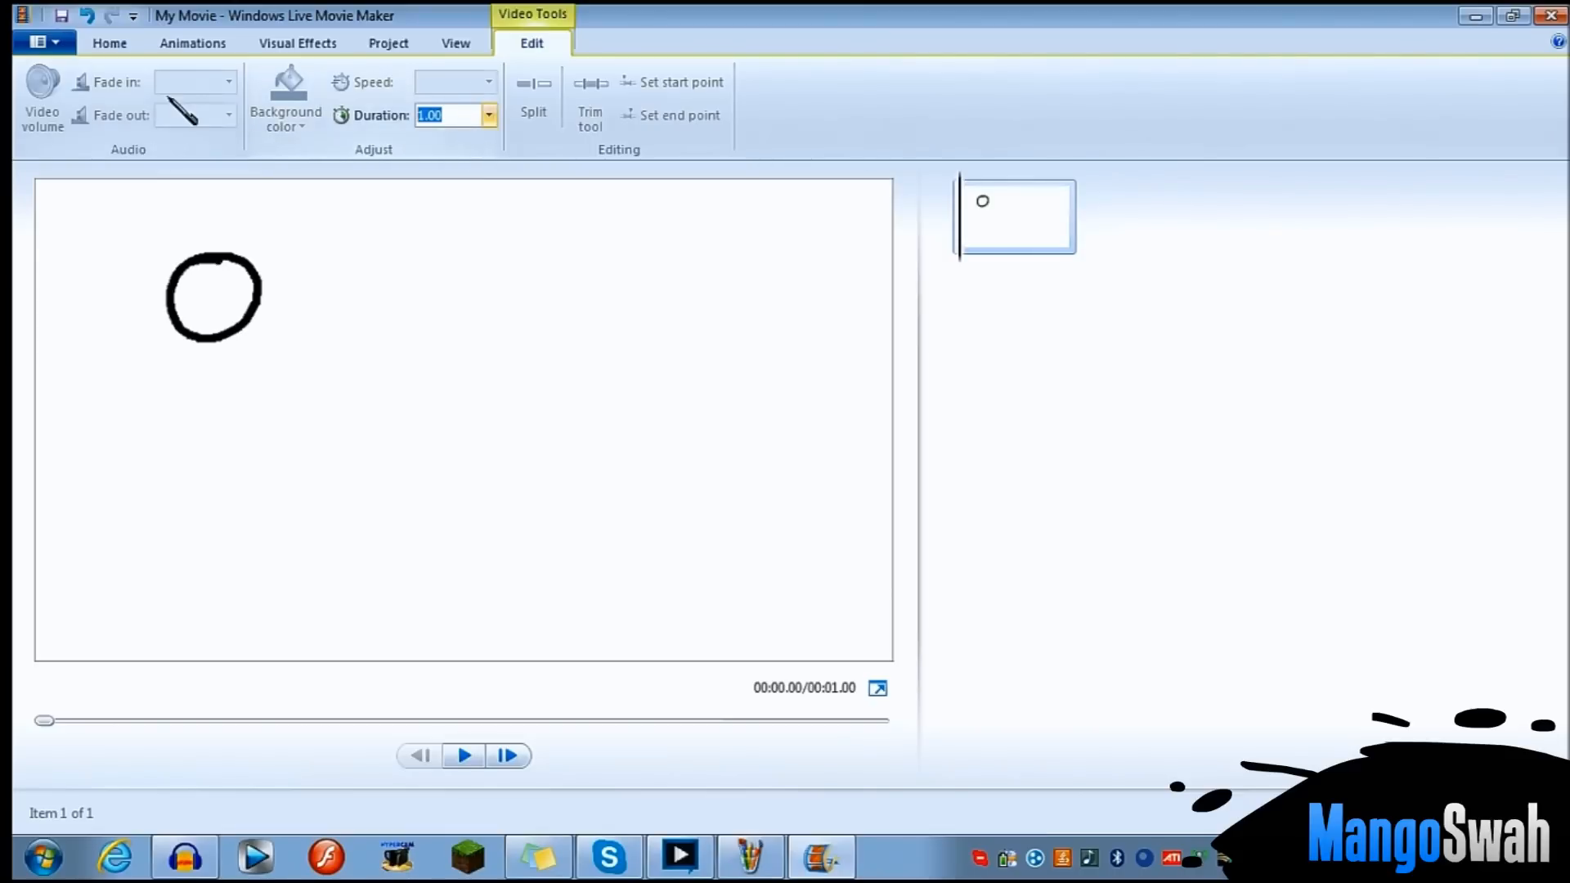
pyautogui.write('0.')
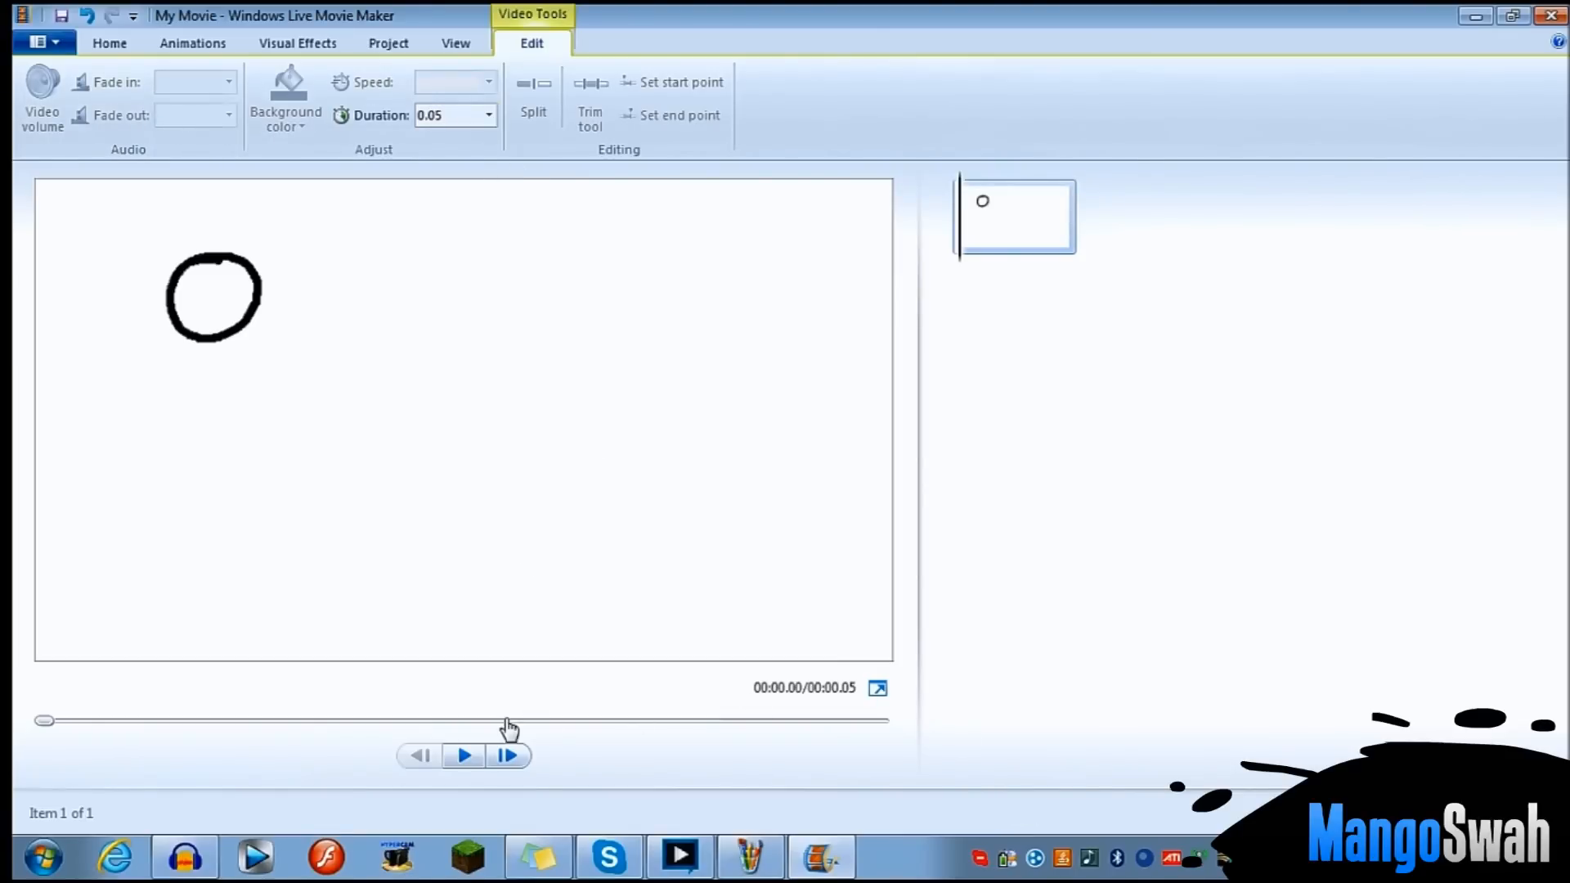
# - Play the 0.05-second circle clip in the preview
pyautogui.click(463, 755)
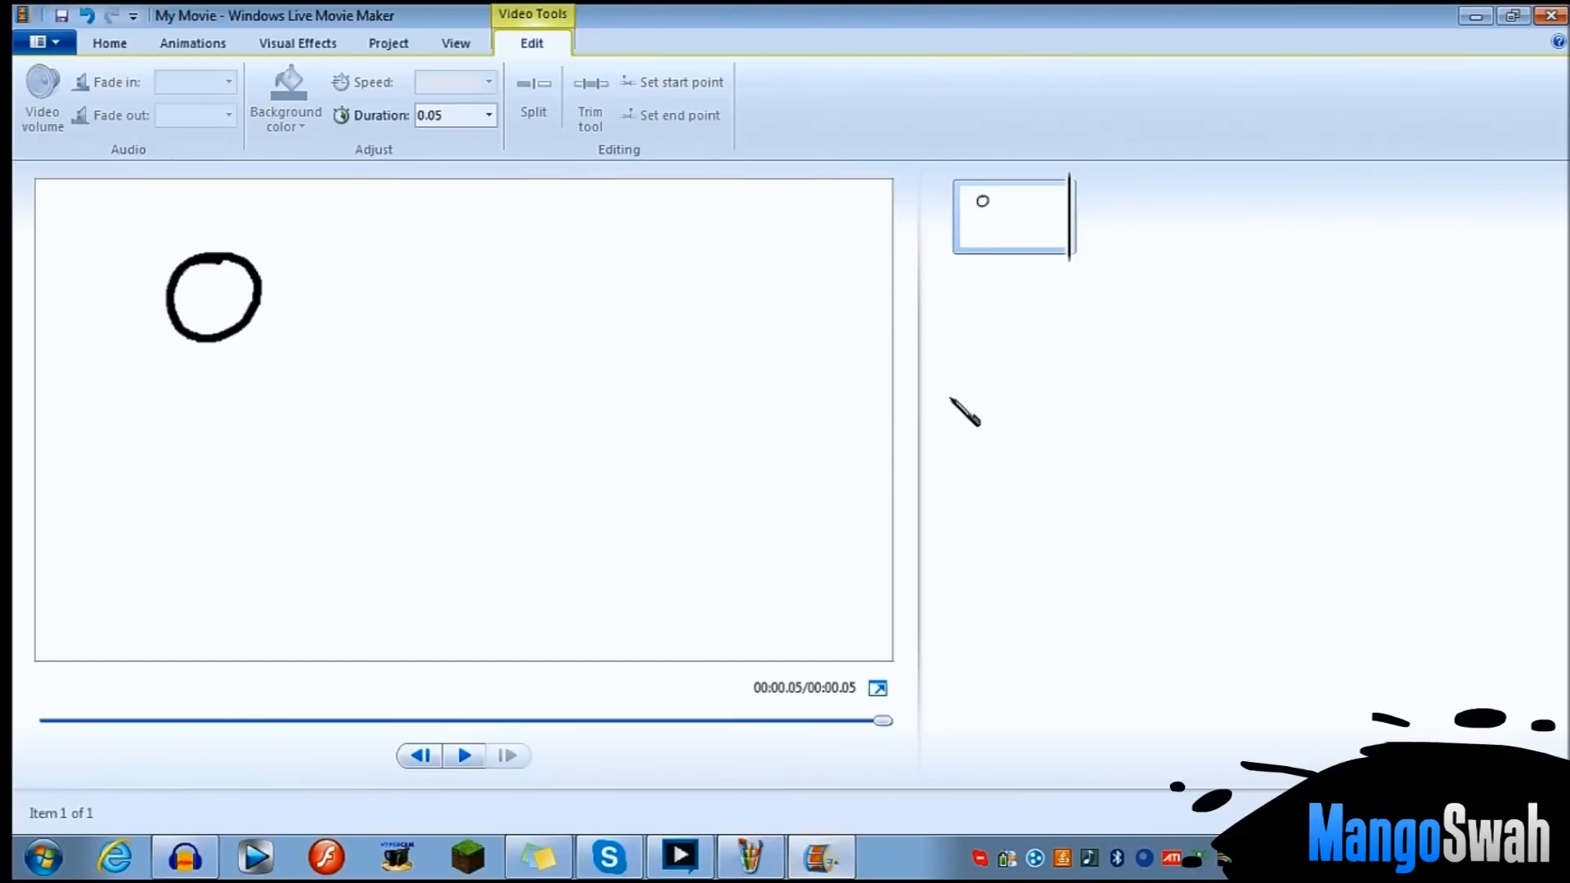
pyautogui.moveTo(956, 415)
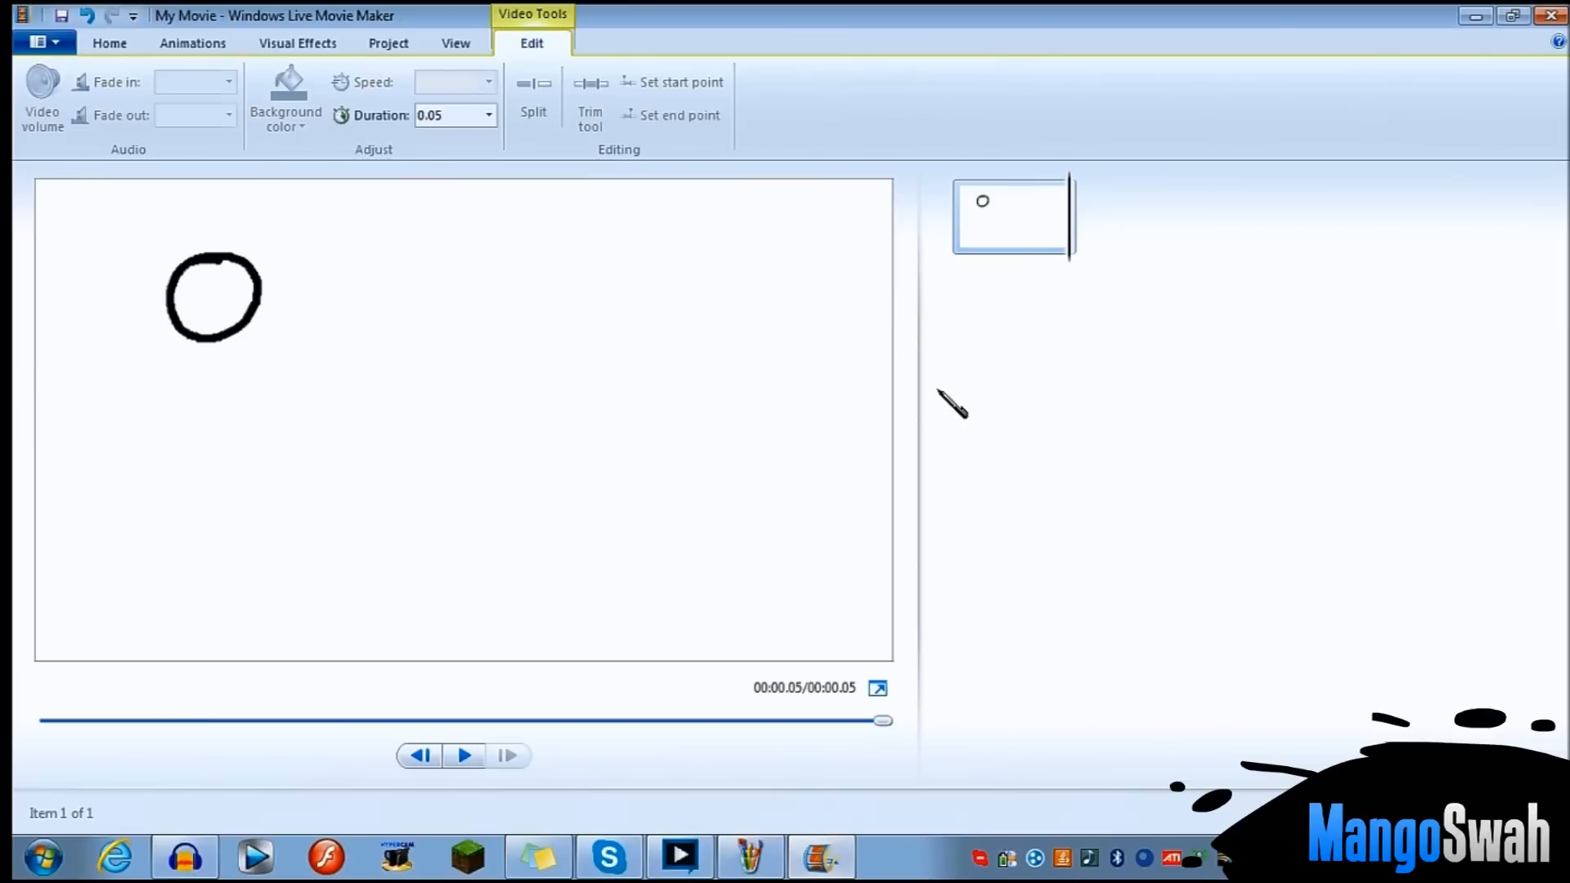
pyautogui.moveTo(946, 396)
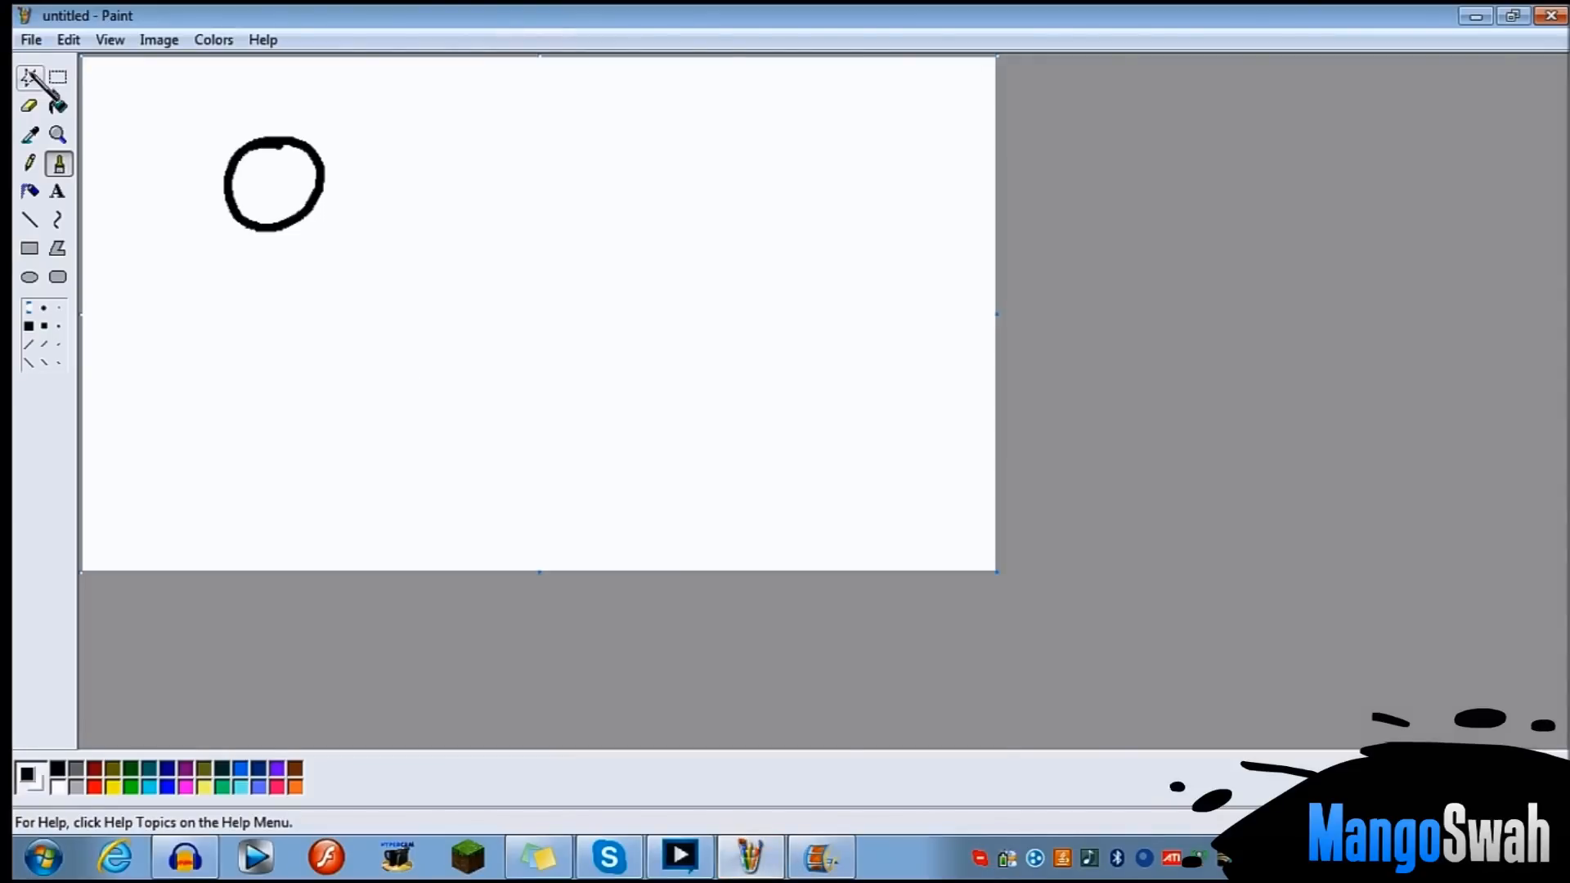
# - Recolour the old circle light grey and trace a new black circle slightly lower-right
pyautogui.click(58, 106)
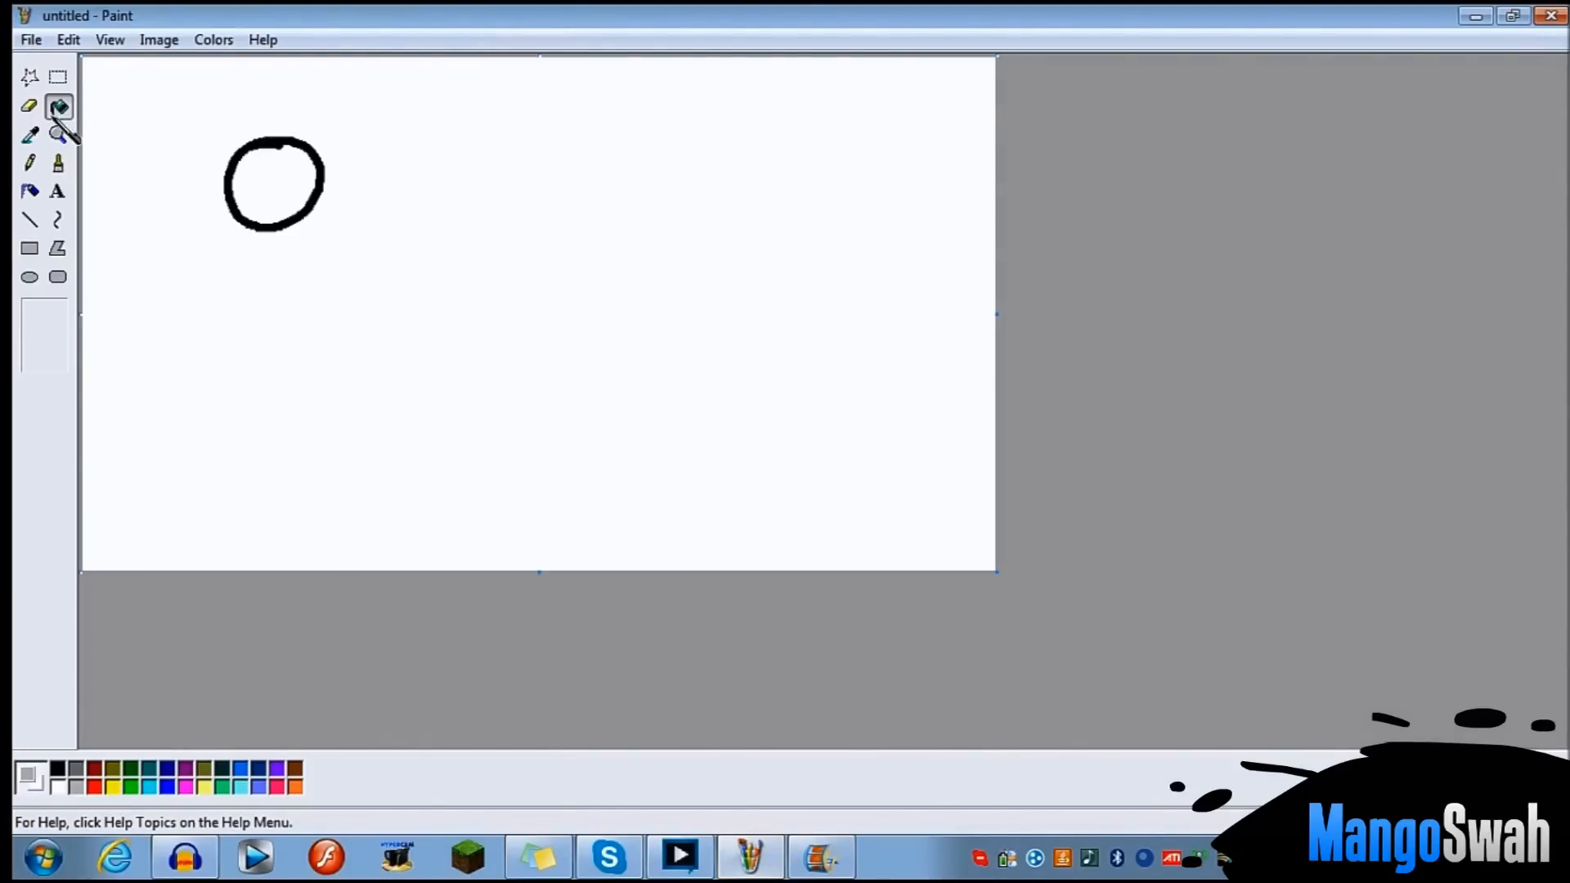
pyautogui.moveTo(269, 152)
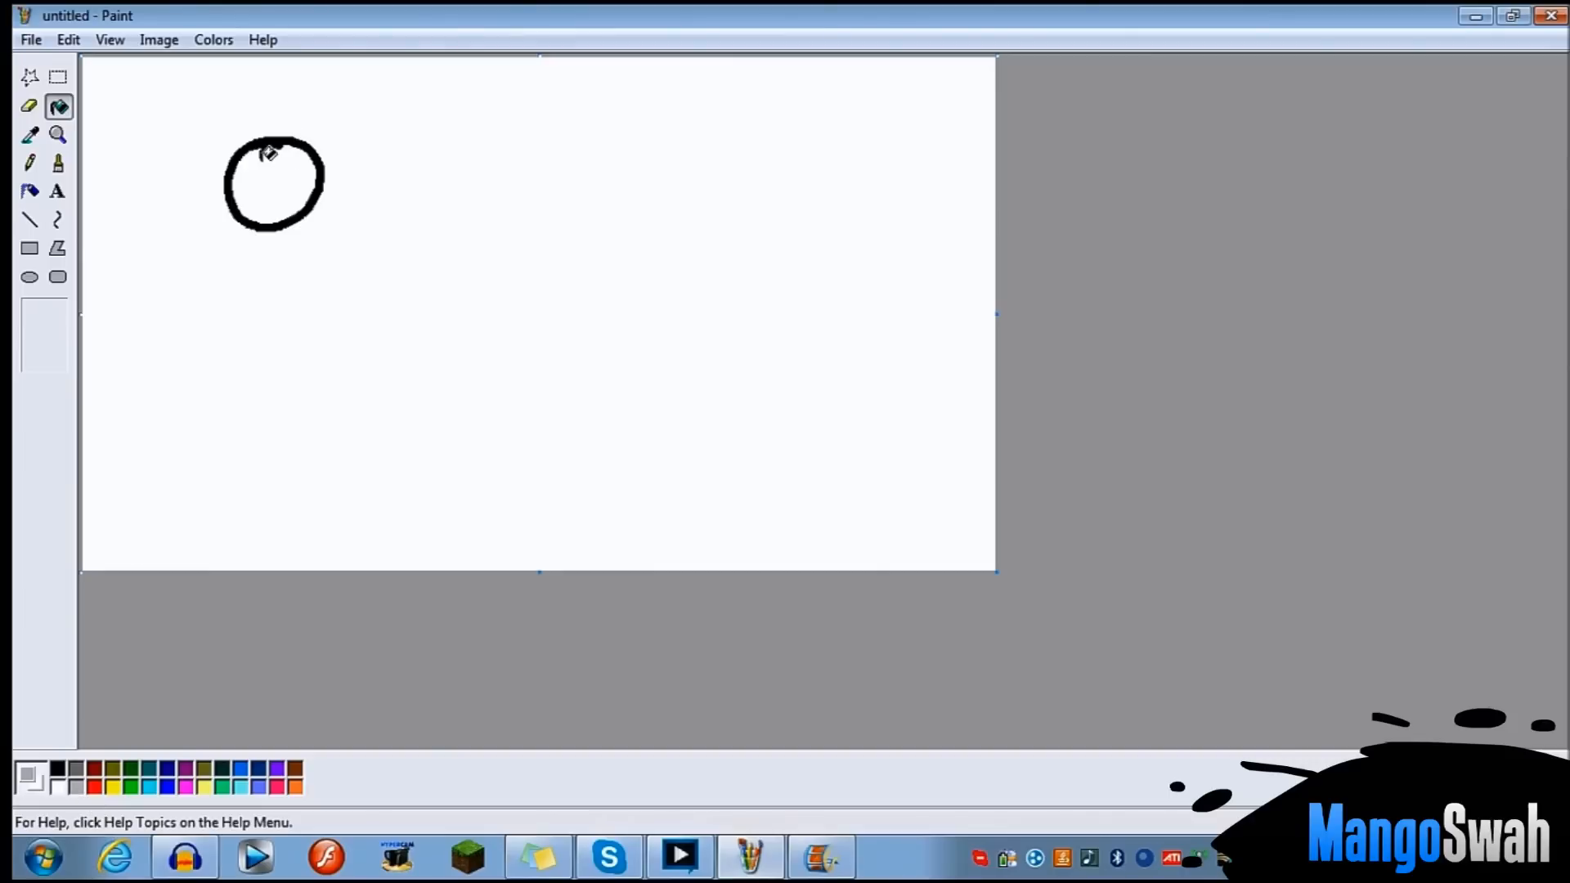
pyautogui.click(276, 185)
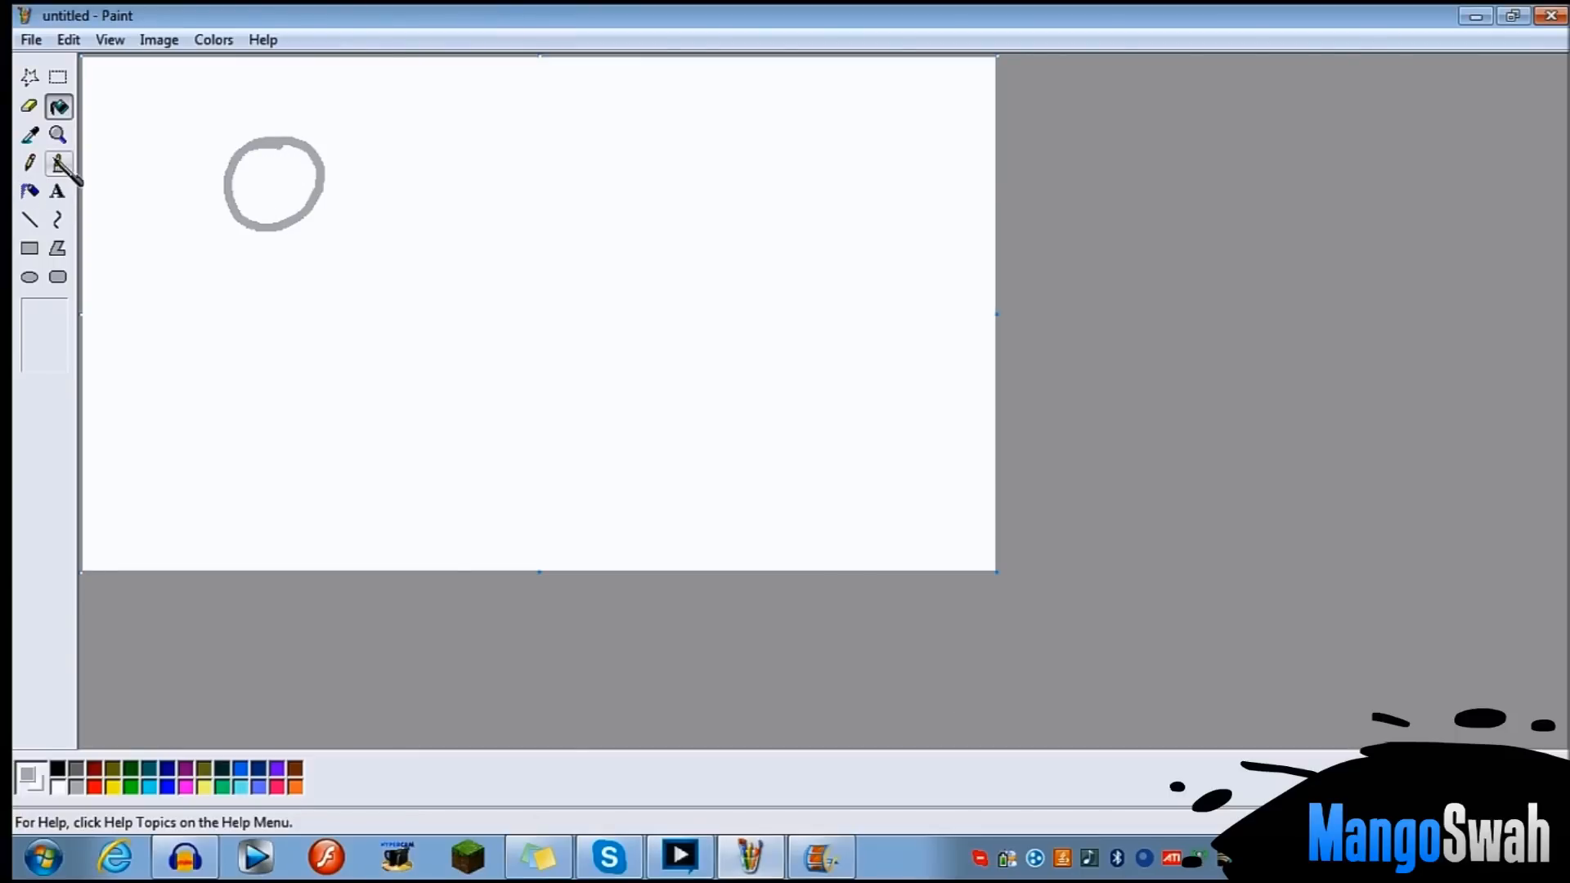
pyautogui.click(57, 162)
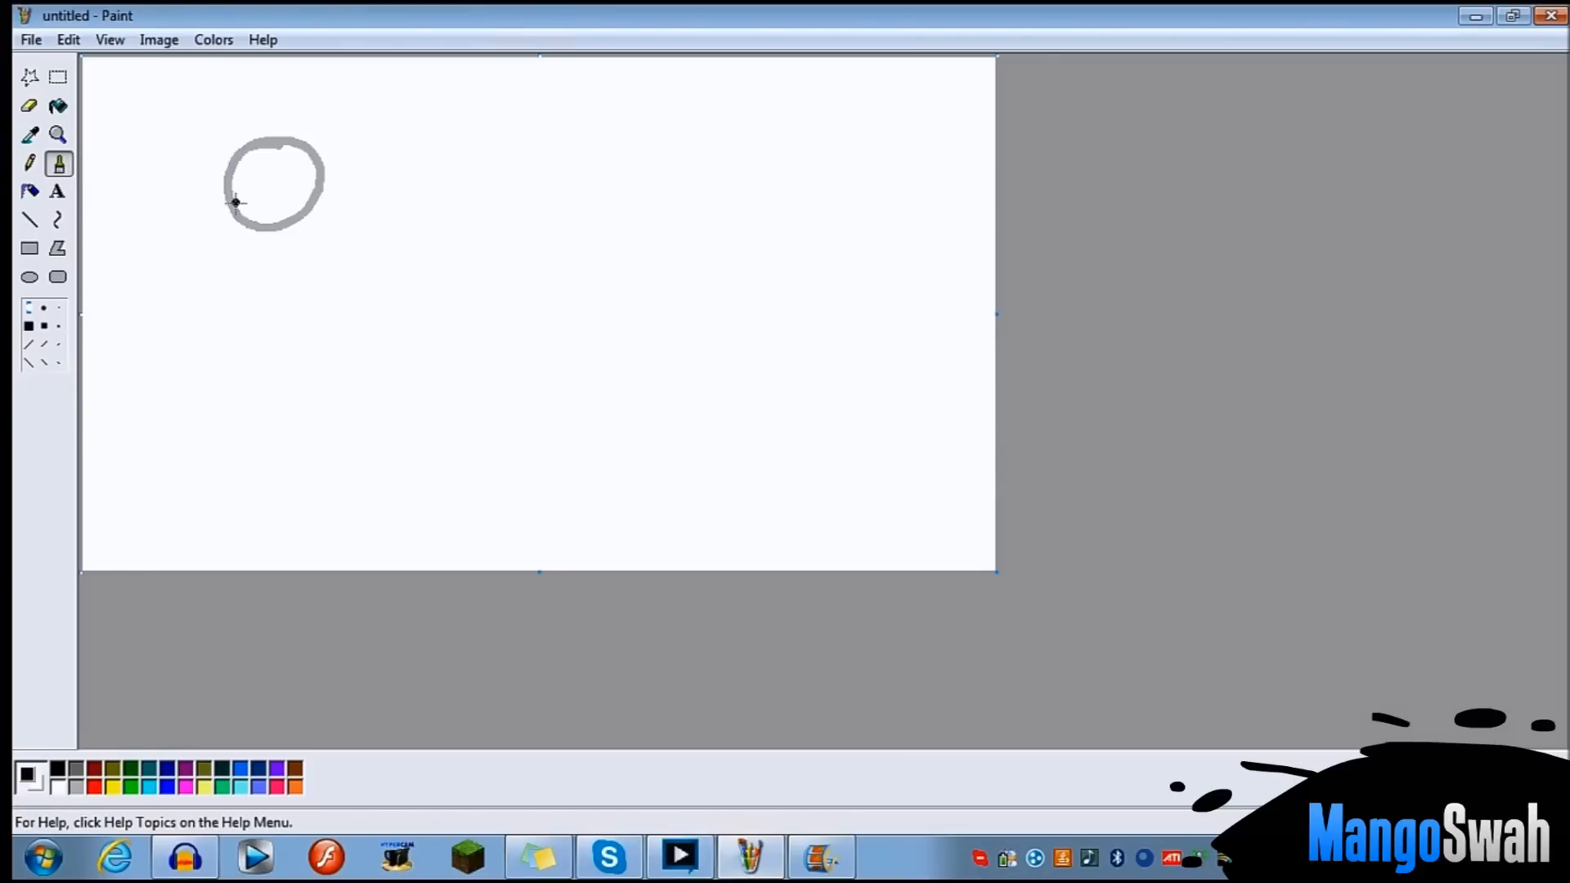
pyautogui.moveTo(304, 179)
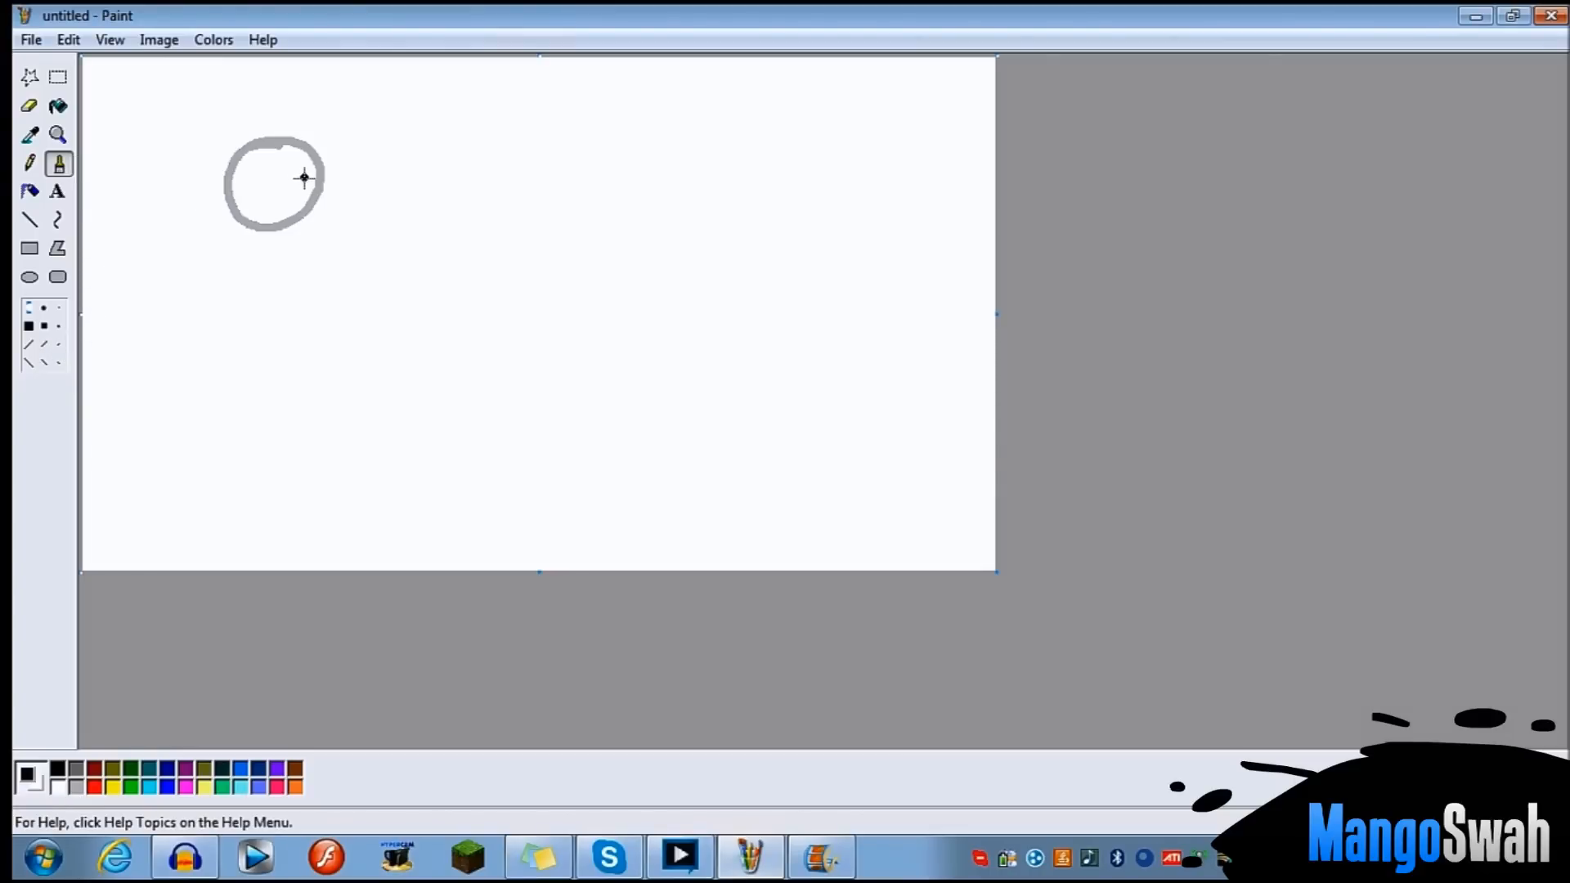
pyautogui.moveTo(305, 178); pyautogui.dragTo(288, 263)
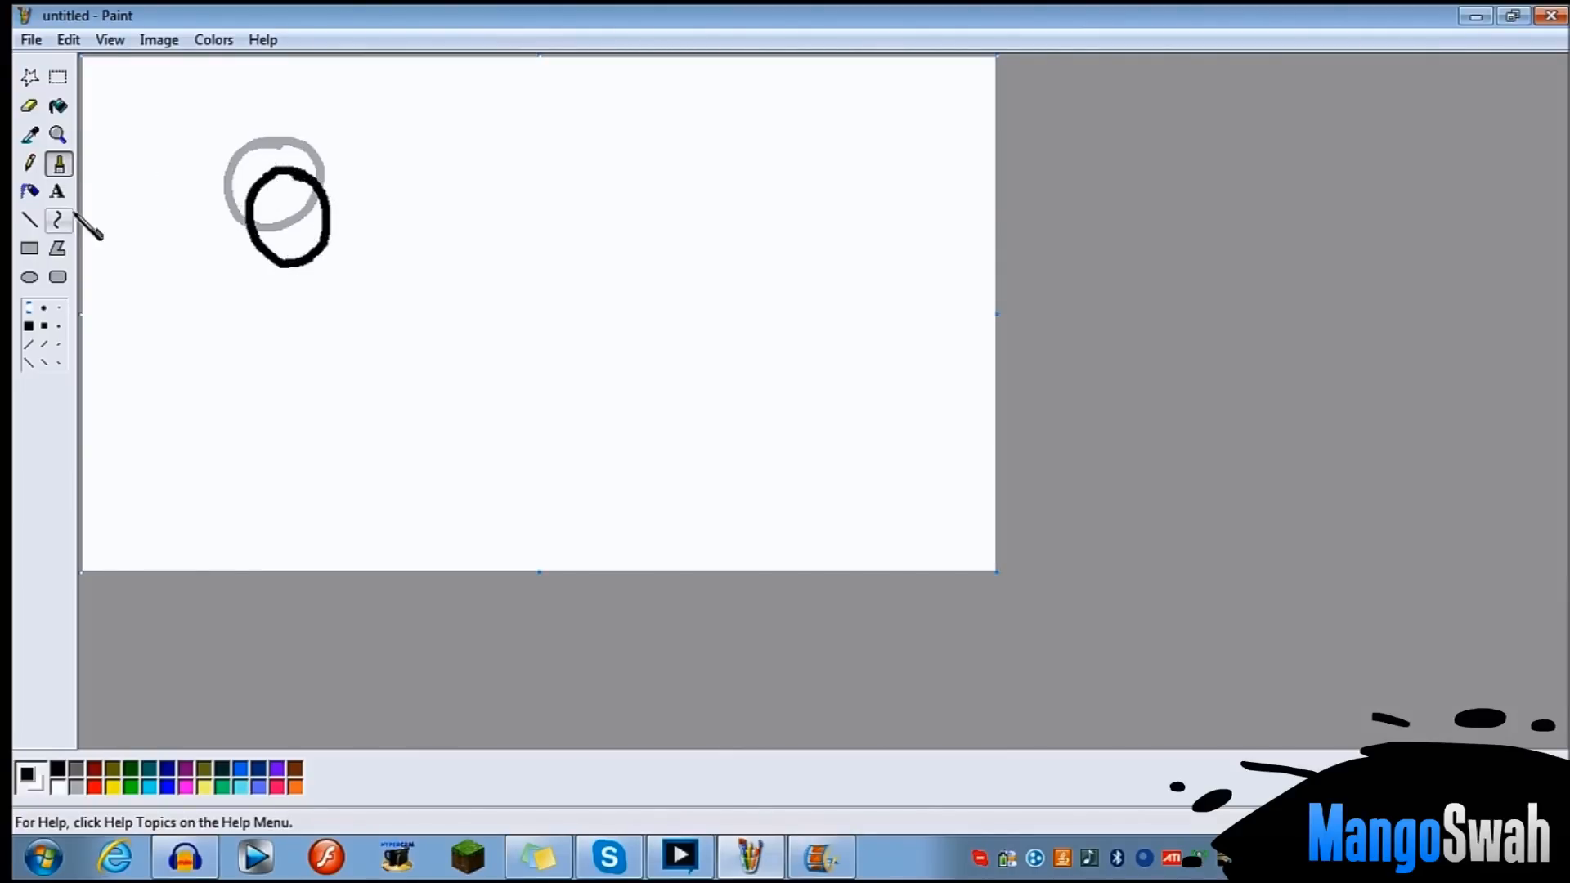
pyautogui.click(57, 106)
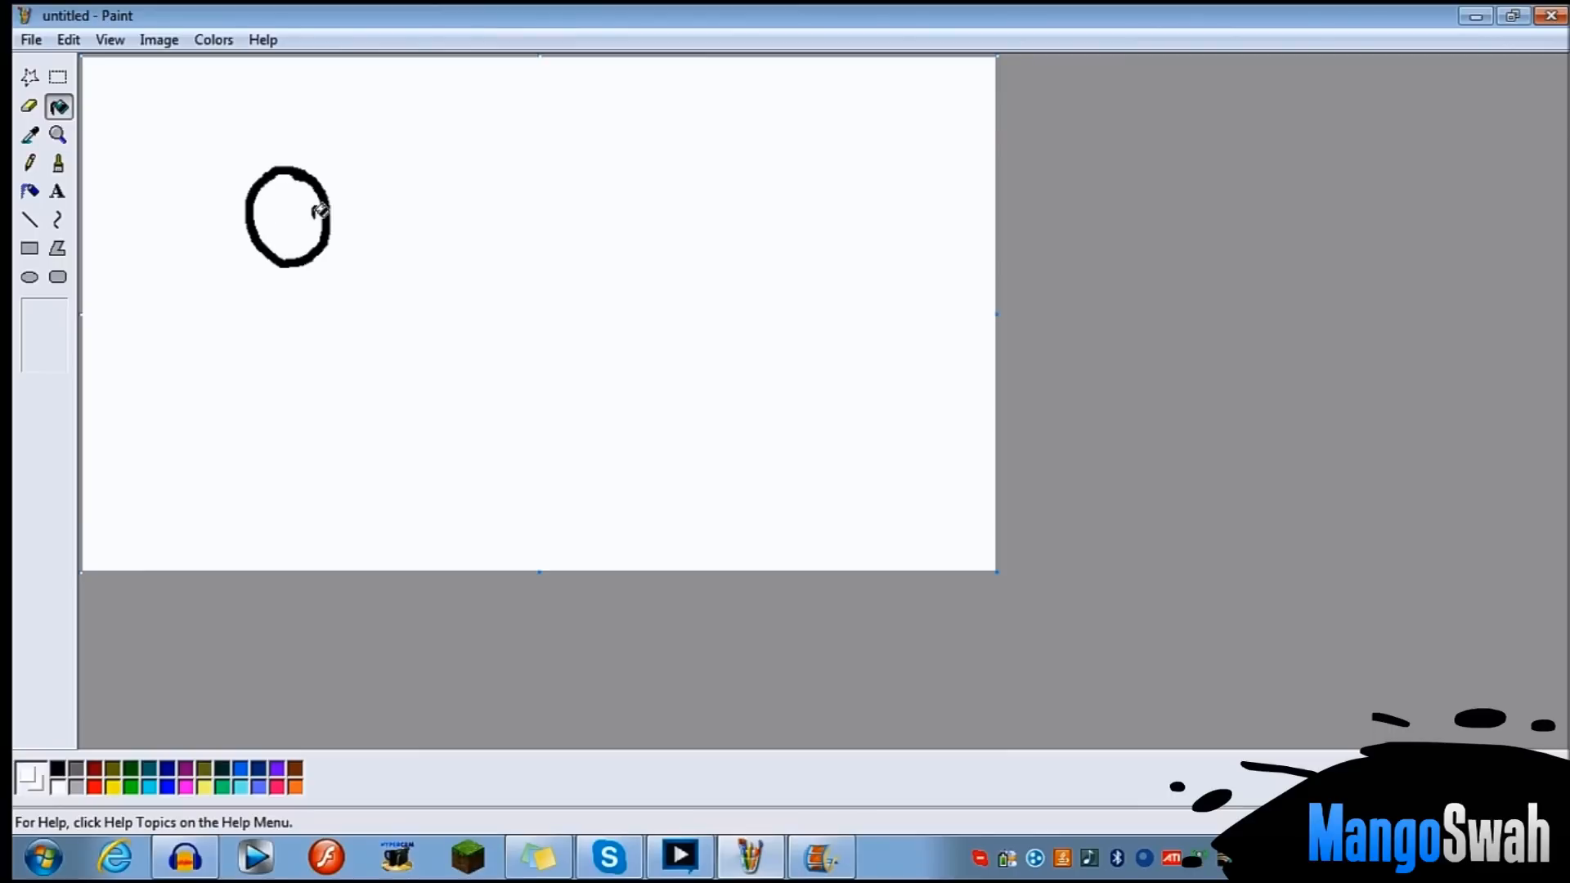
pyautogui.moveTo(247, 198)
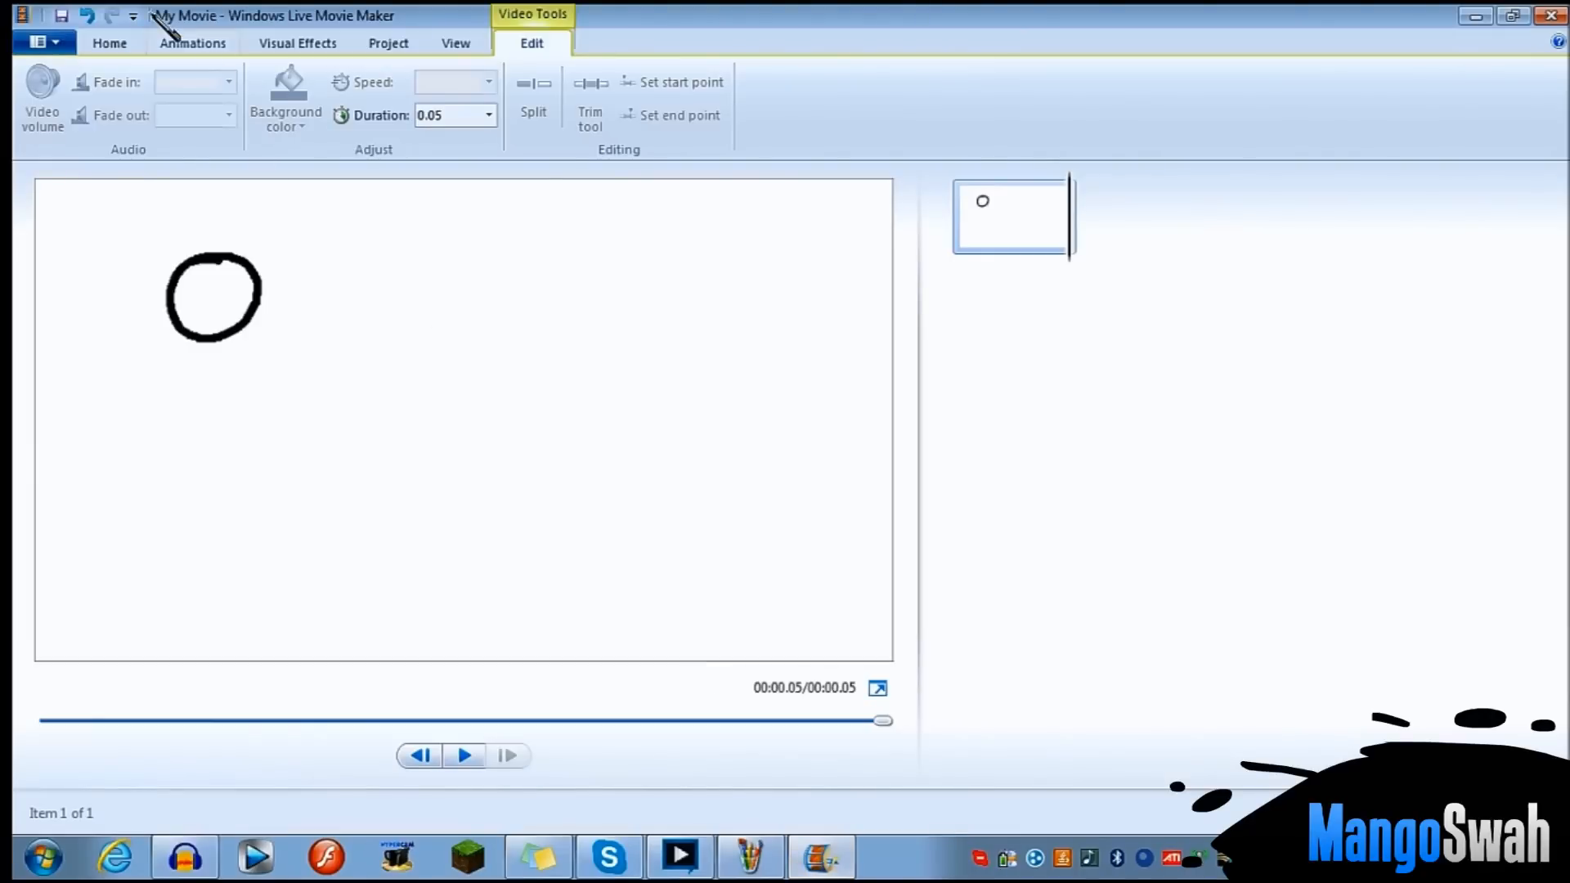
# - Add the shifted circle drawing as clip 2, bringing the movie to 7.05 seconds
pyautogui.click(173, 95)
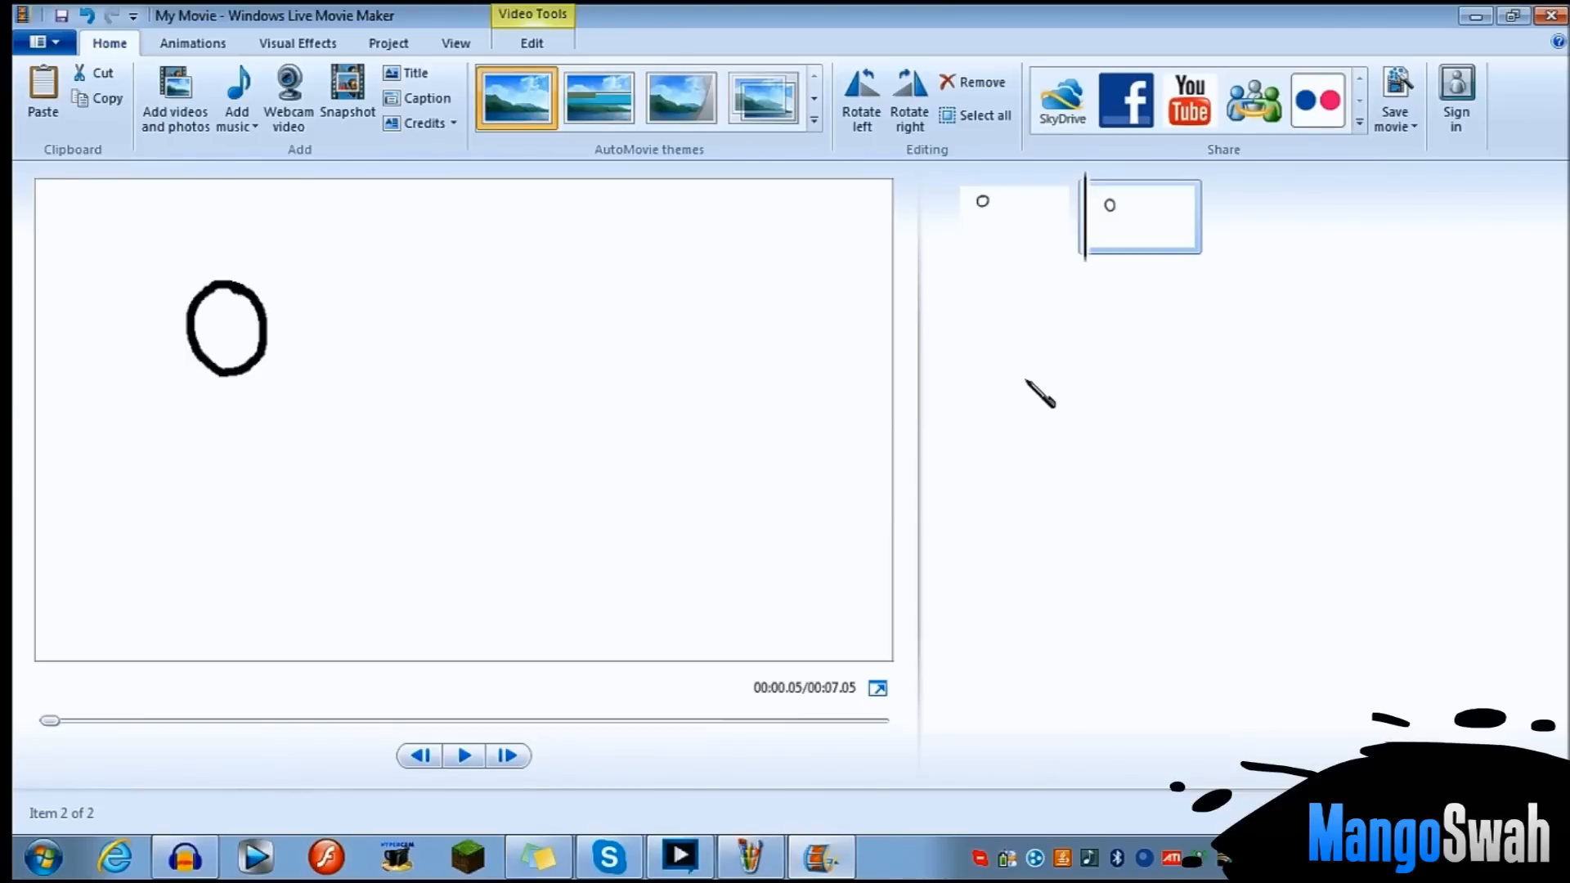
pyautogui.moveTo(735, 866)
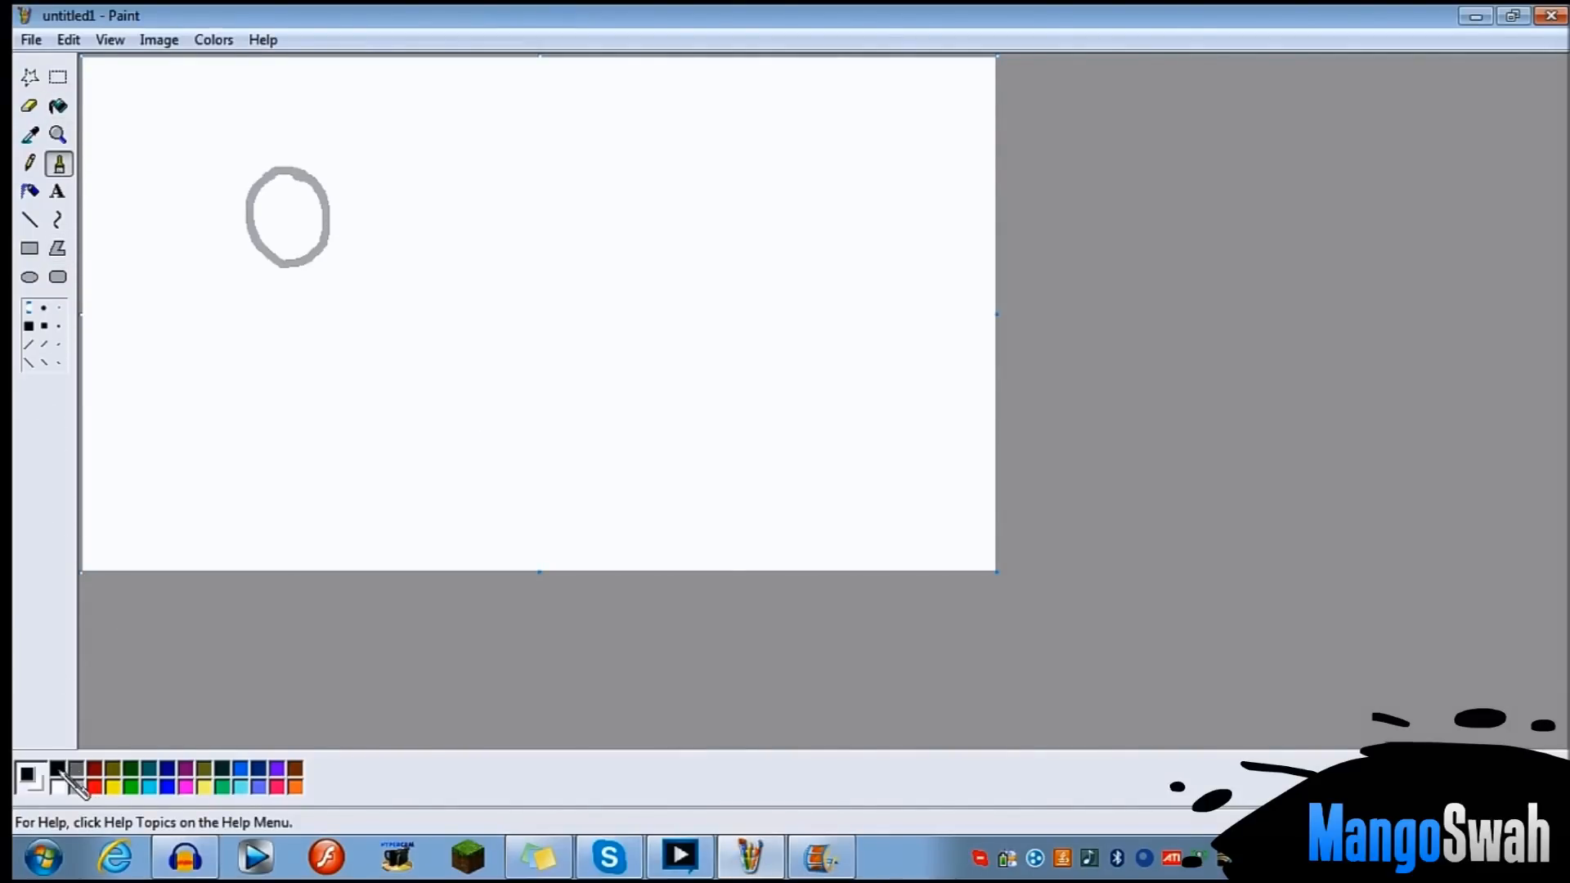
# - Brush a tall black oval below the grey guide, fill the guide white, and save as untitled11
pyautogui.moveTo(318, 245); pyautogui.dragTo(326, 295)
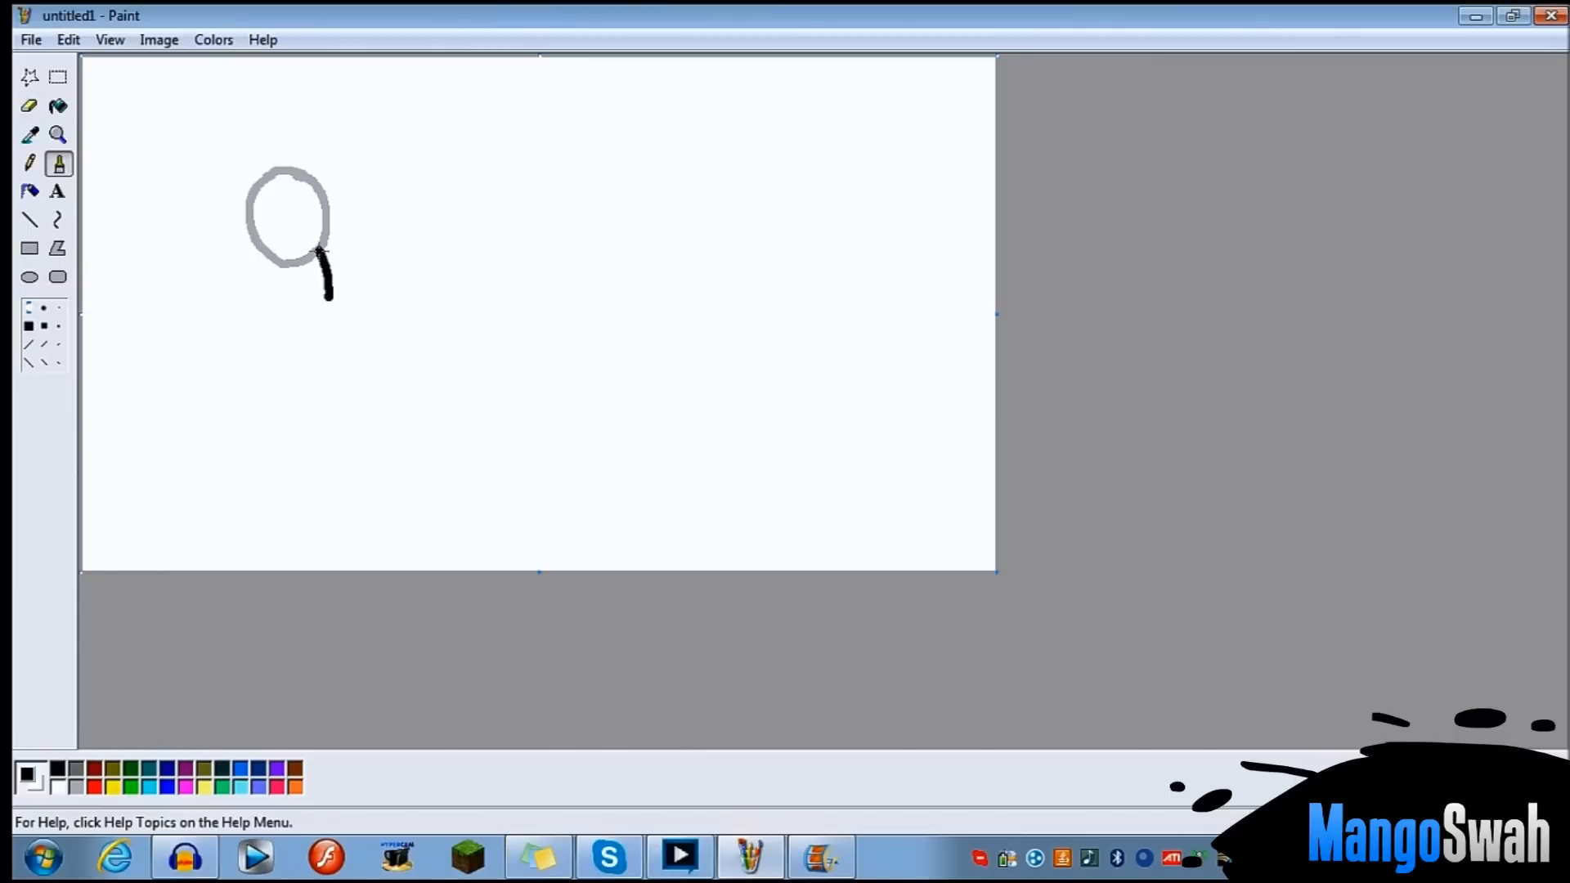
pyautogui.moveTo(322, 265); pyautogui.dragTo(285, 340)
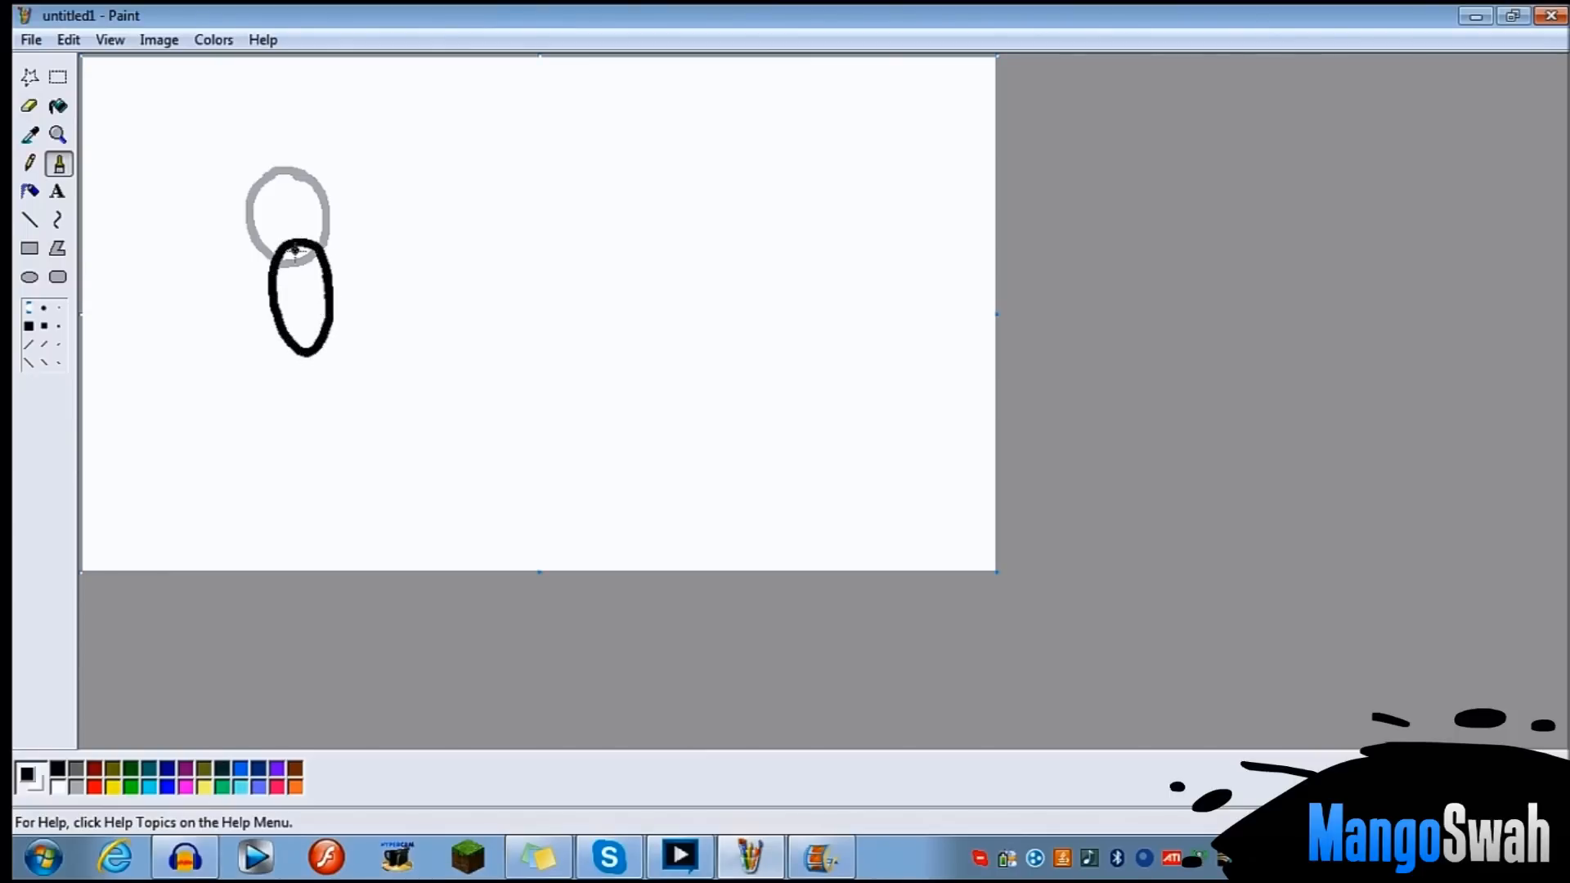
pyautogui.moveTo(217, 308)
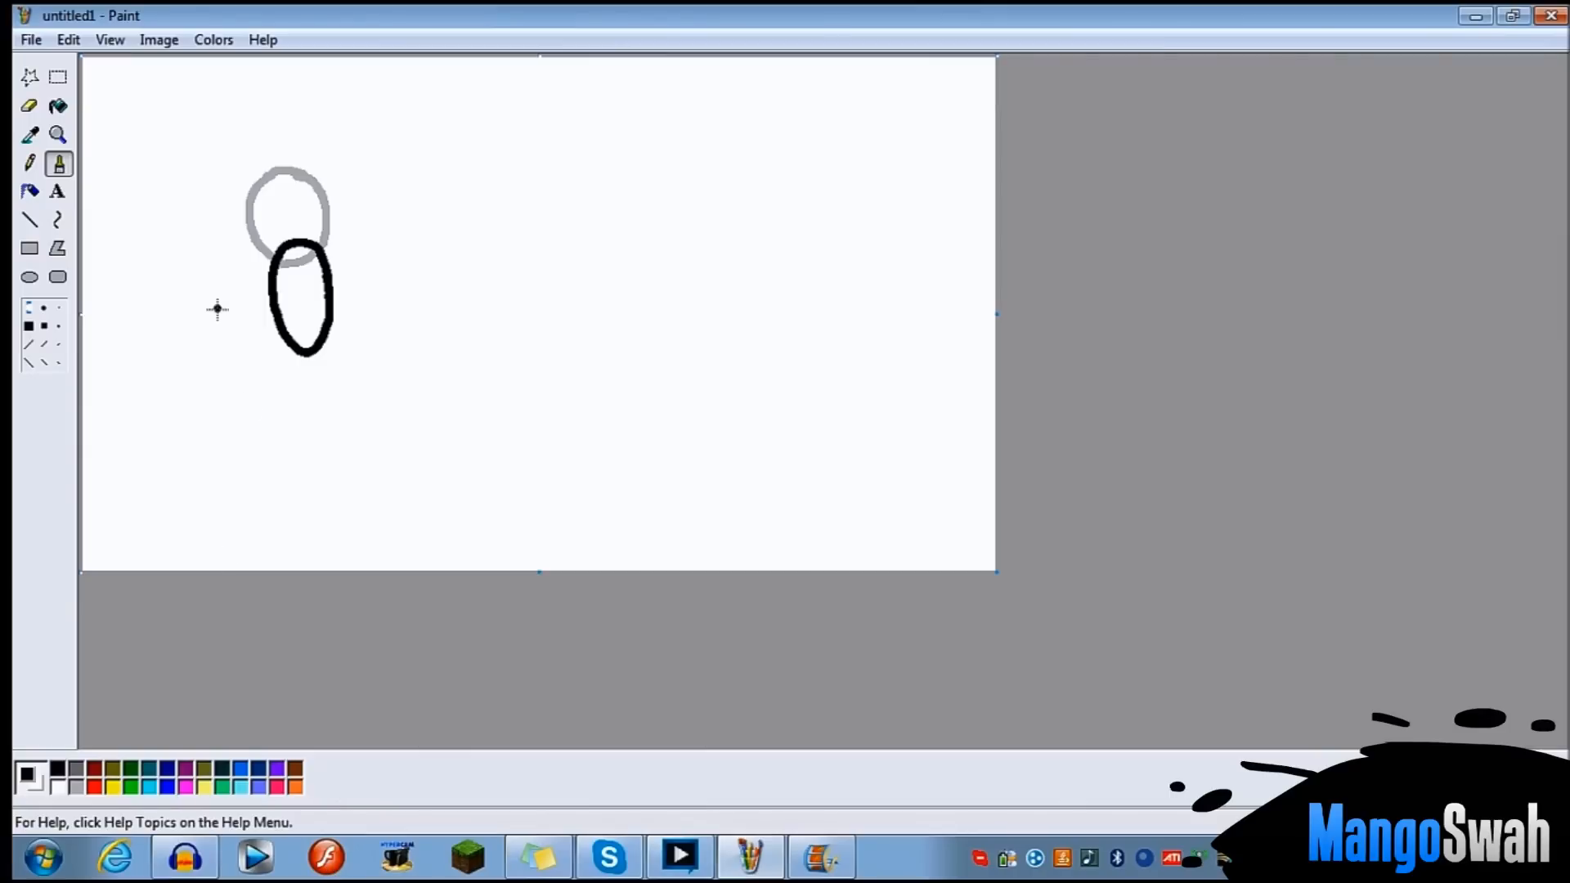
pyautogui.click(58, 106)
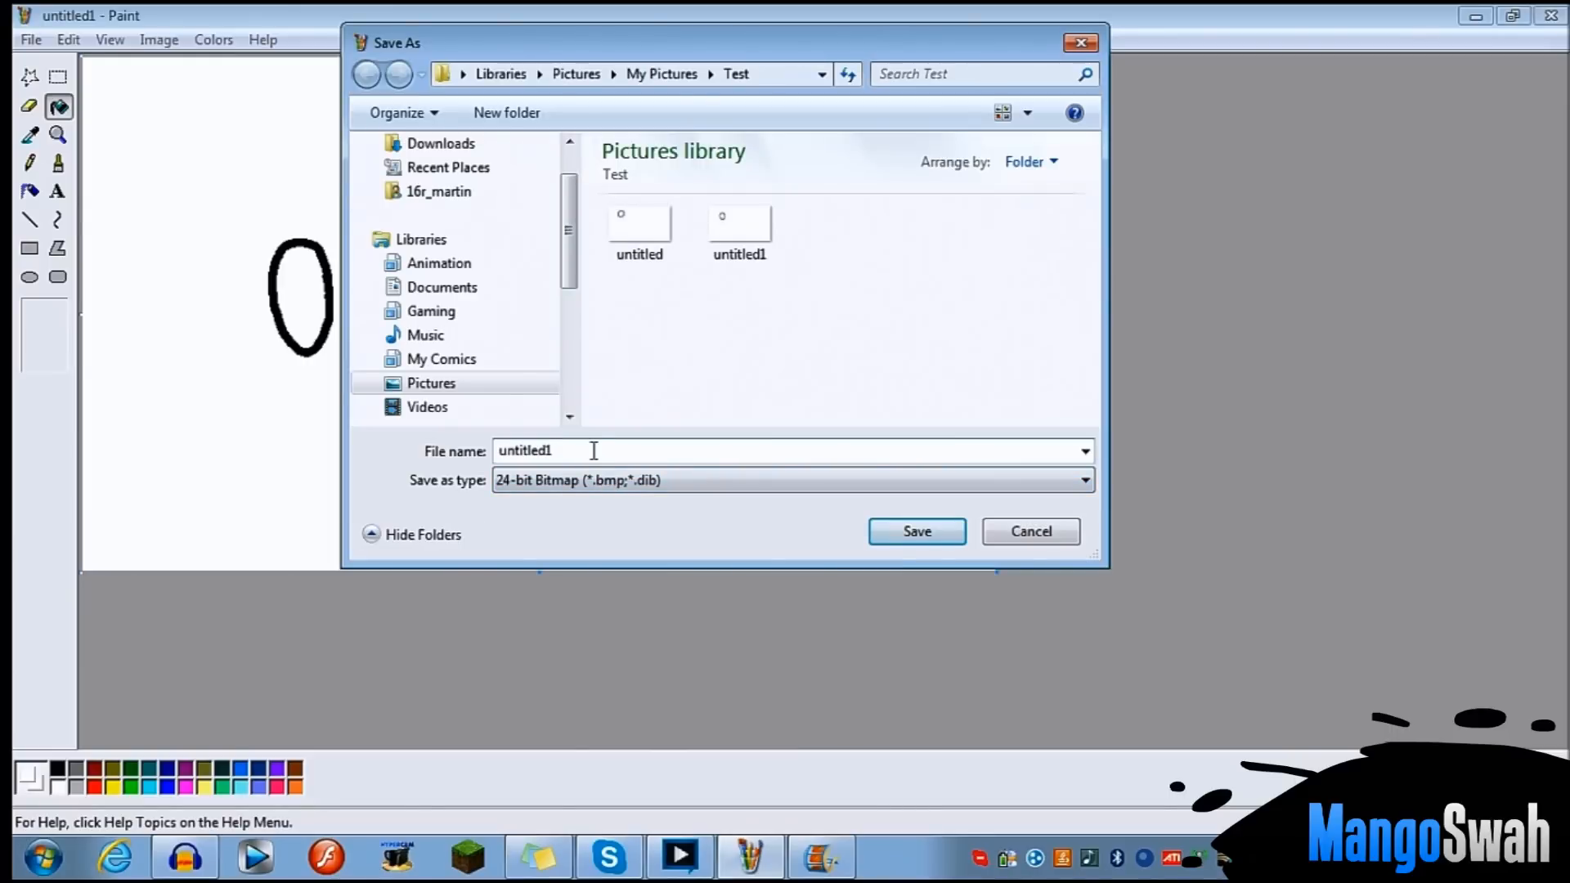
pyautogui.write('1')
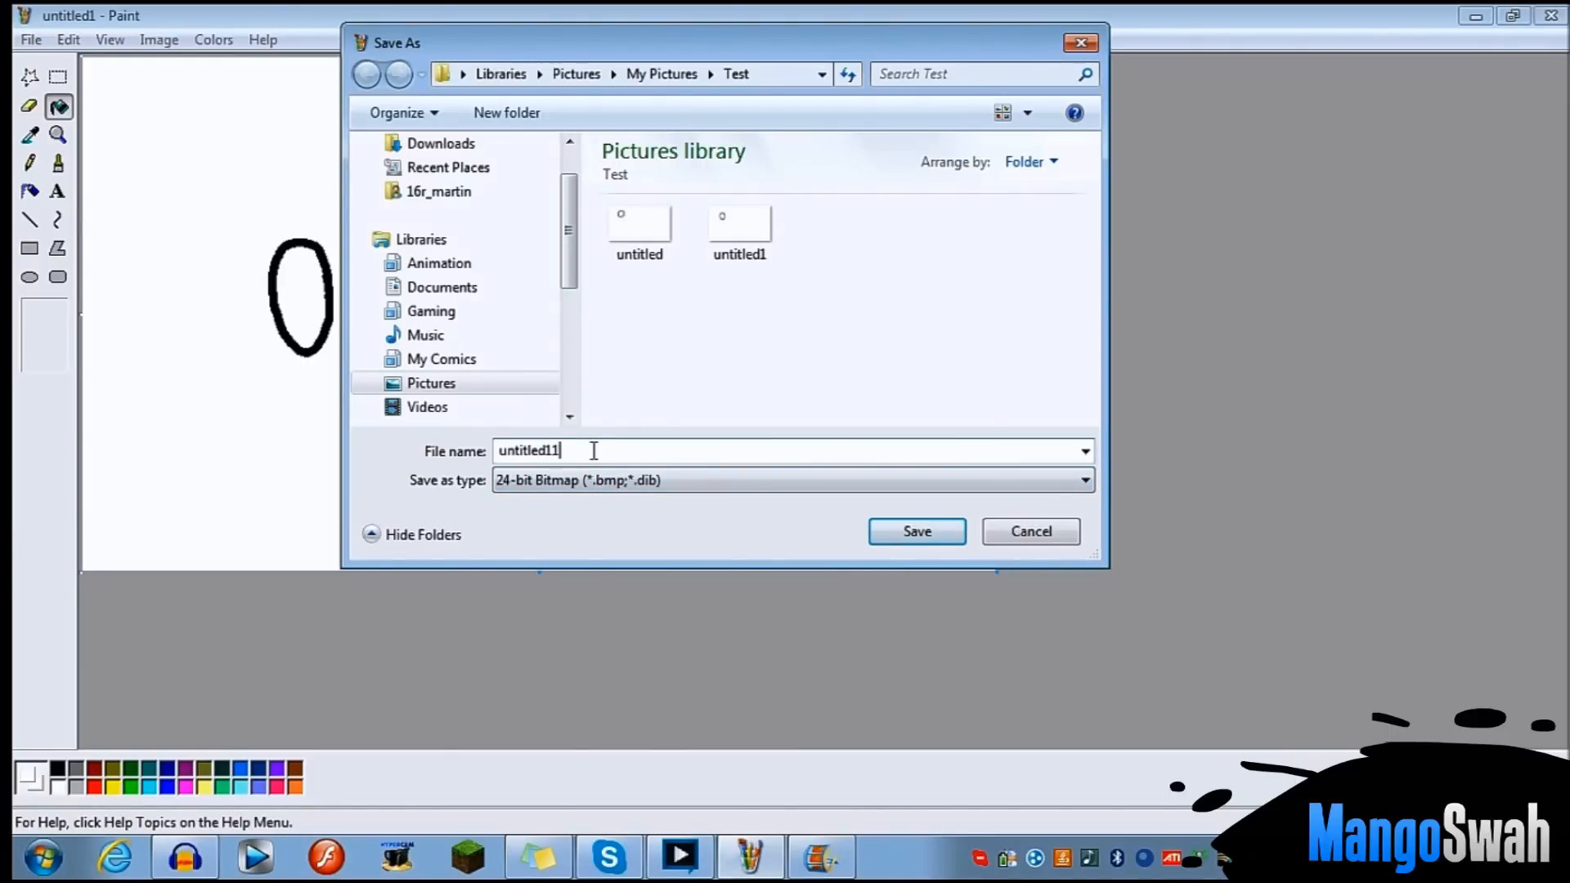
pyautogui.click(914, 531)
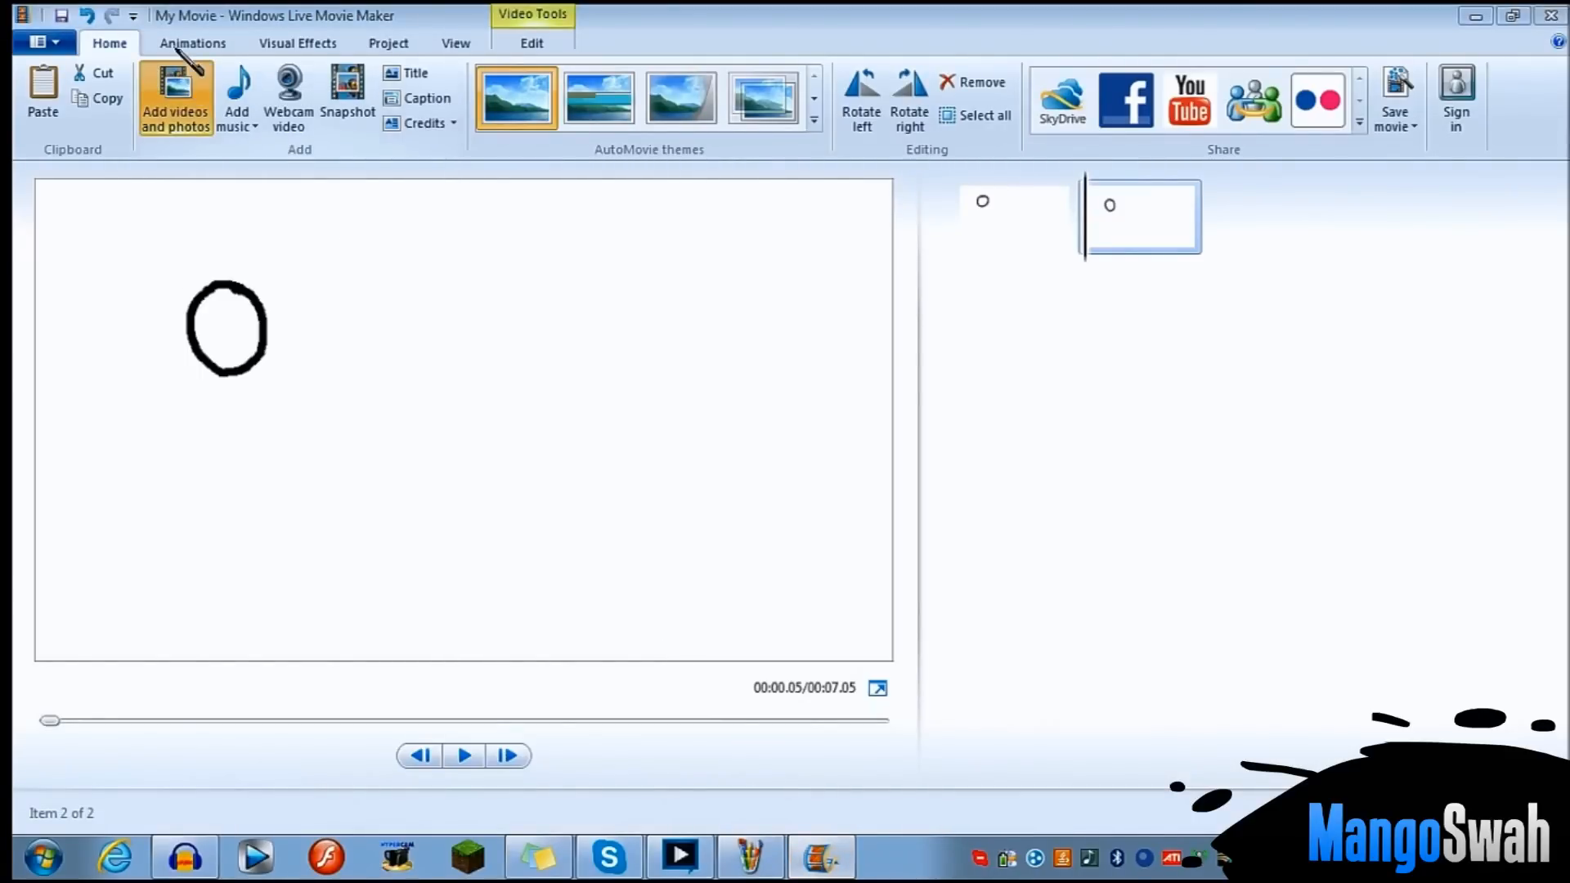
# - Import untitled11 from the Test folder as clip 3, making the movie 14.05 seconds
pyautogui.click(173, 90)
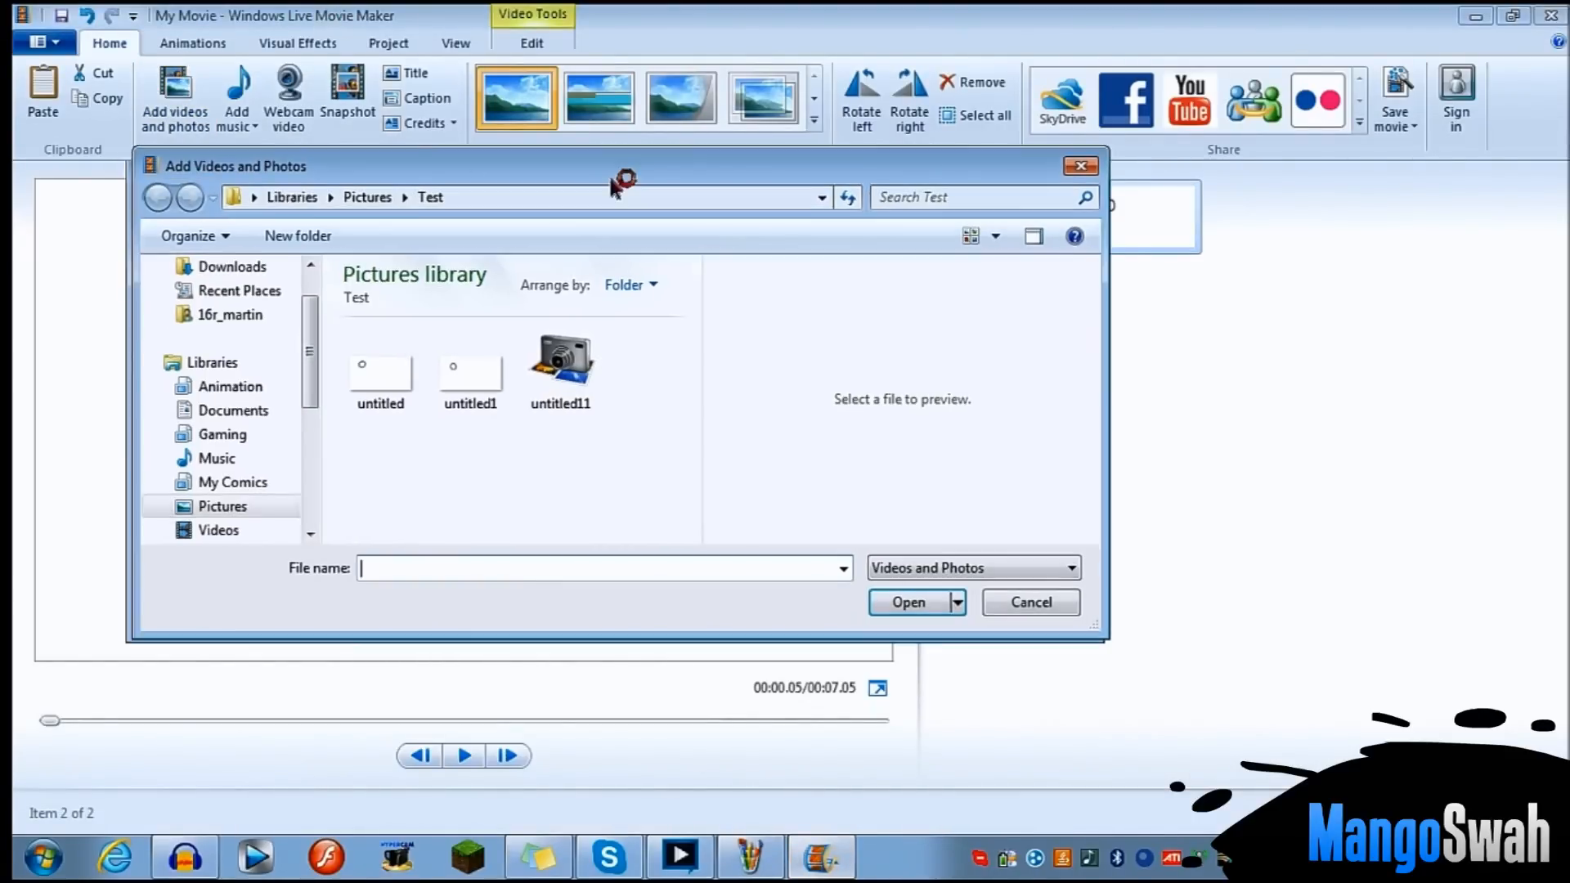
pyautogui.doubleClick(559, 363)
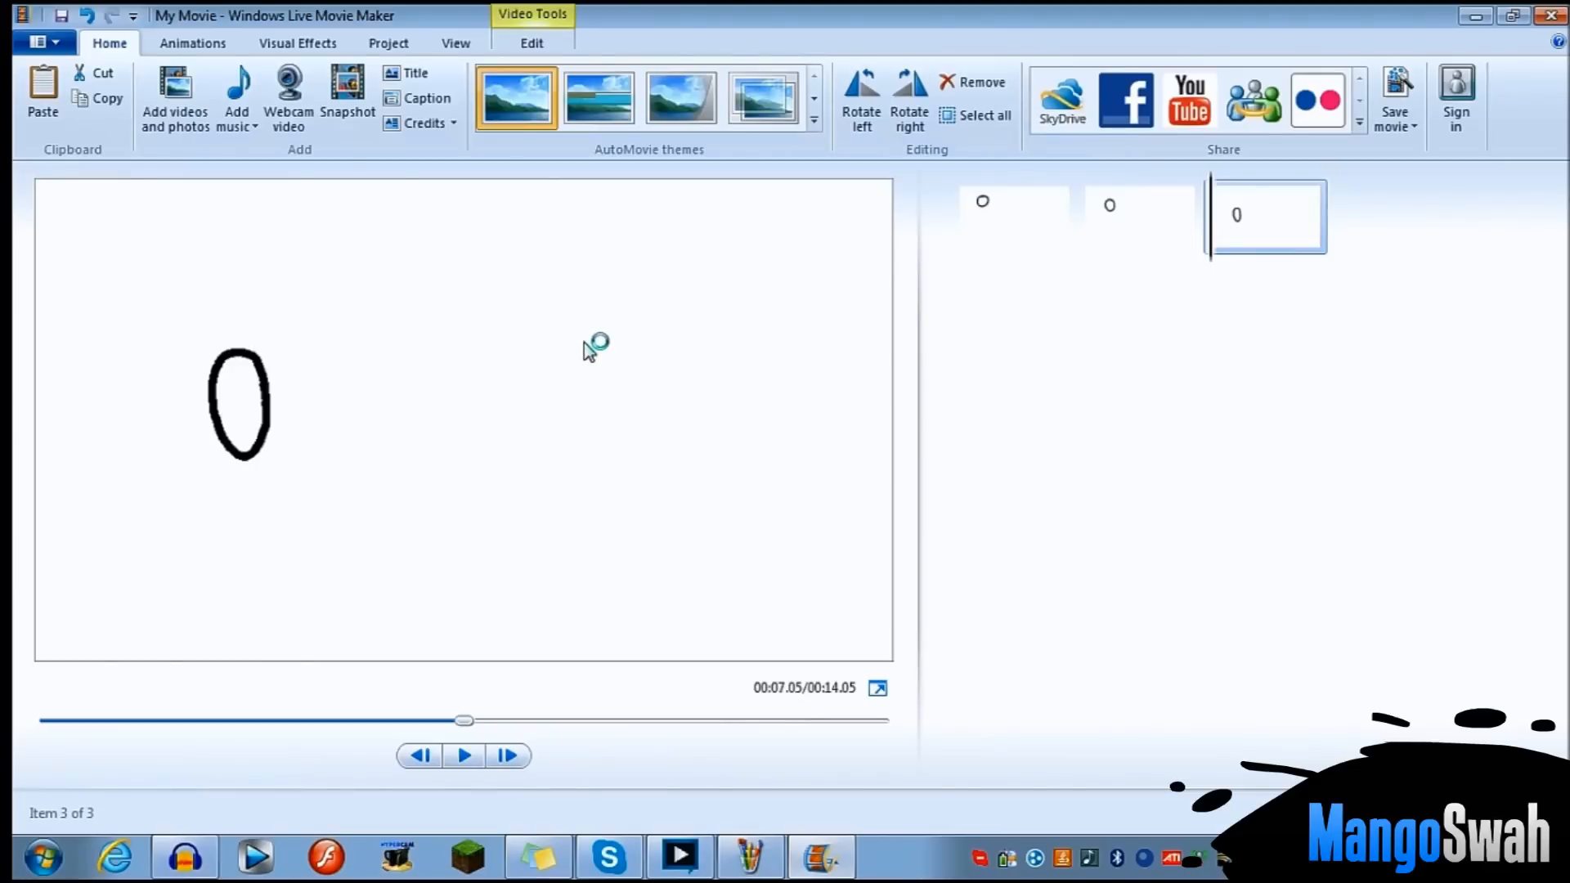
pyautogui.moveTo(467, 801)
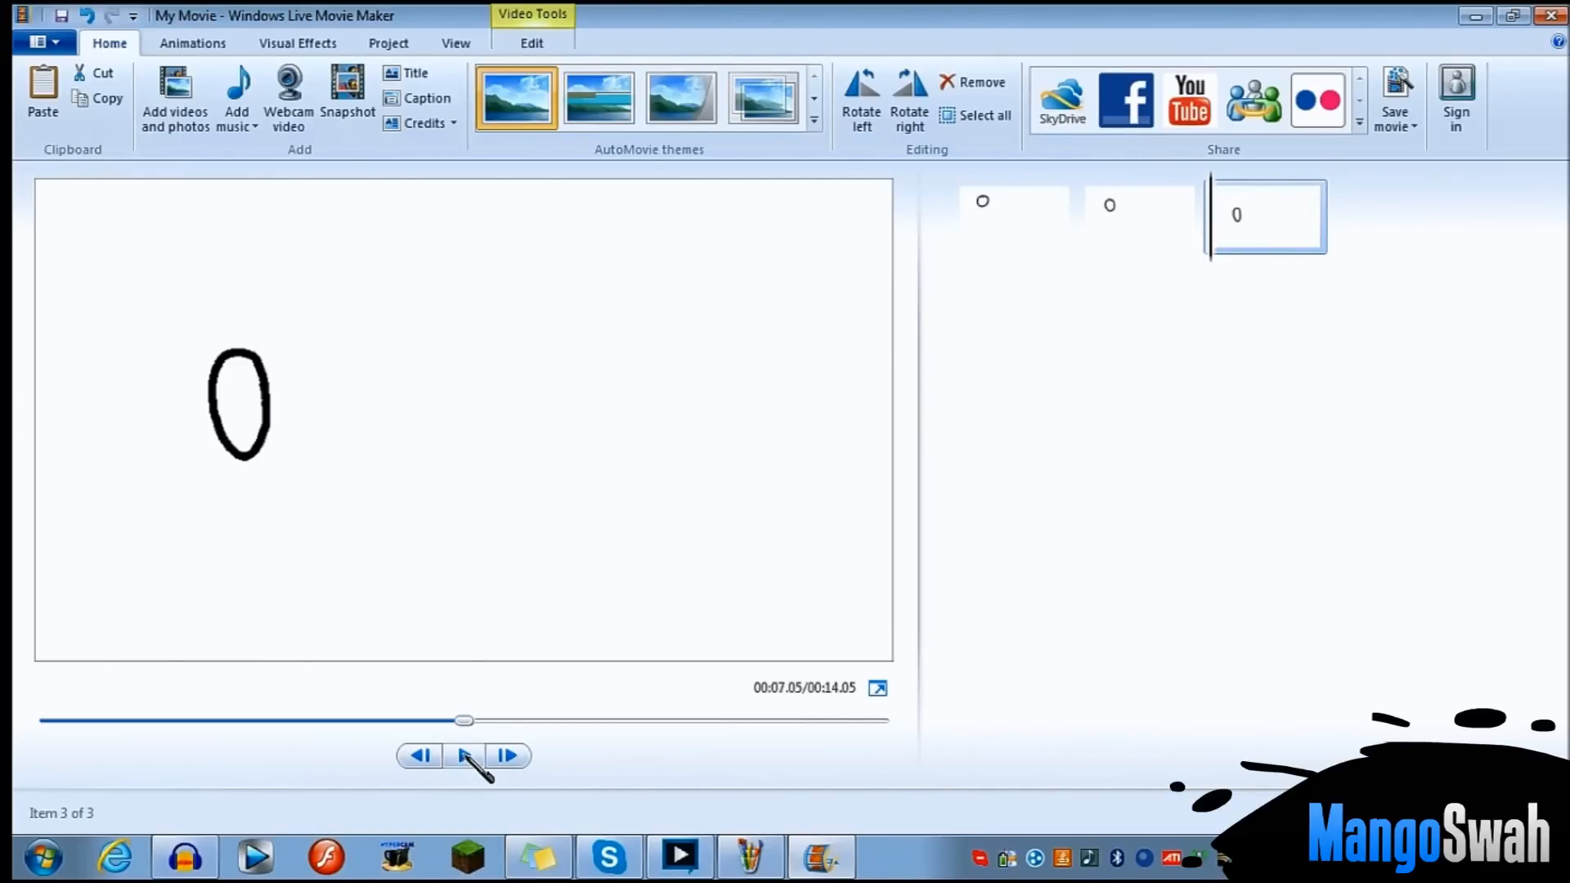
pyautogui.click(463, 755)
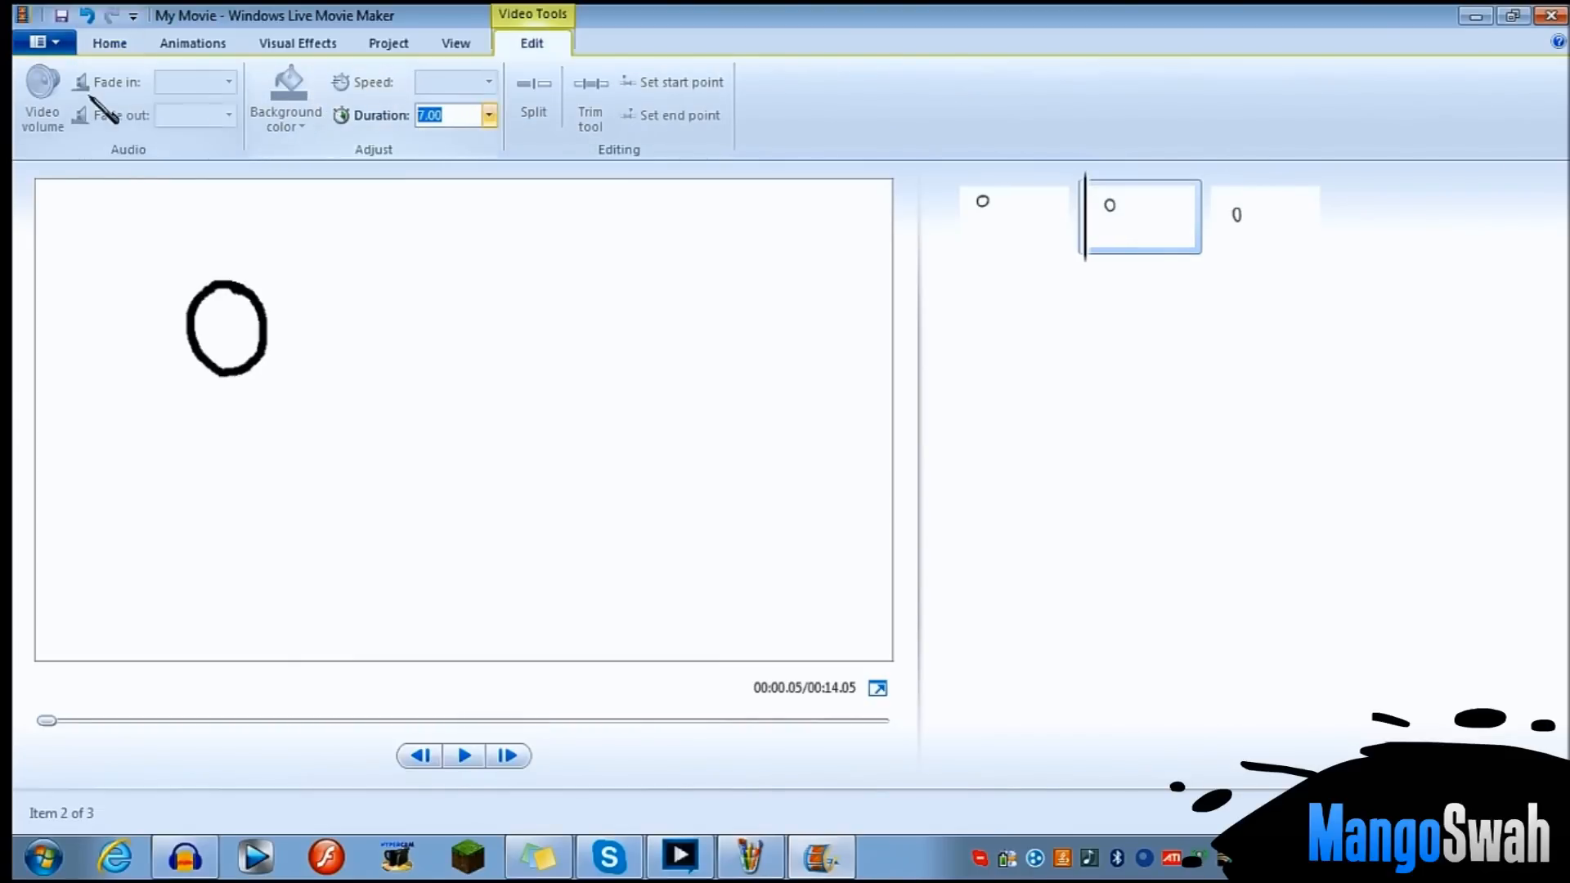
# - Give each of the three clips a 0.10-second duration, totalling 0.30 seconds
pyautogui.write('0.')
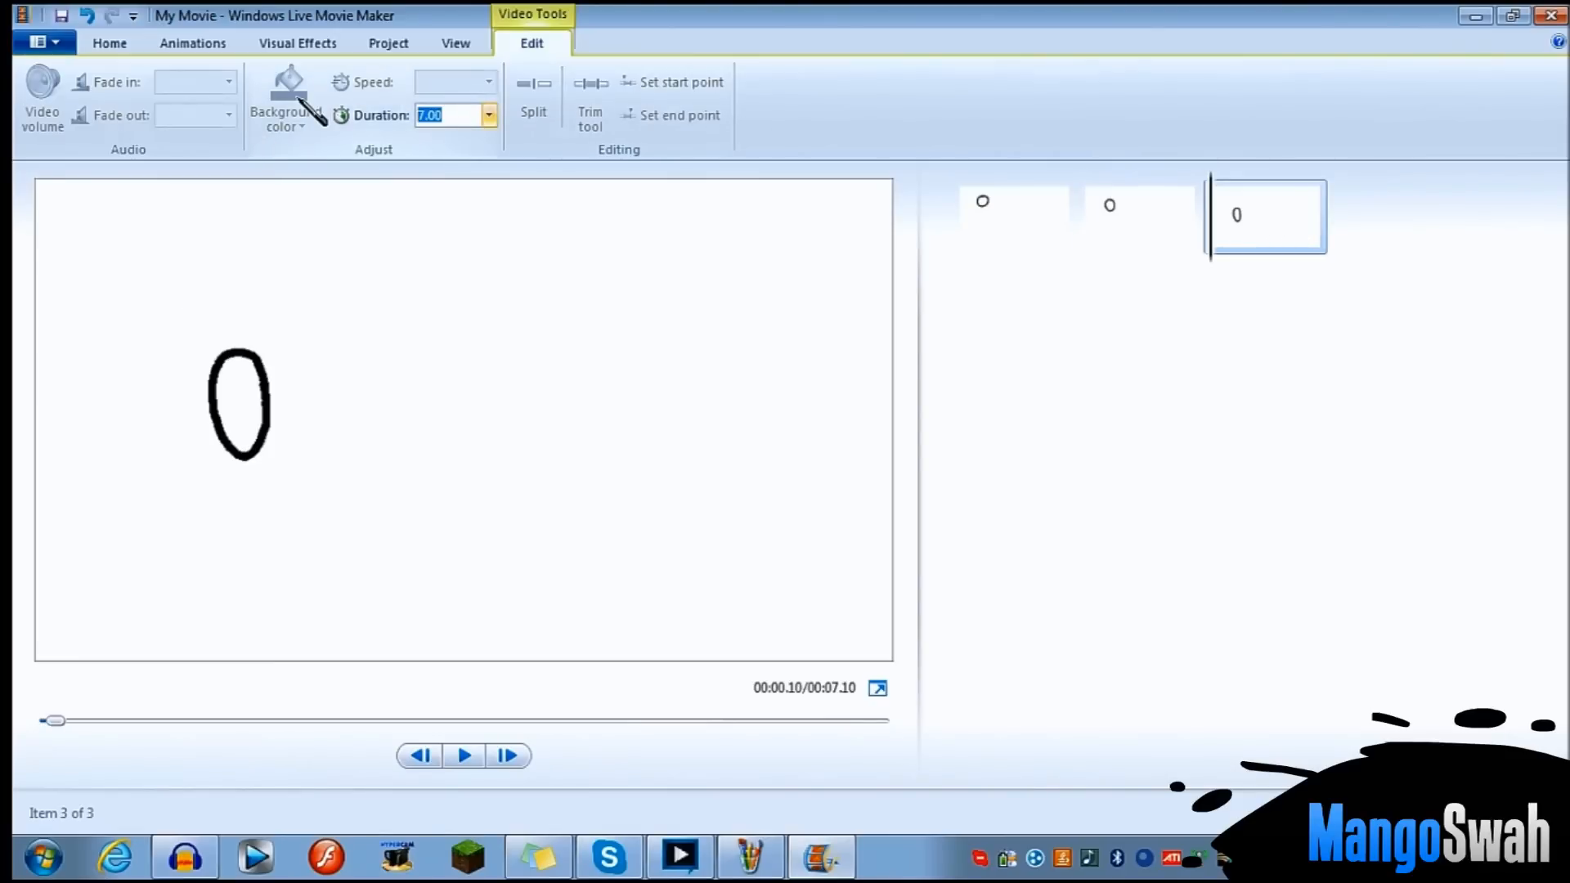
pyautogui.write('0.1')
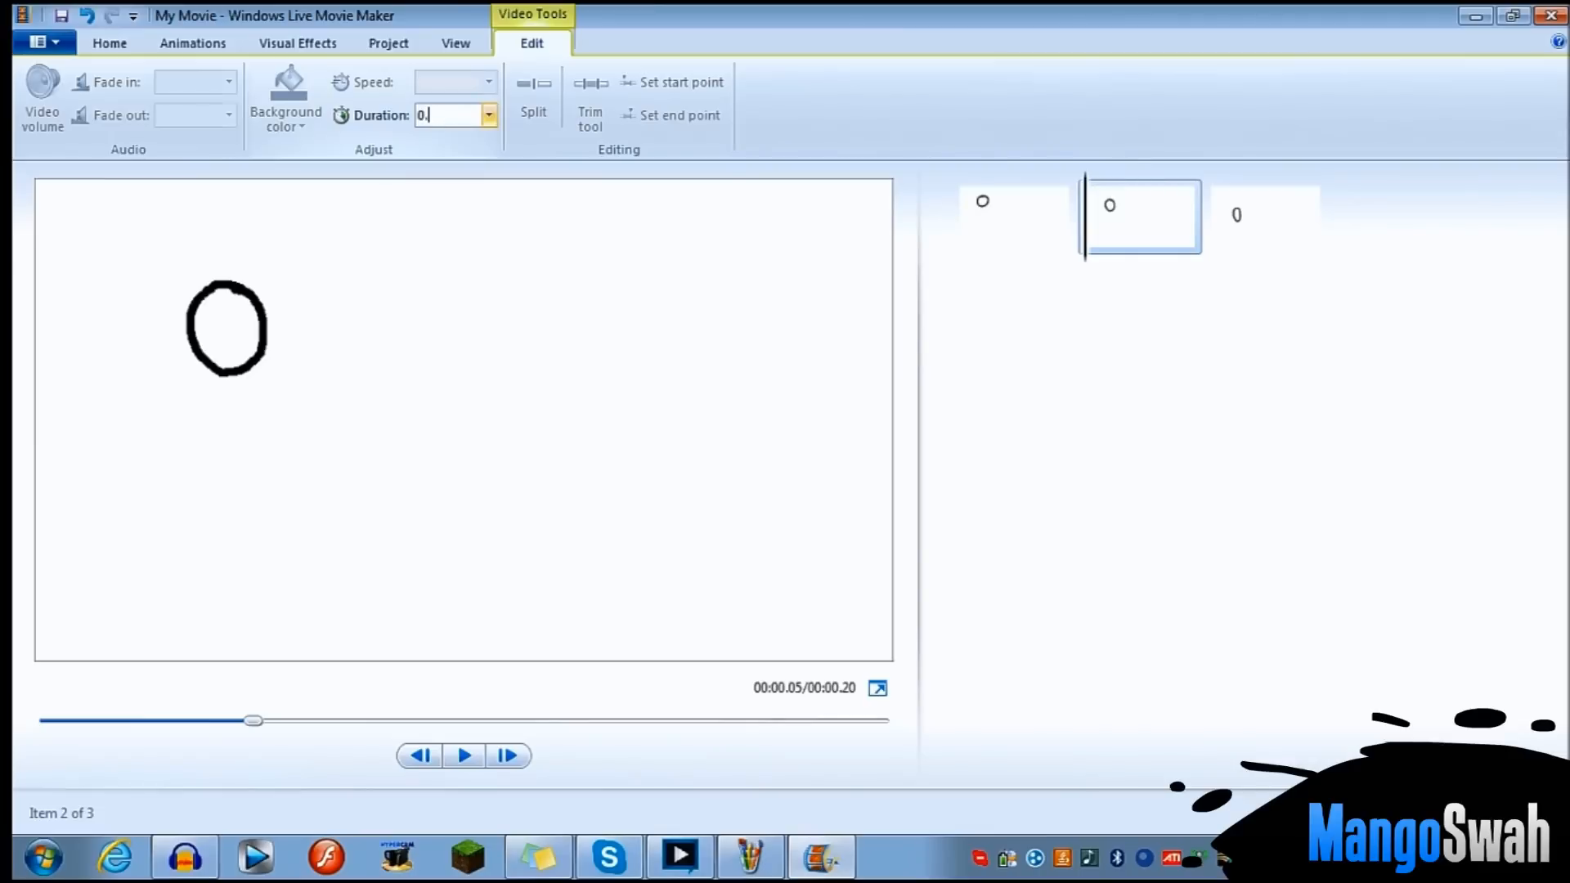
pyautogui.click(1013, 217)
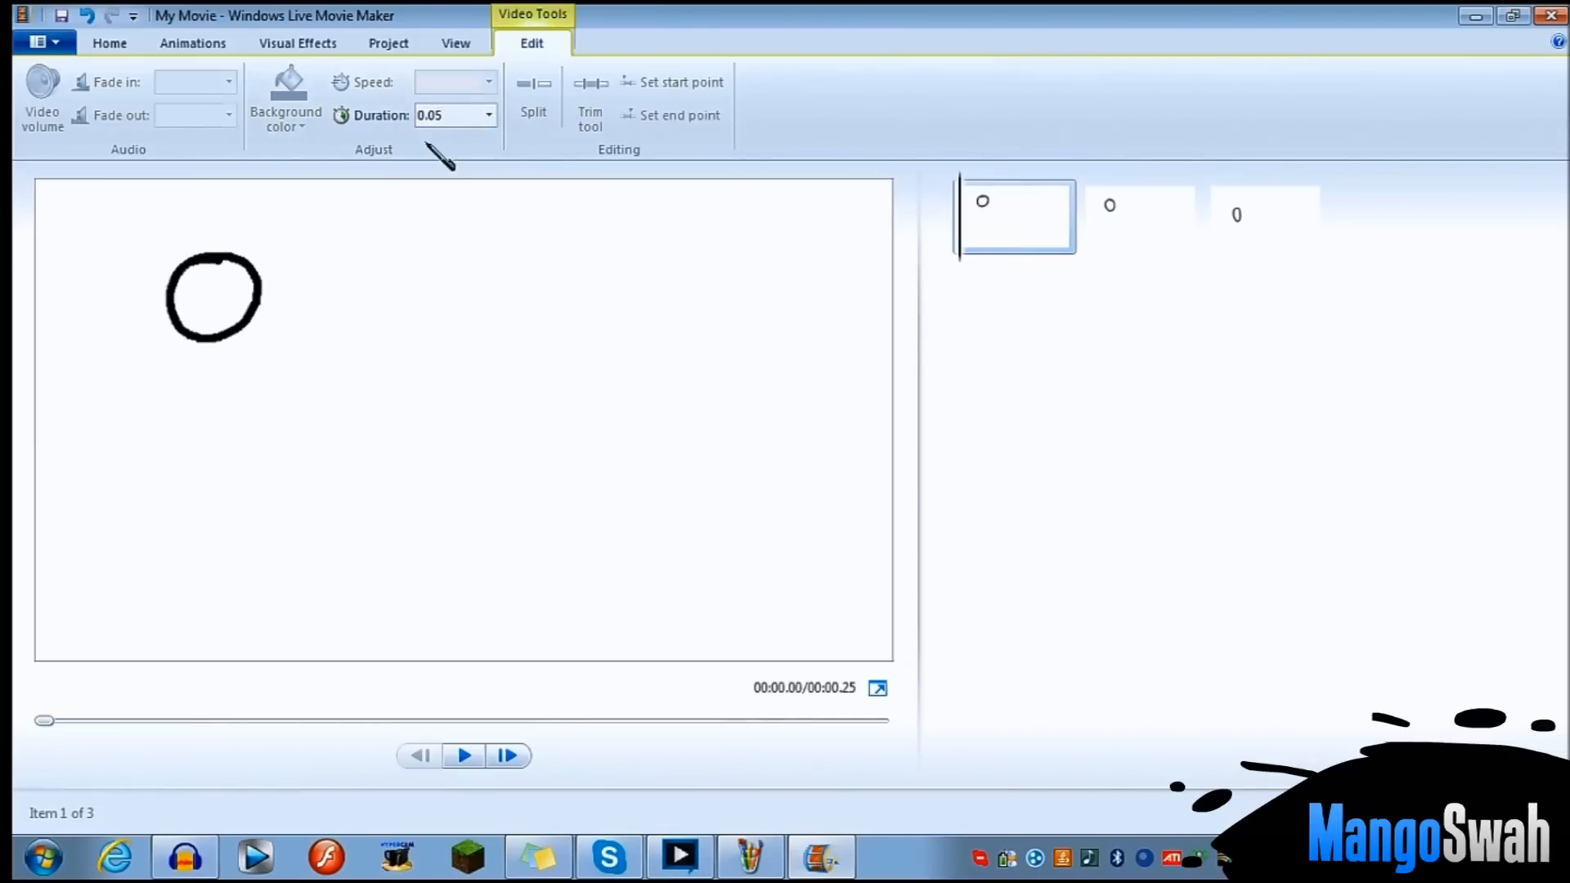
pyautogui.click(451, 115)
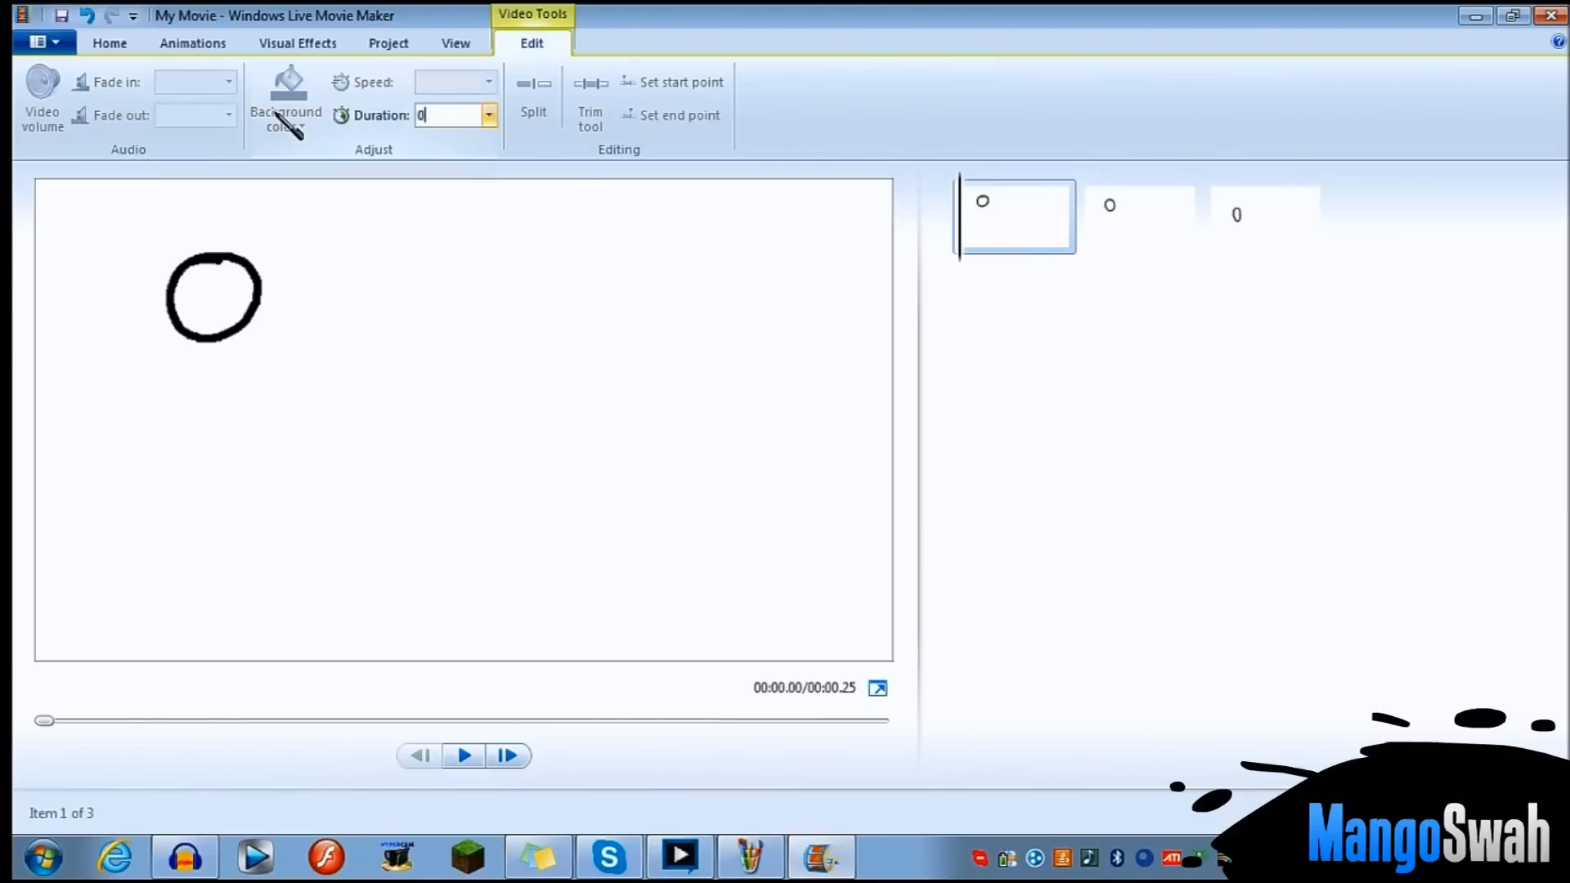
pyautogui.write('0.10')
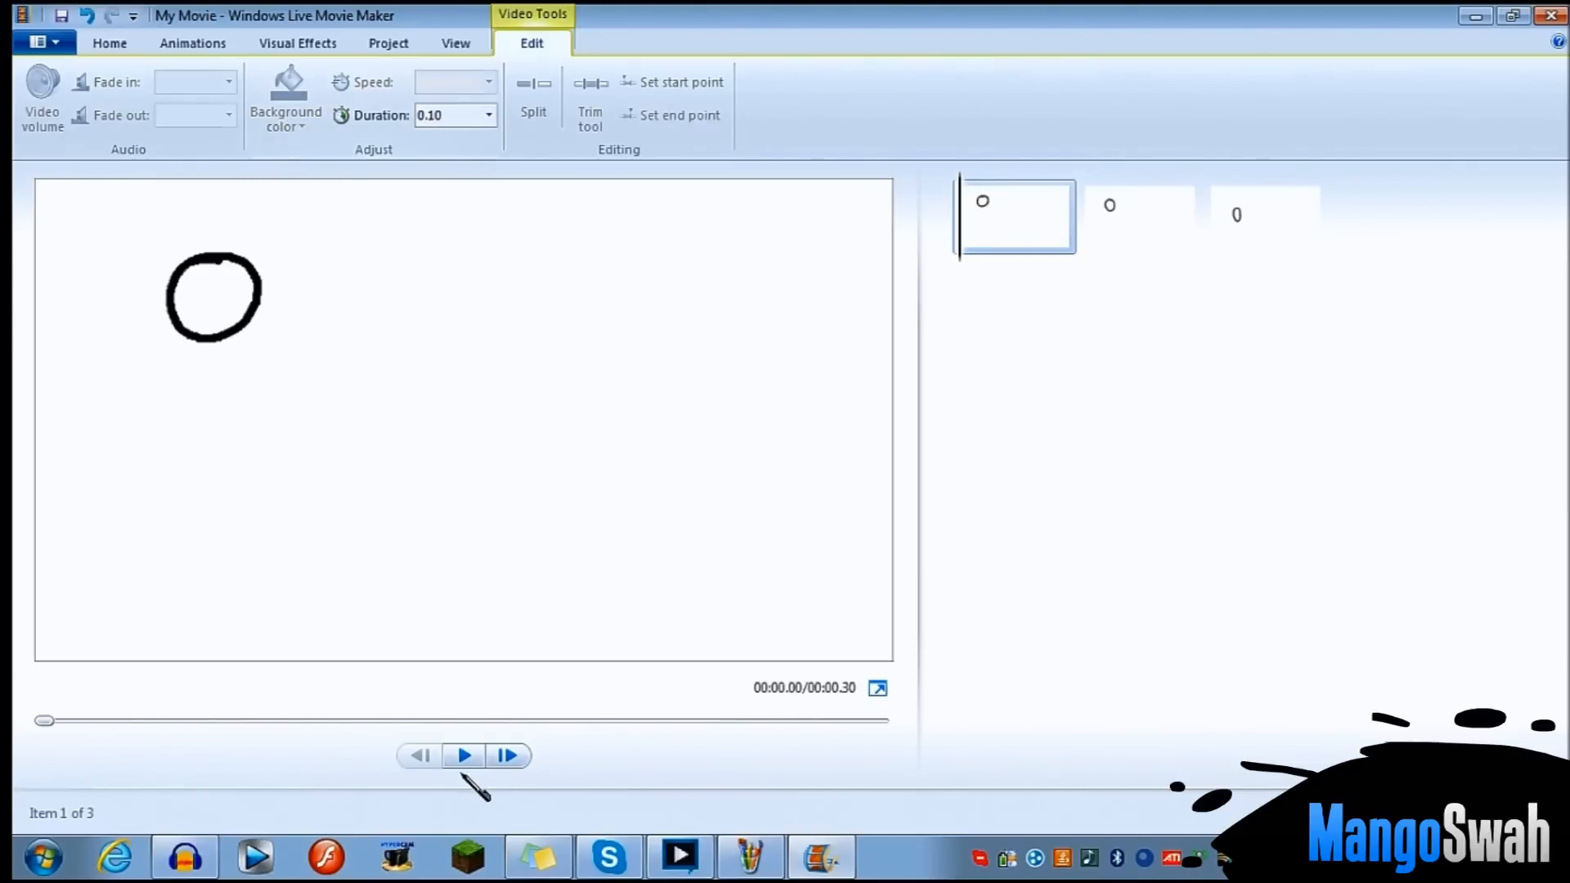
pyautogui.click(463, 754)
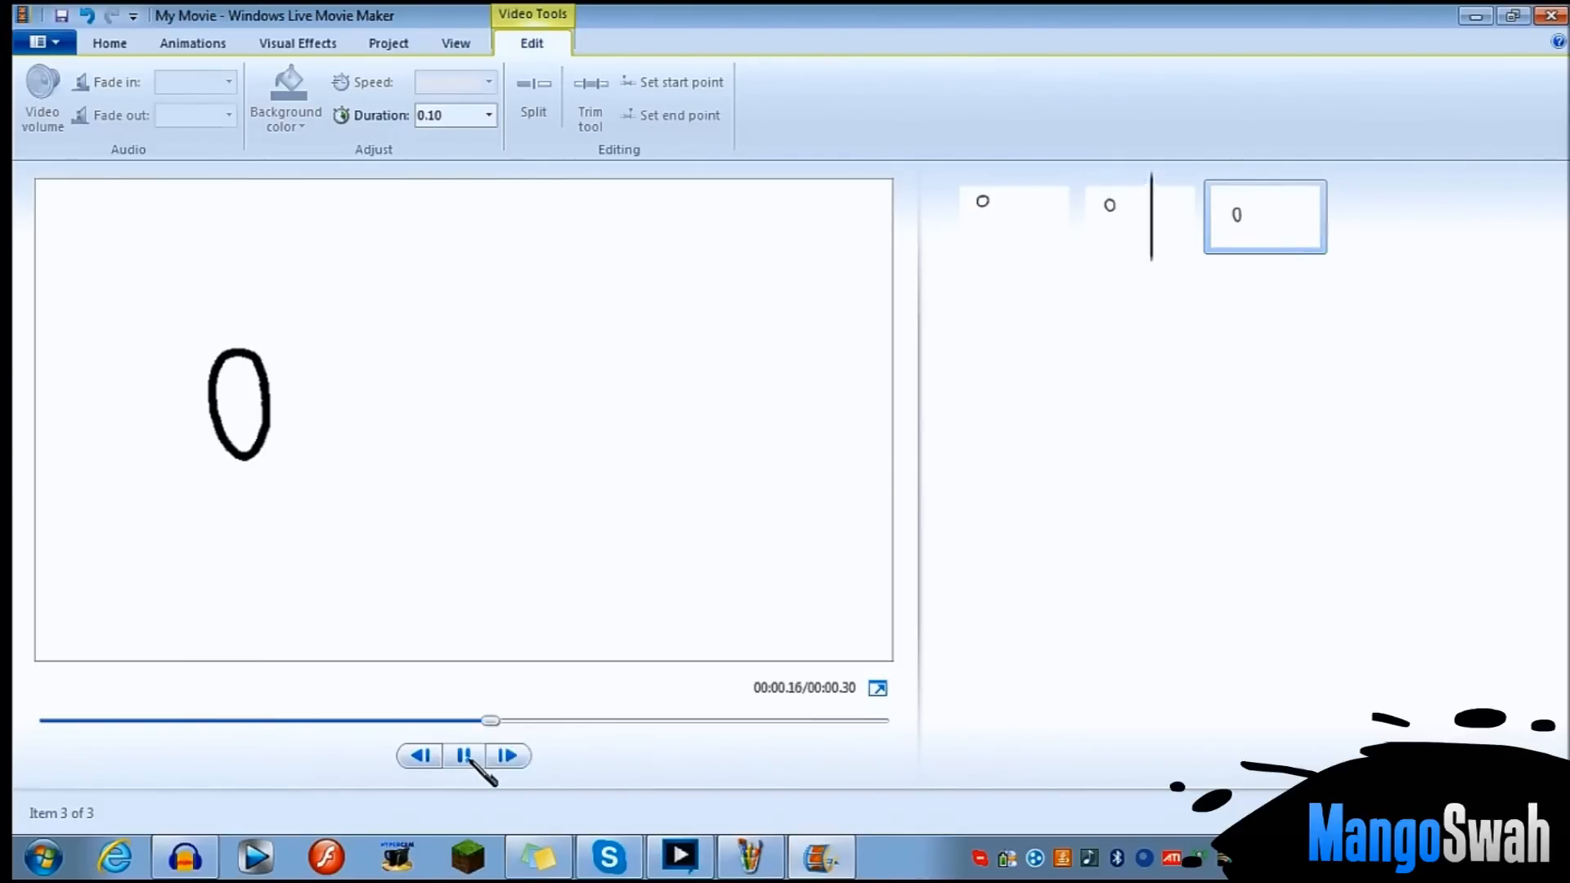
# - Play the 0.30-second preview through to its final oval clip
pyautogui.click(463, 754)
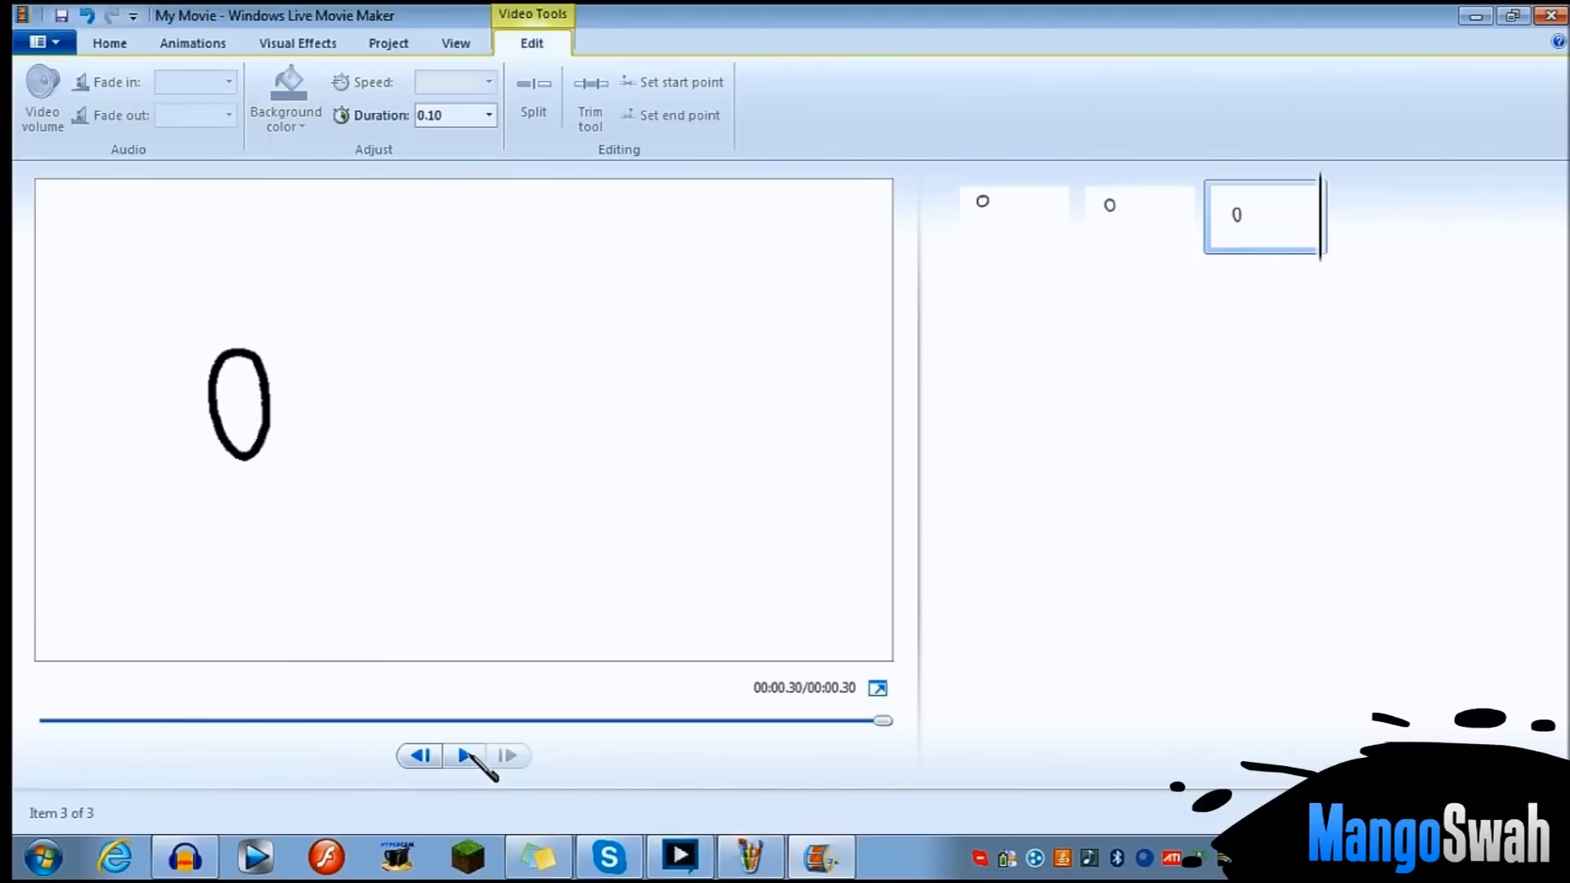
pyautogui.moveTo(447, 468)
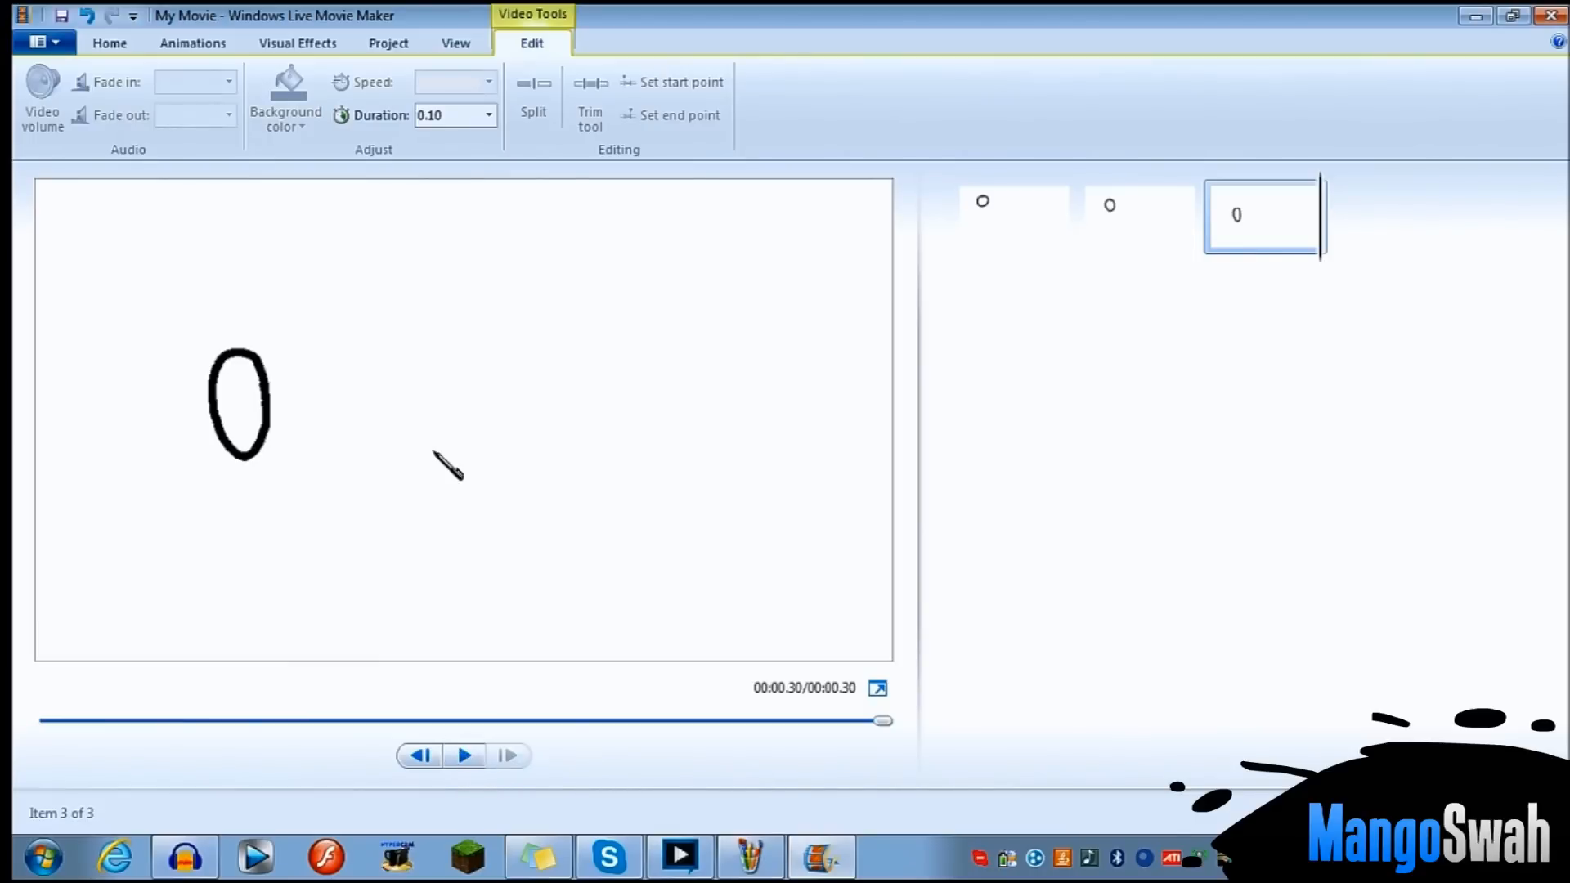
pyautogui.moveTo(316, 207)
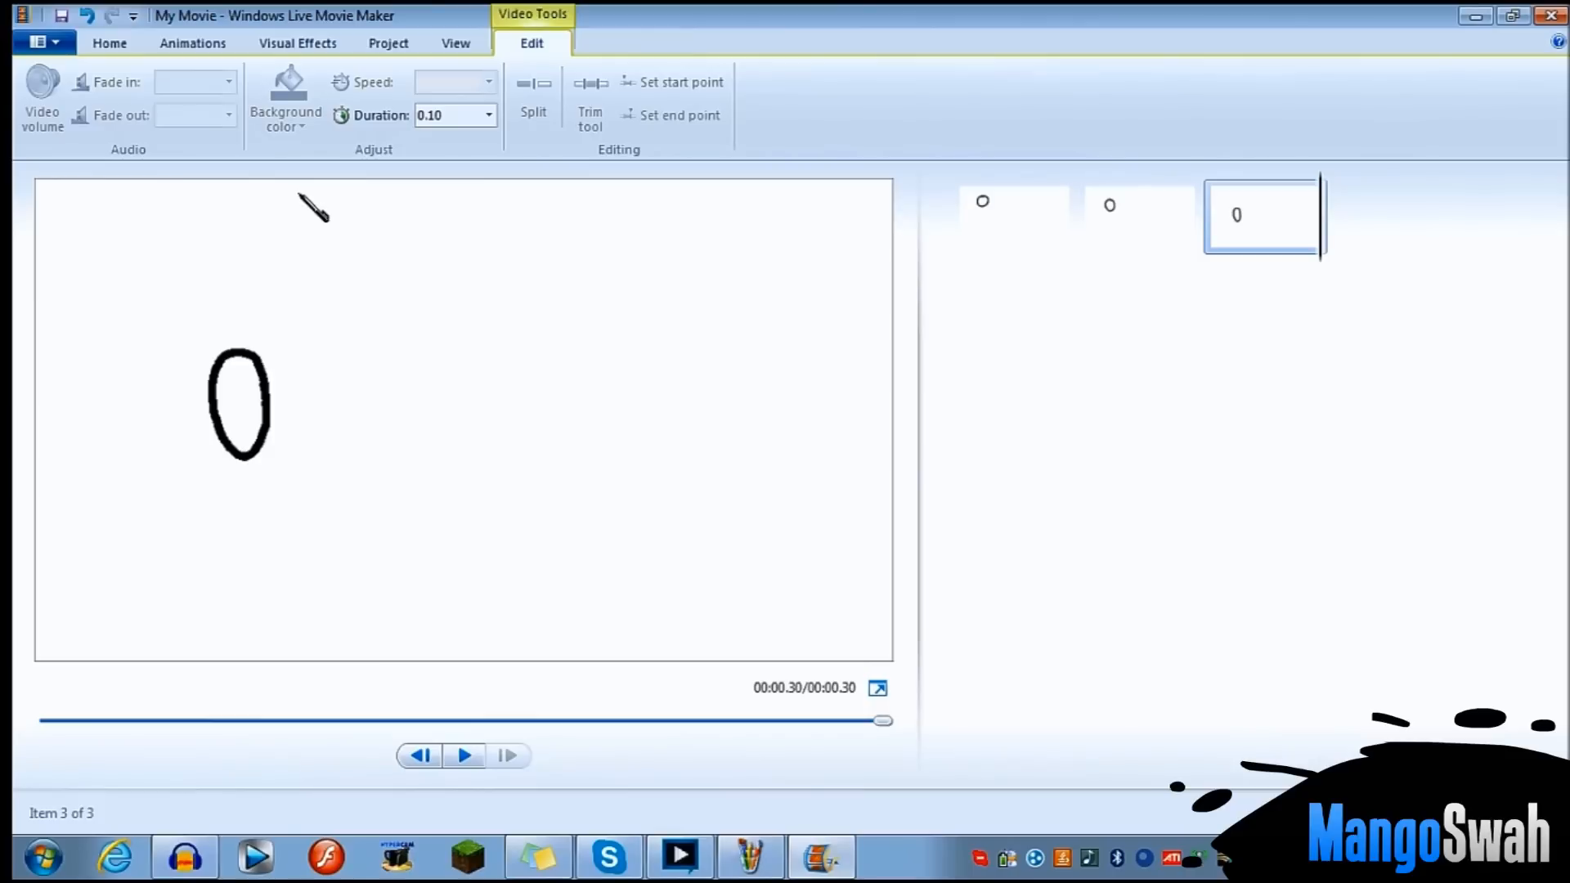
pyautogui.moveTo(295, 205)
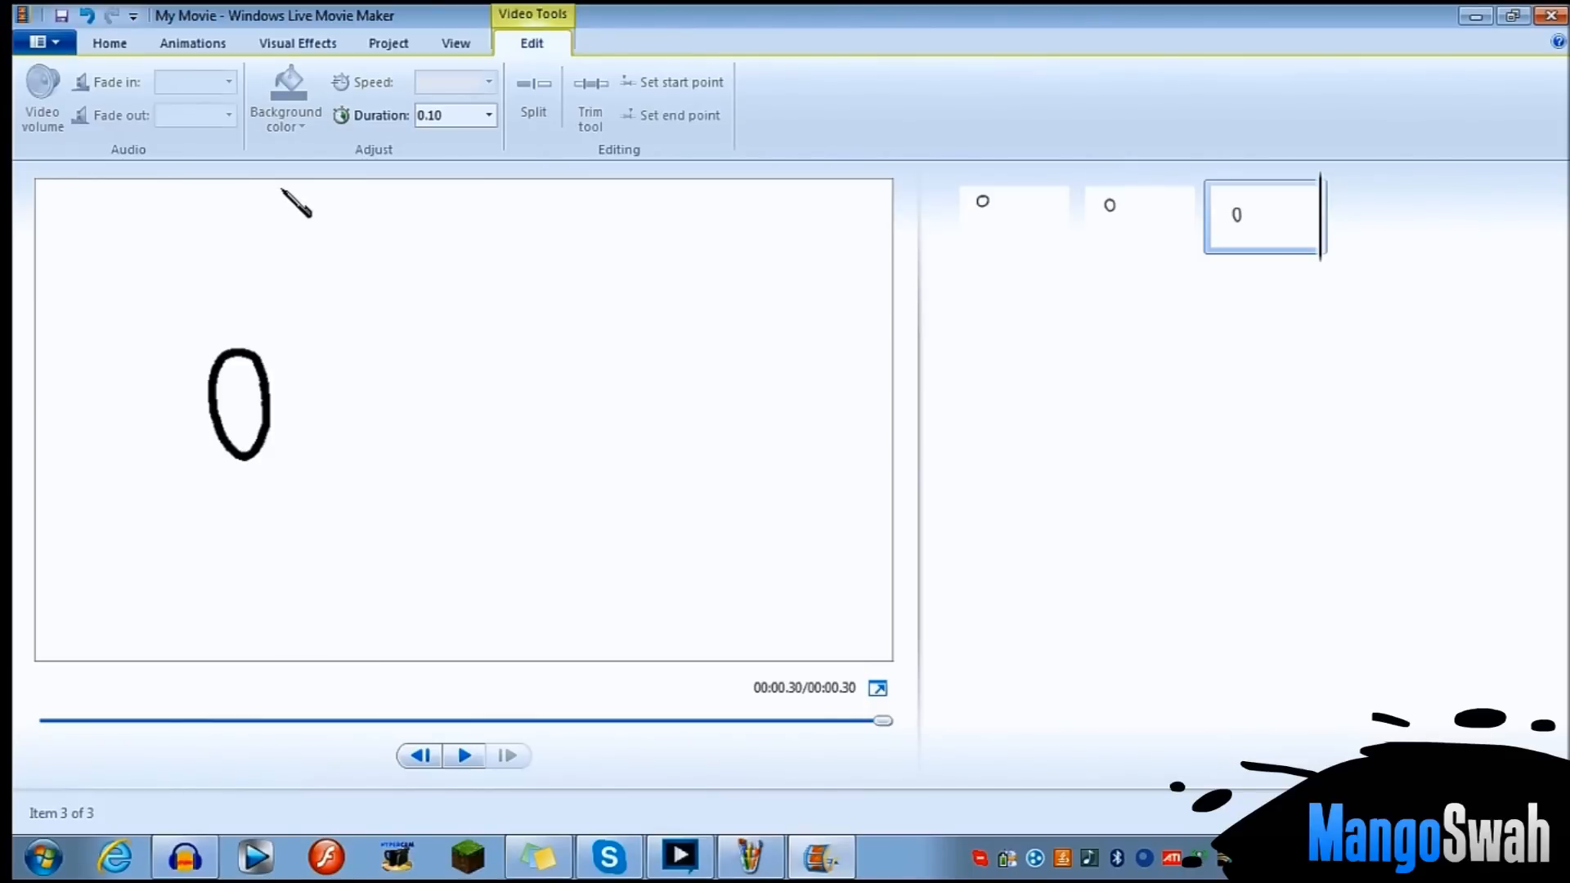